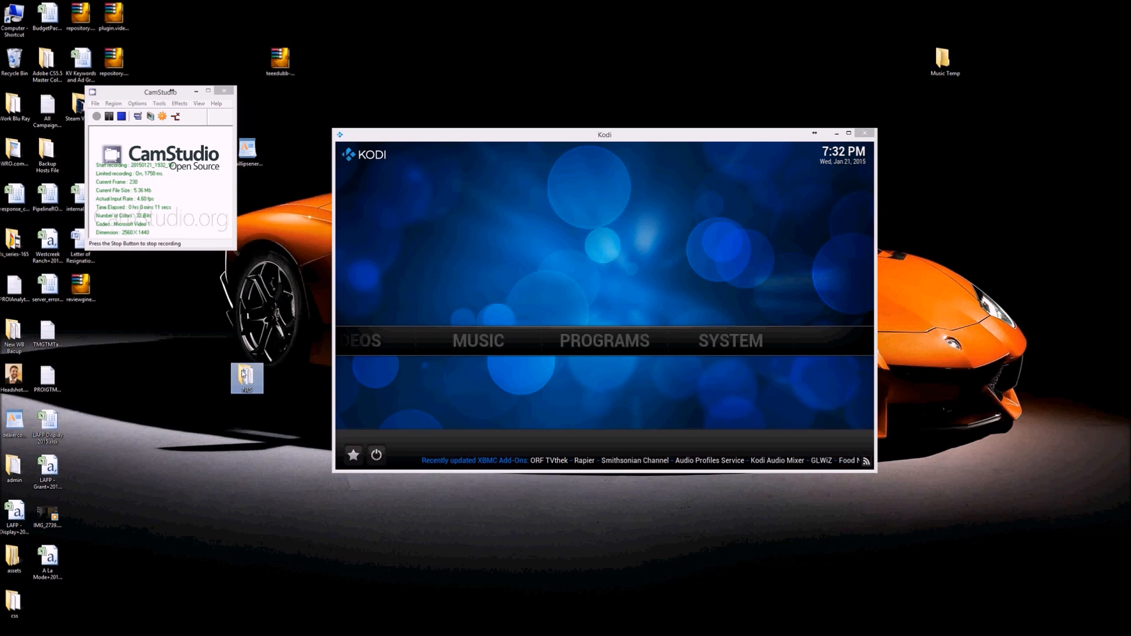
pyautogui.moveTo(247, 378)
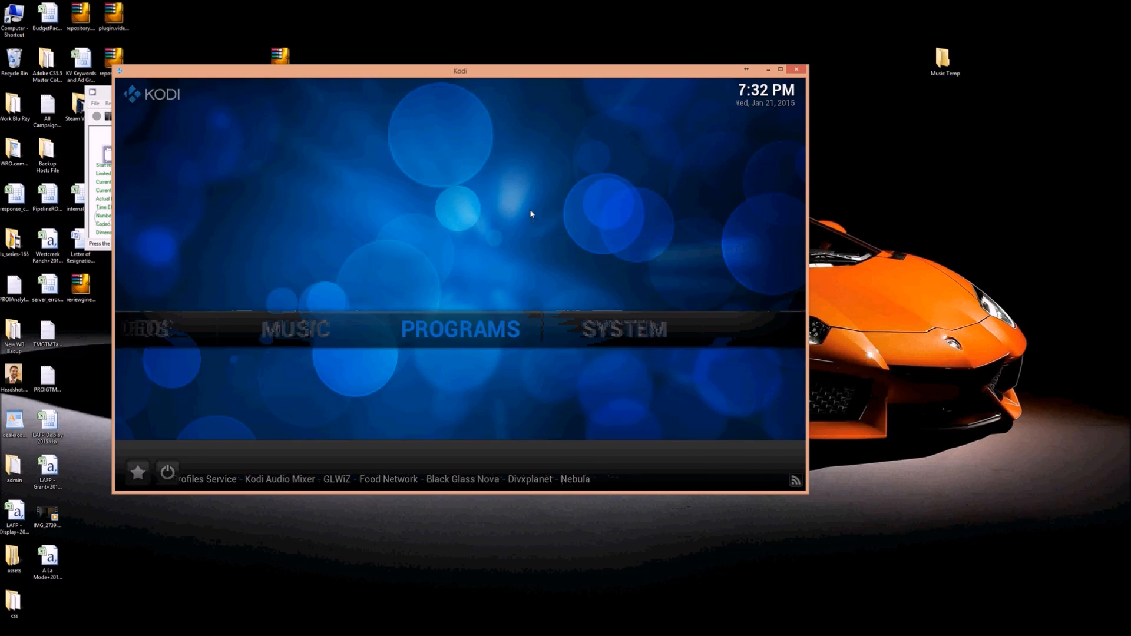
# Highlight the Programs section on Kodi's home menu
pyautogui.click(459, 329)
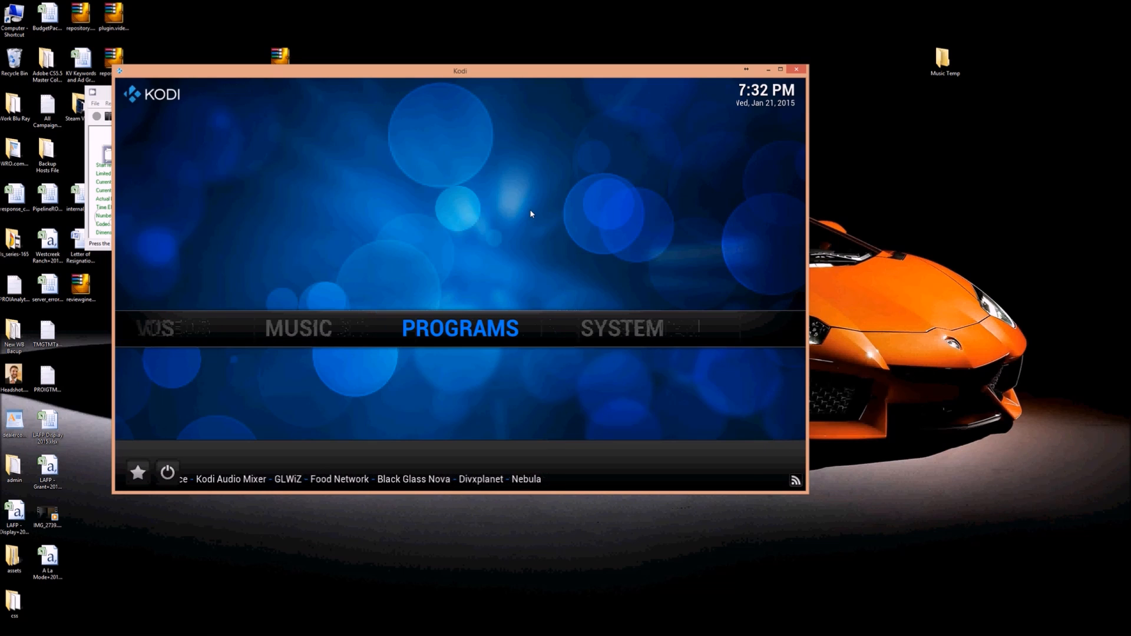
# Install the Rom Collection Browser add-on from the Programs Get More list
pyautogui.click(459, 328)
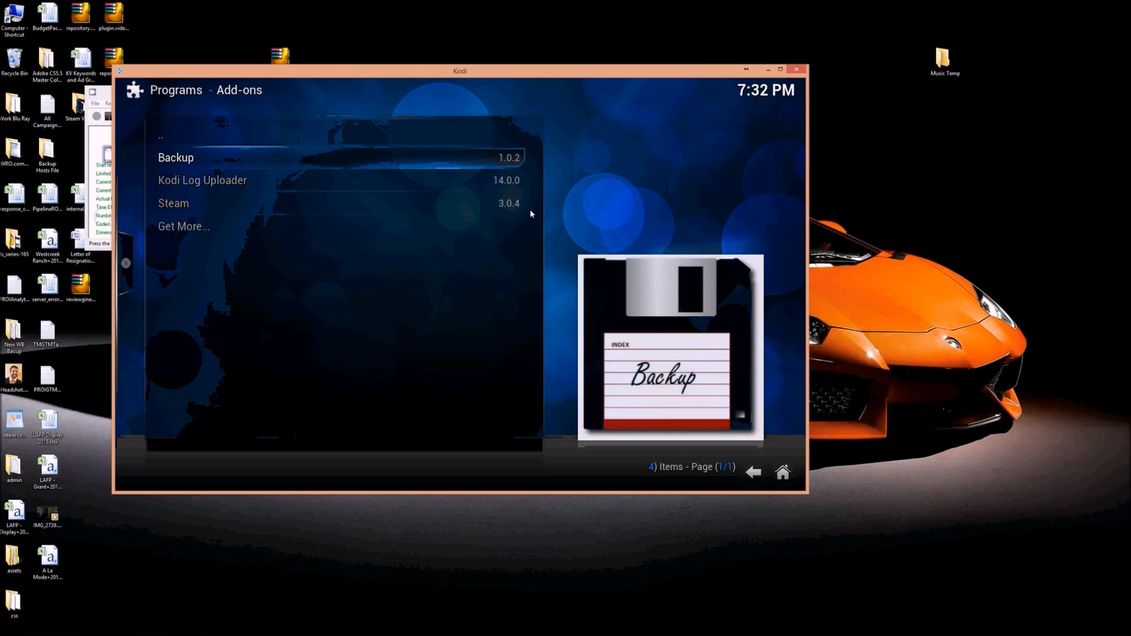
pyautogui.click(183, 226)
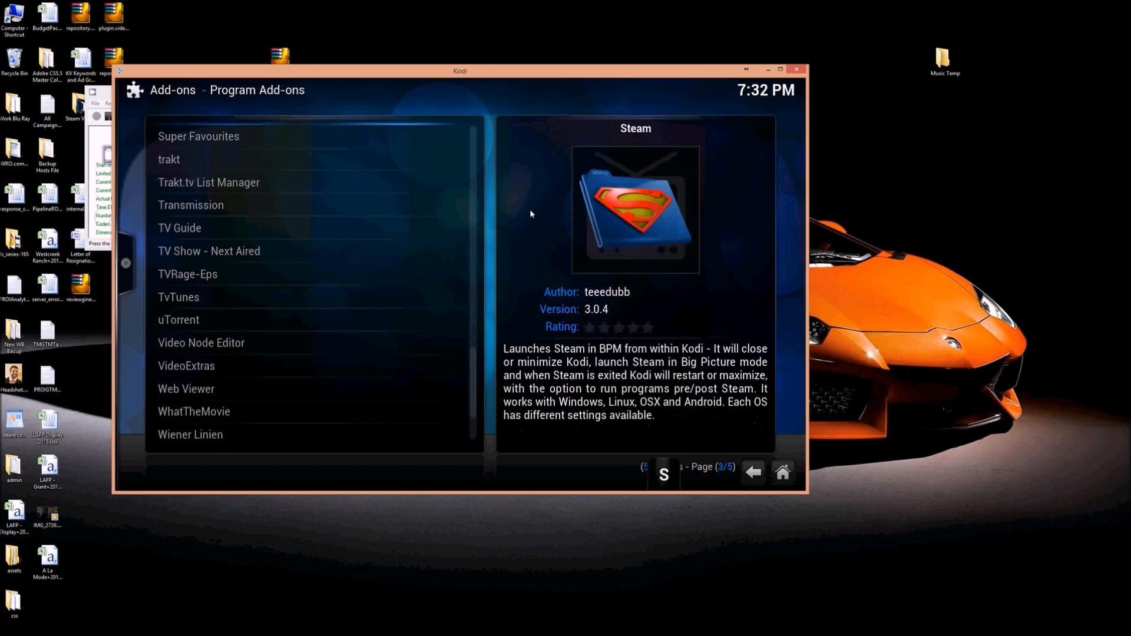
pyautogui.scroll(3)
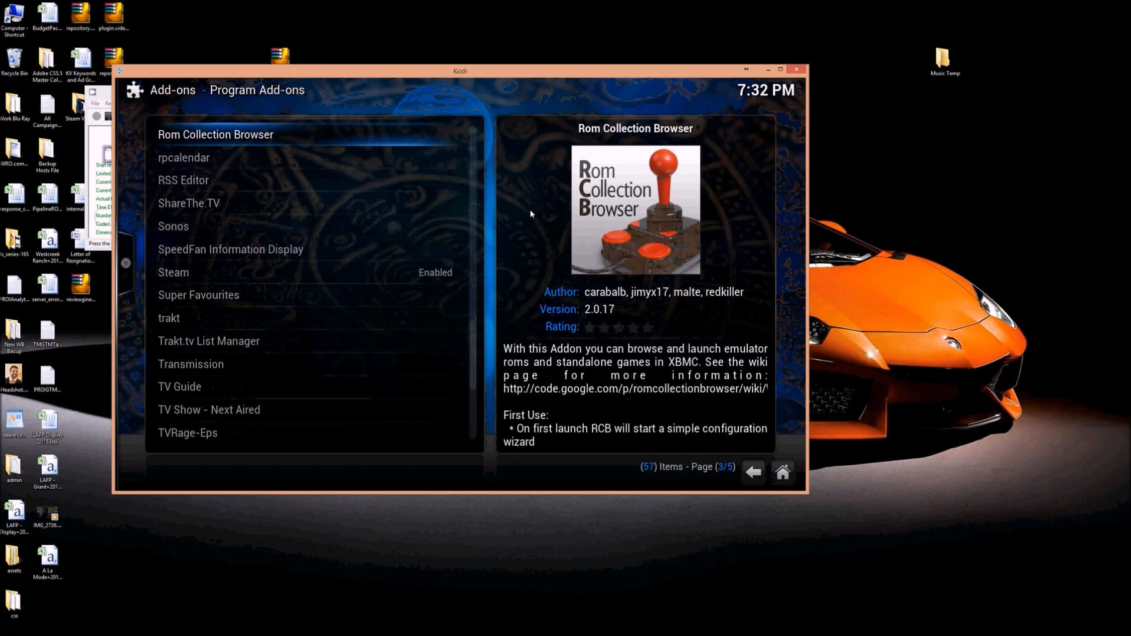
pyautogui.click(215, 134)
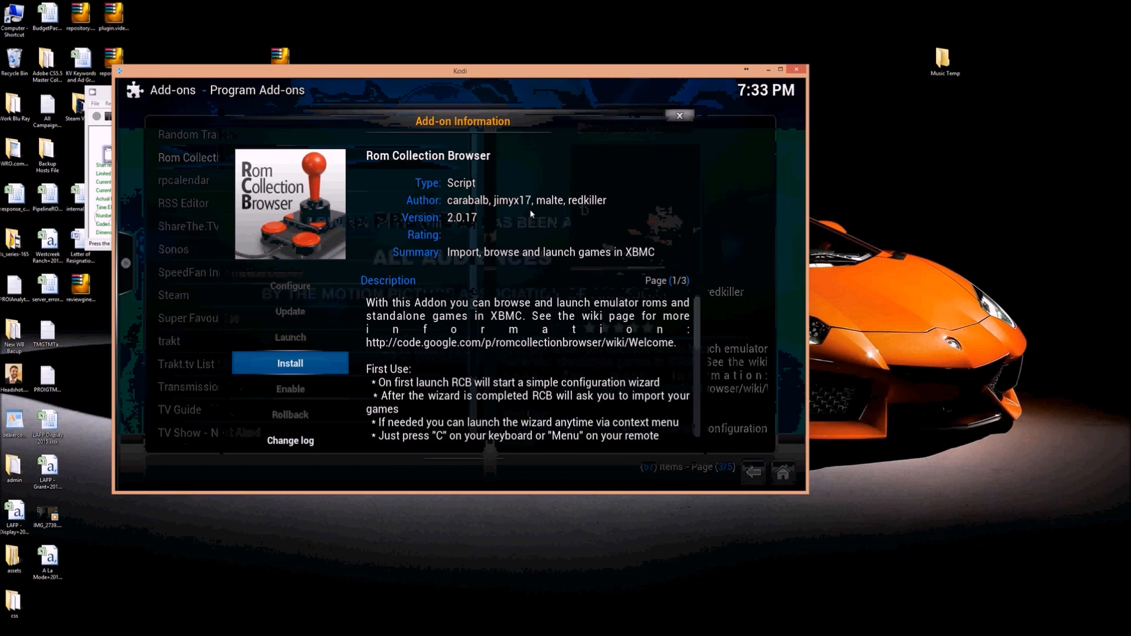
pyautogui.click(289, 363)
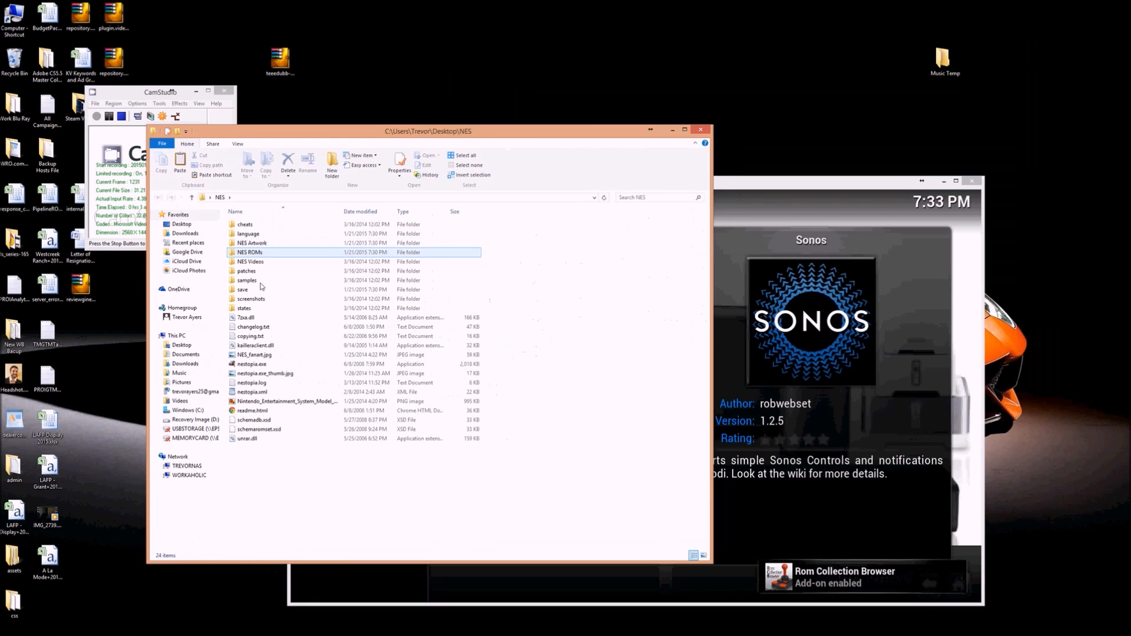
pyautogui.doubleClick(253, 243)
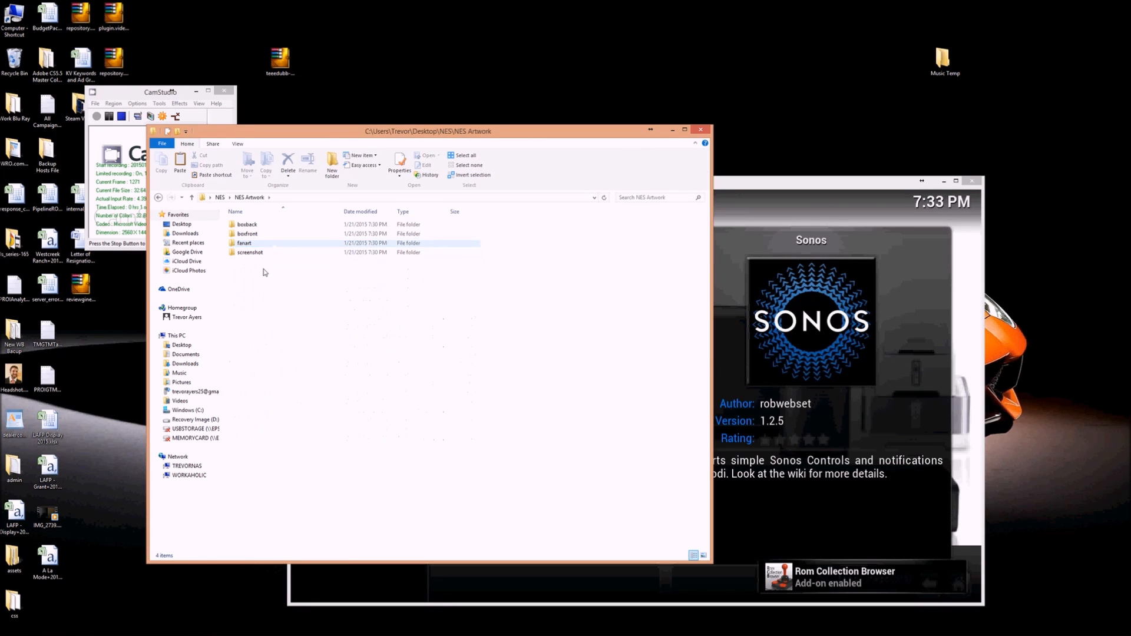
pyautogui.doubleClick(247, 233)
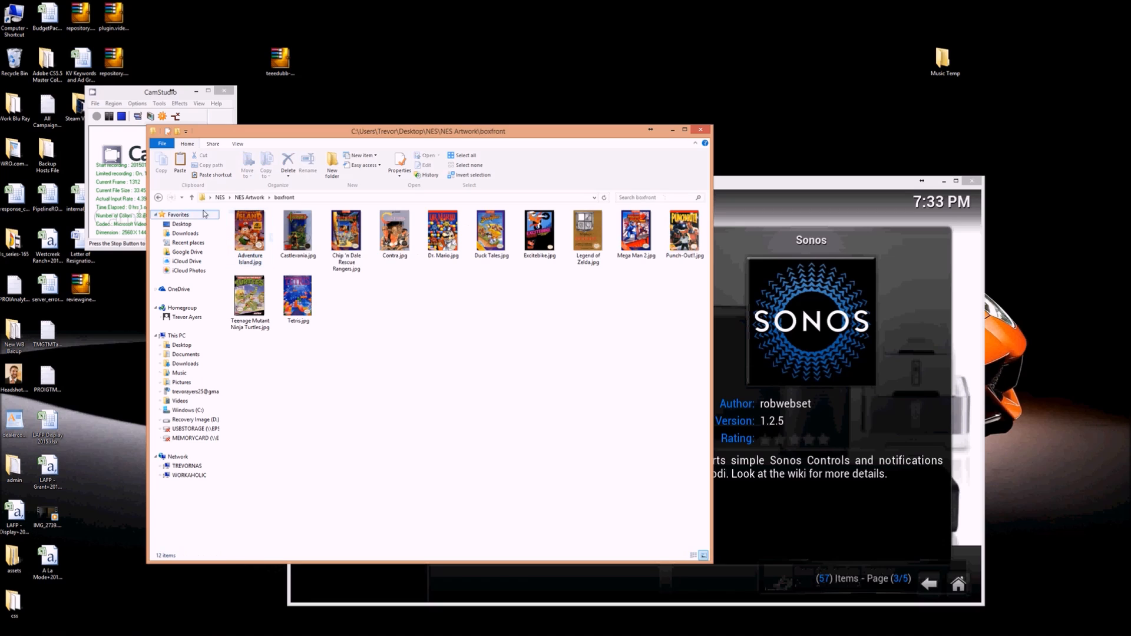
pyautogui.click(249, 197)
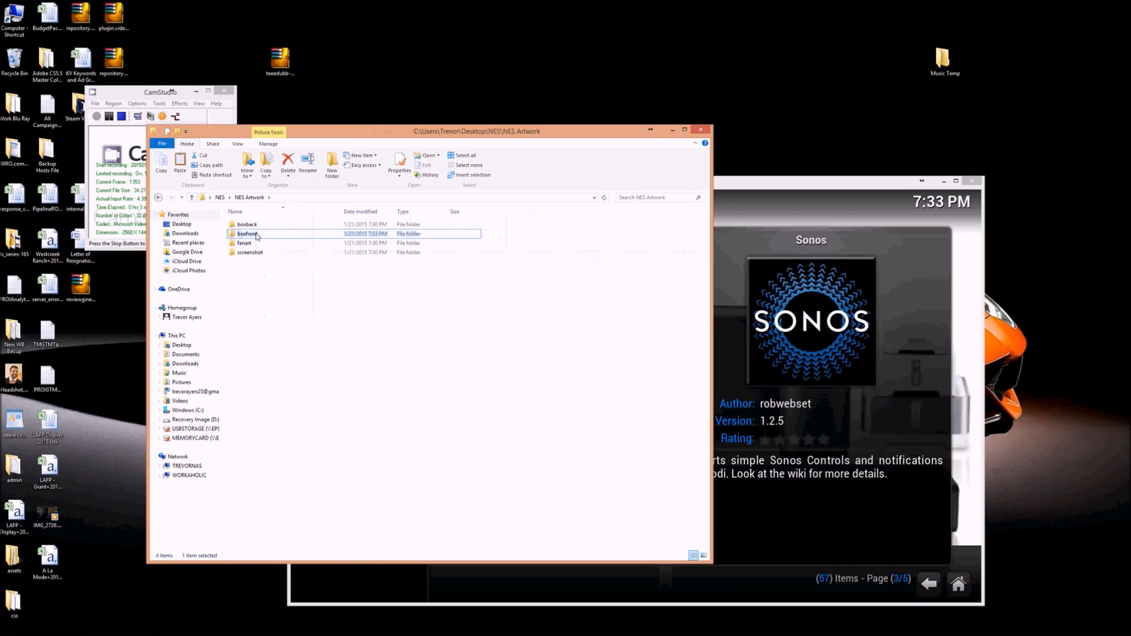
pyautogui.click(247, 225)
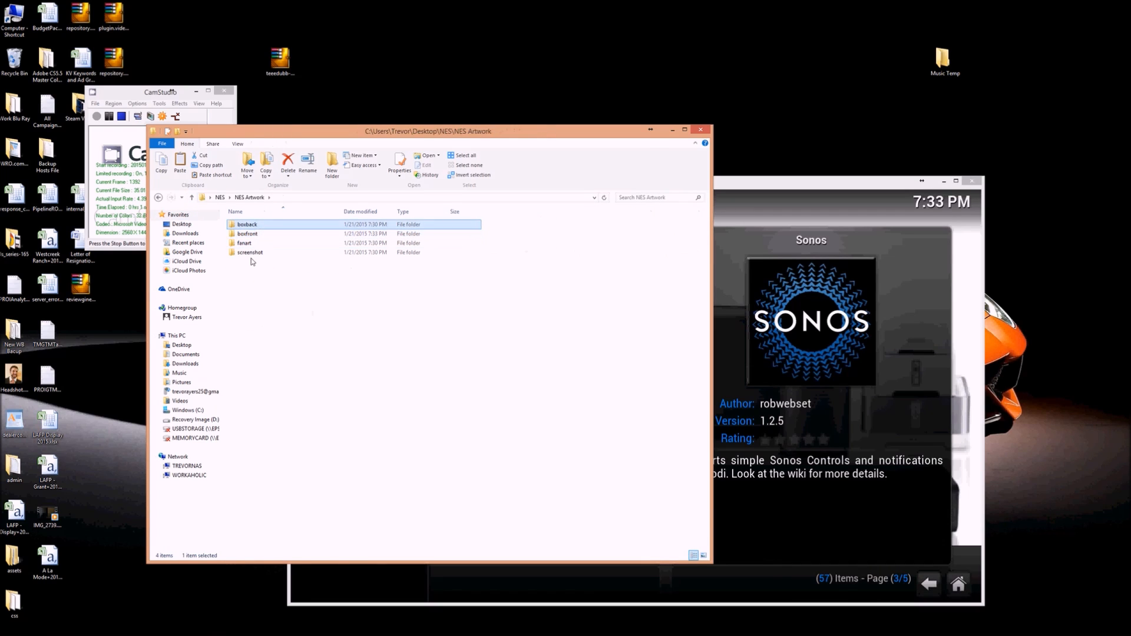
pyautogui.click(250, 252)
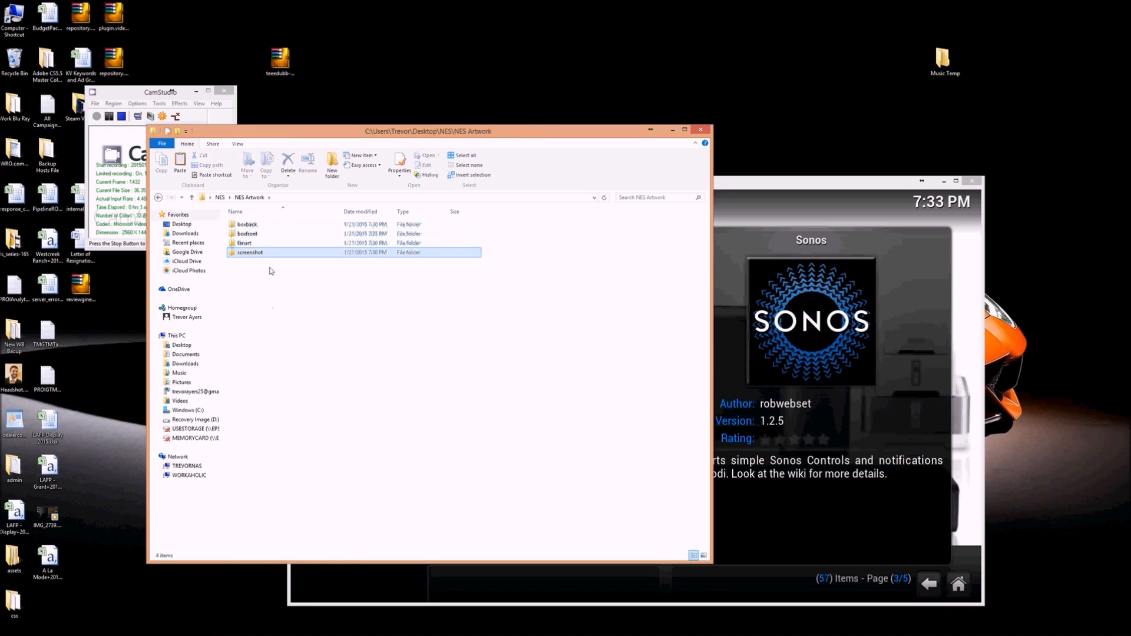
pyautogui.doubleClick(249, 253)
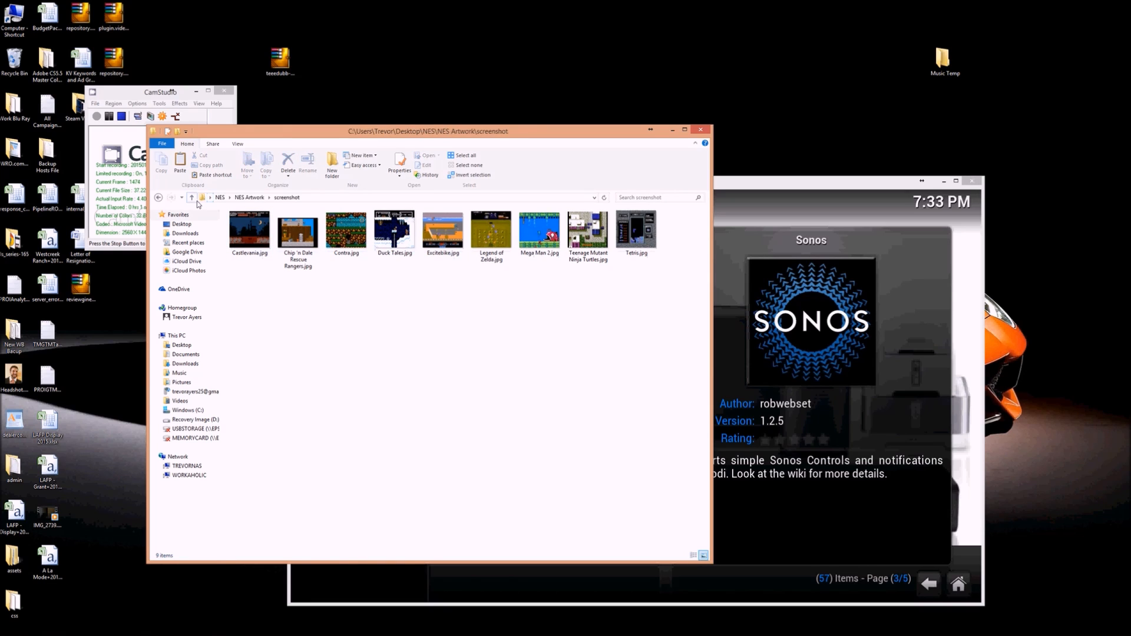
pyautogui.click(191, 197)
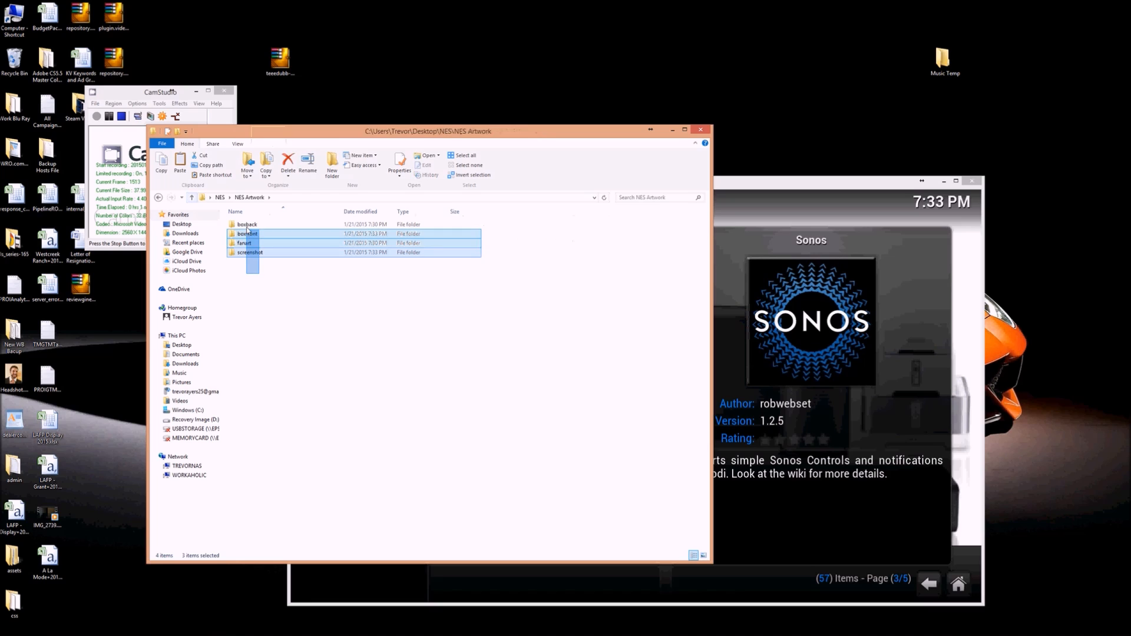
pyautogui.click(178, 288)
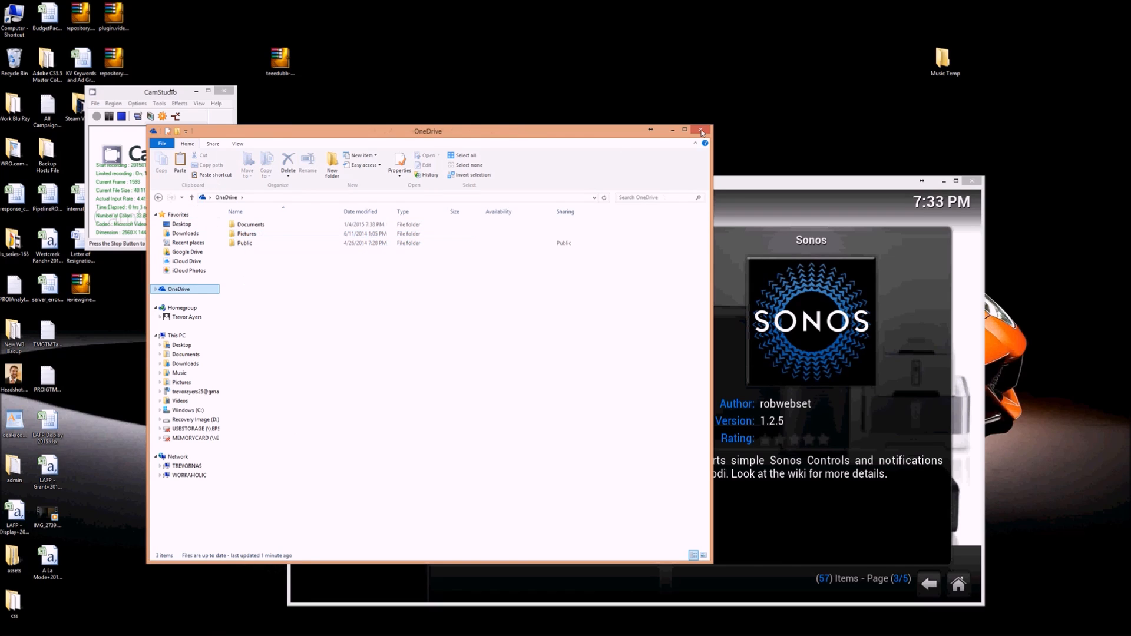
pyautogui.click(701, 131)
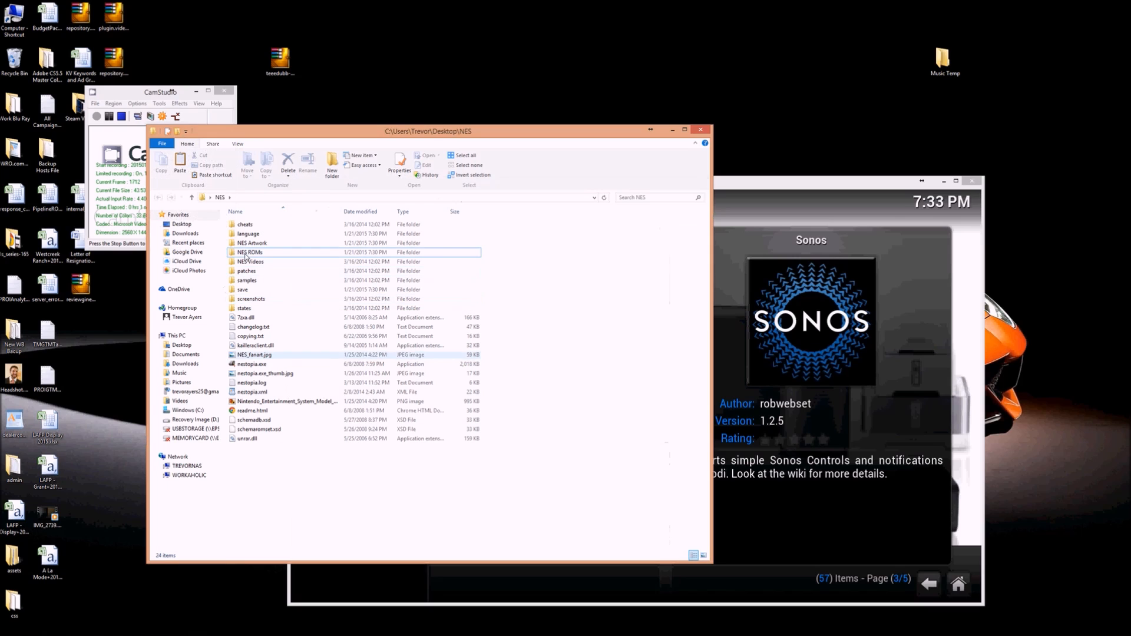
pyautogui.doubleClick(253, 242)
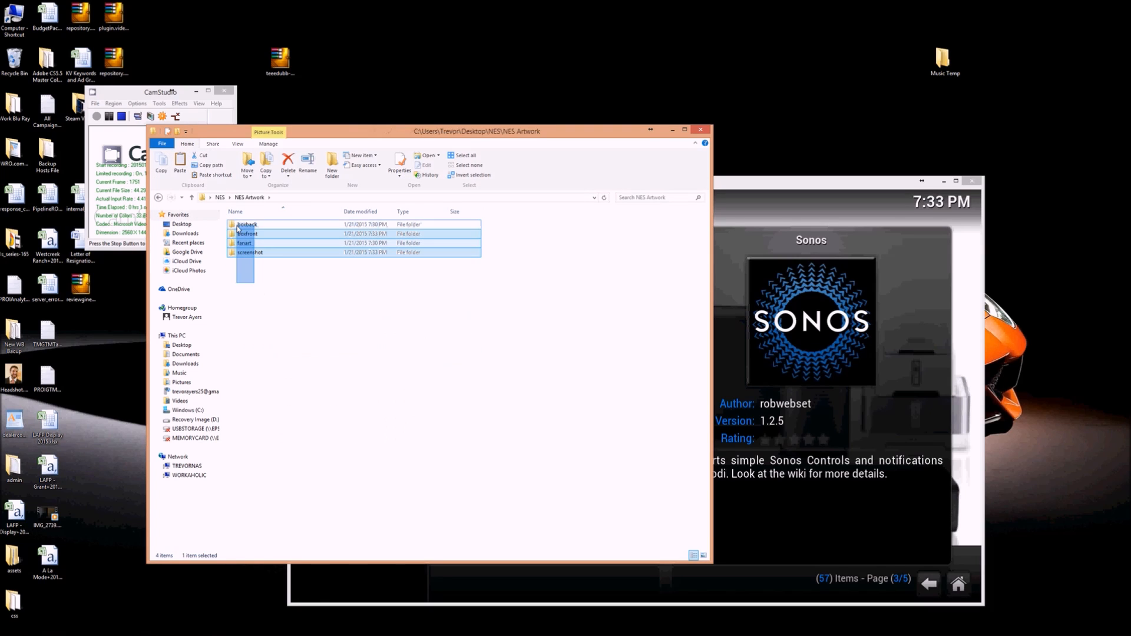
pyautogui.rightClick(247, 234)
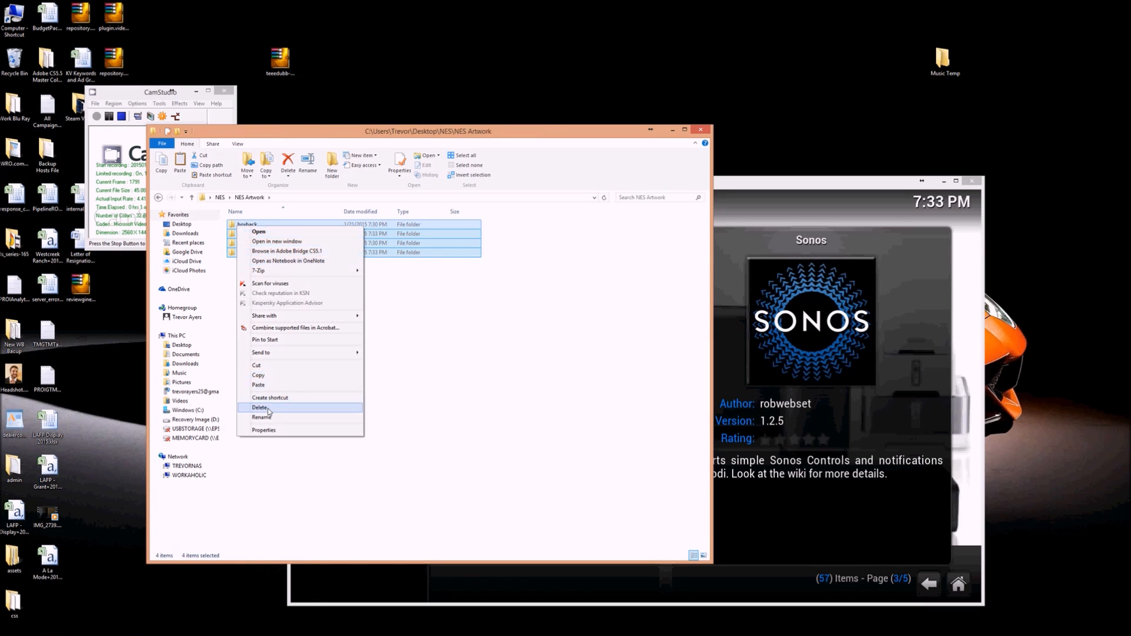
pyautogui.click(259, 408)
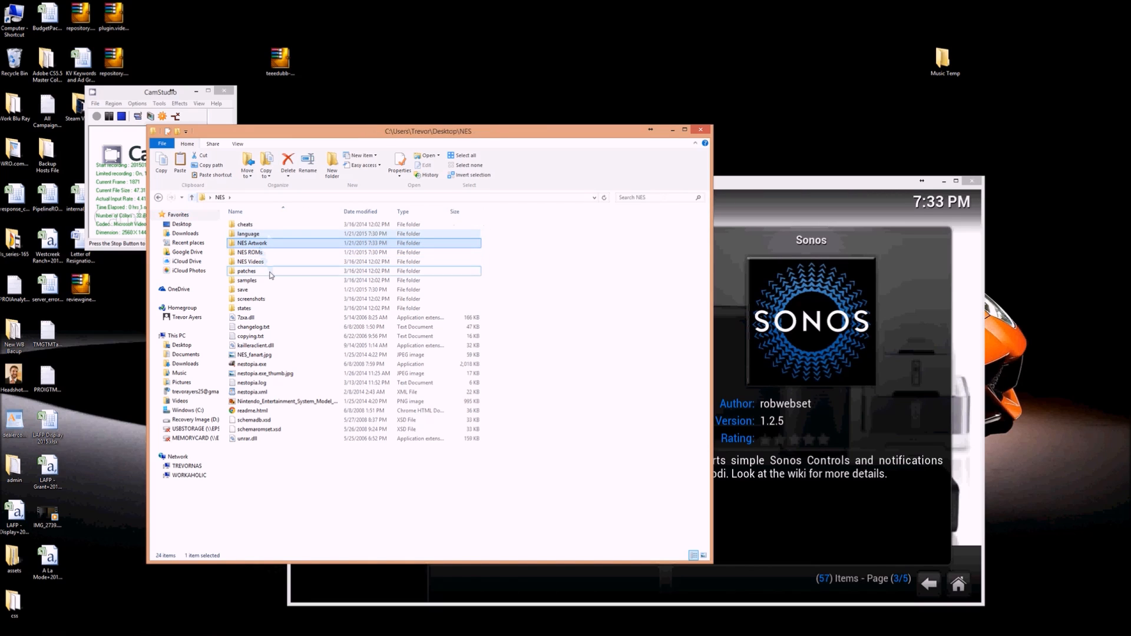
pyautogui.moveTo(267, 373)
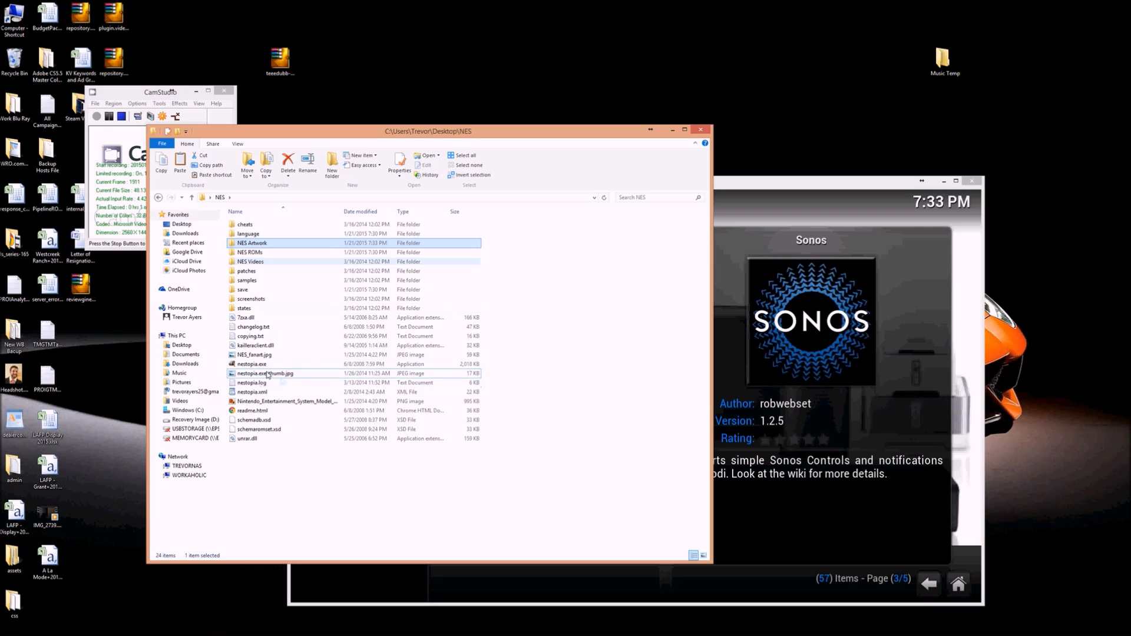
# Select nestopia.exe, then browse the Castlevania, Contra and Dr. Mario folders in NES ROMs
pyautogui.click(252, 364)
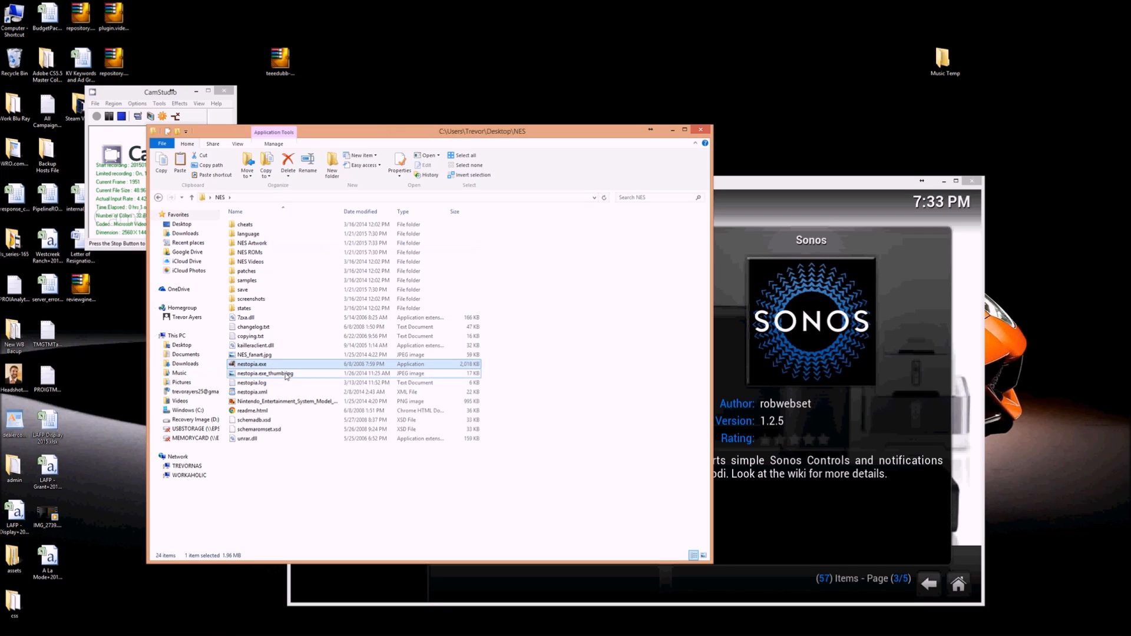
pyautogui.moveTo(647, 446)
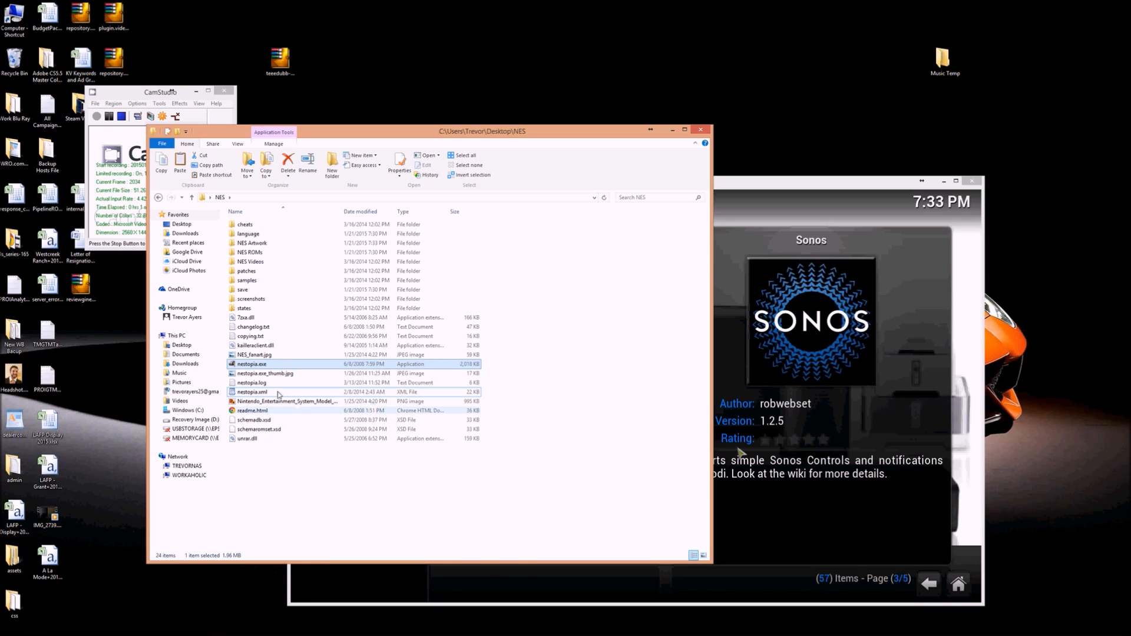
pyautogui.moveTo(280, 419)
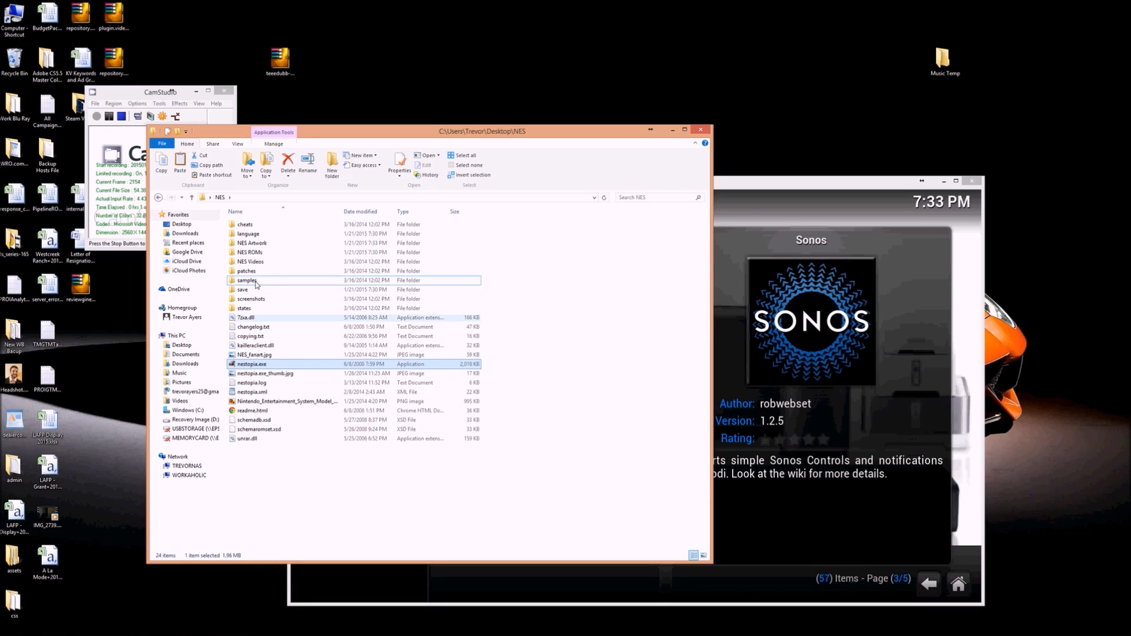
pyautogui.doubleClick(249, 252)
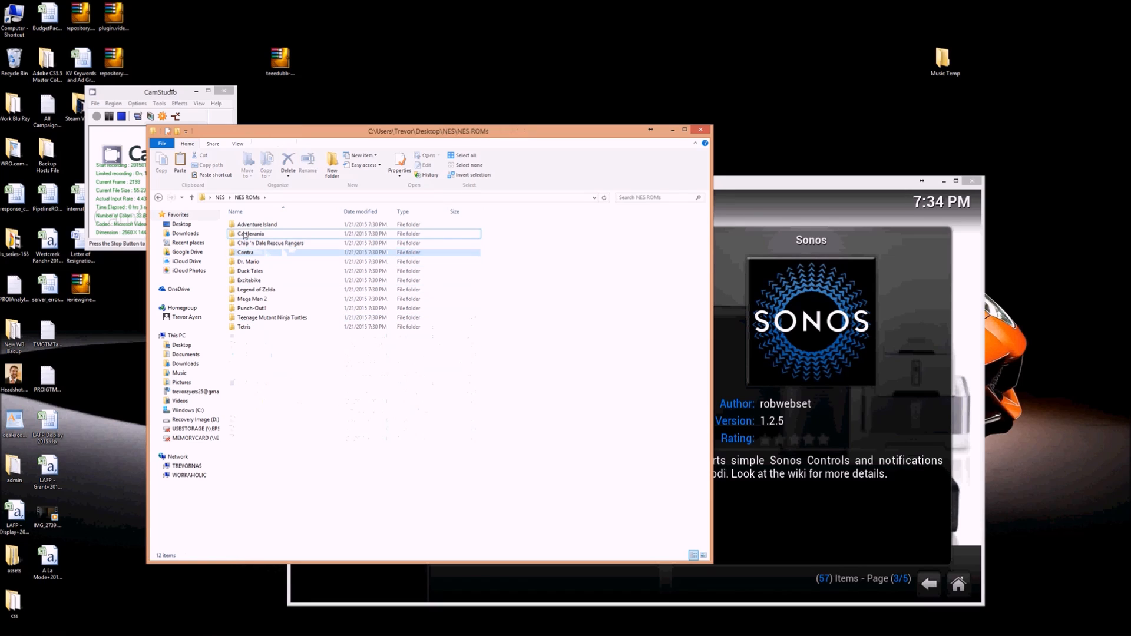
pyautogui.doubleClick(251, 233)
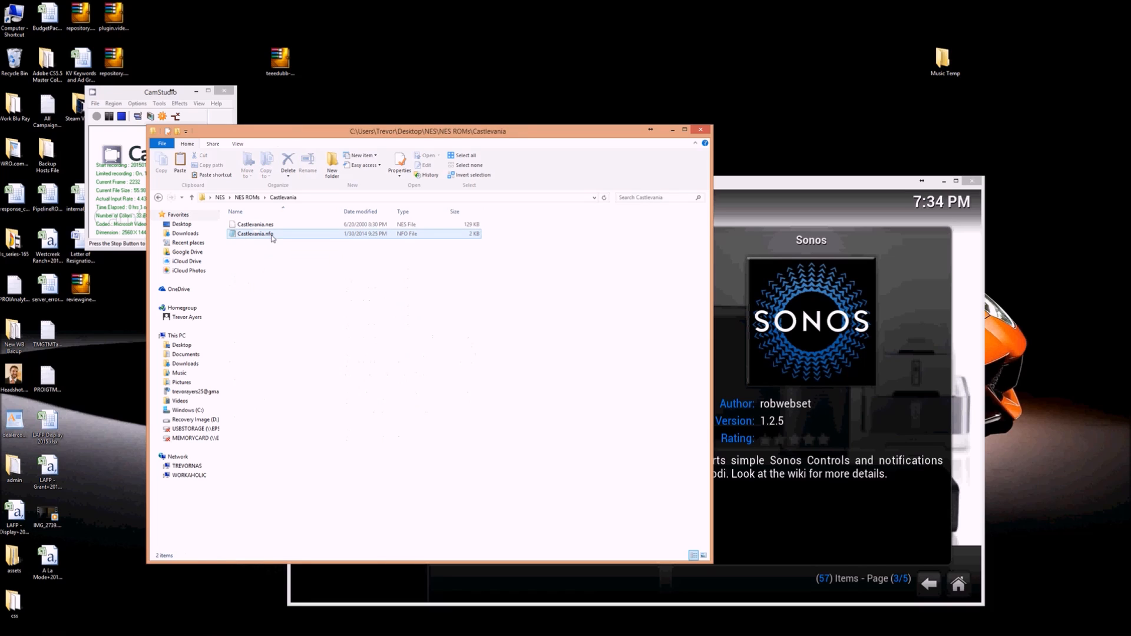
pyautogui.click(255, 234)
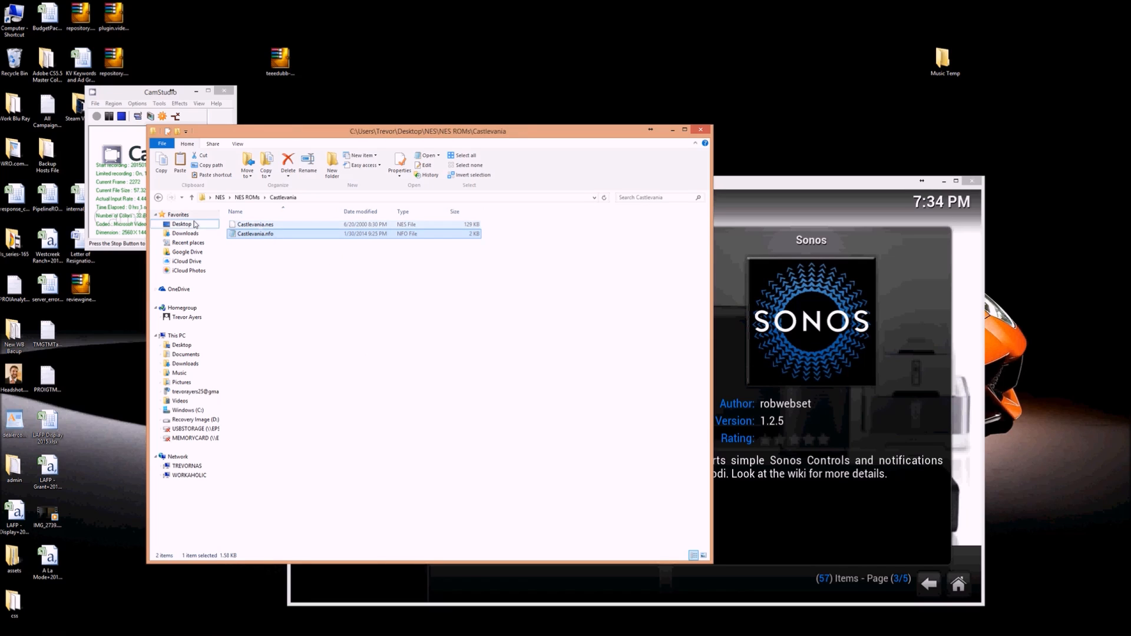
pyautogui.click(191, 196)
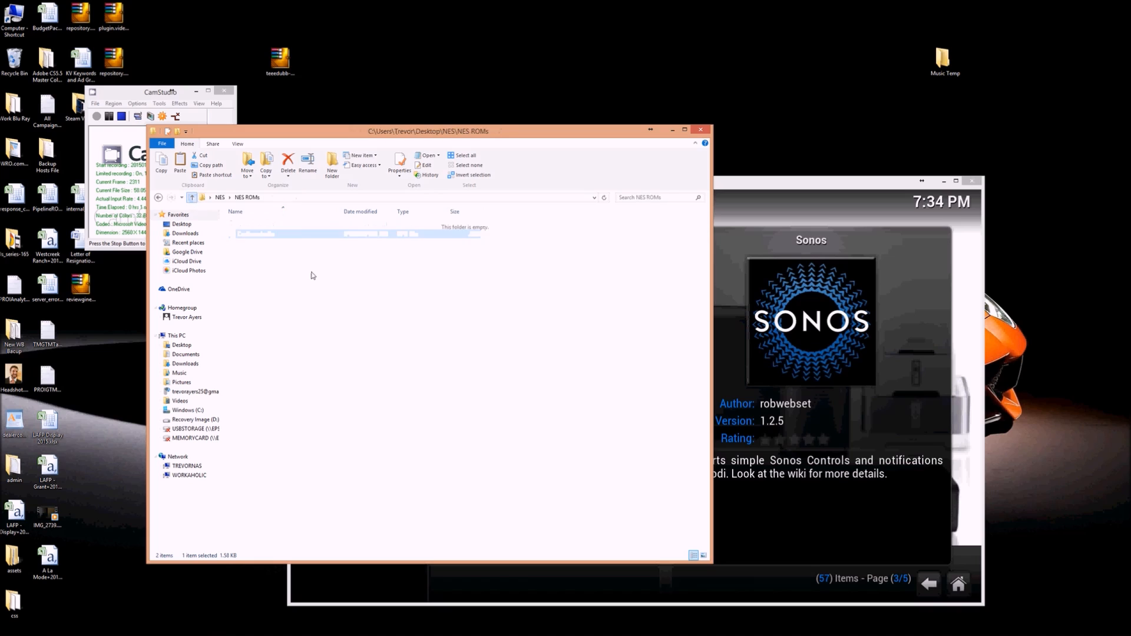
pyautogui.doubleClick(257, 233)
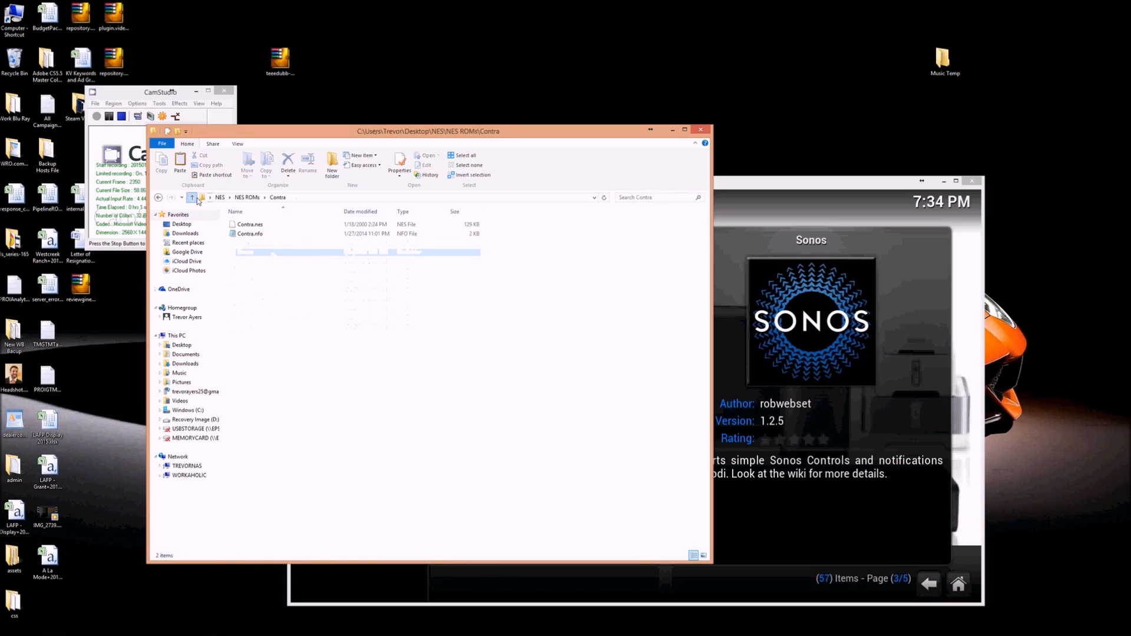
pyautogui.click(190, 197)
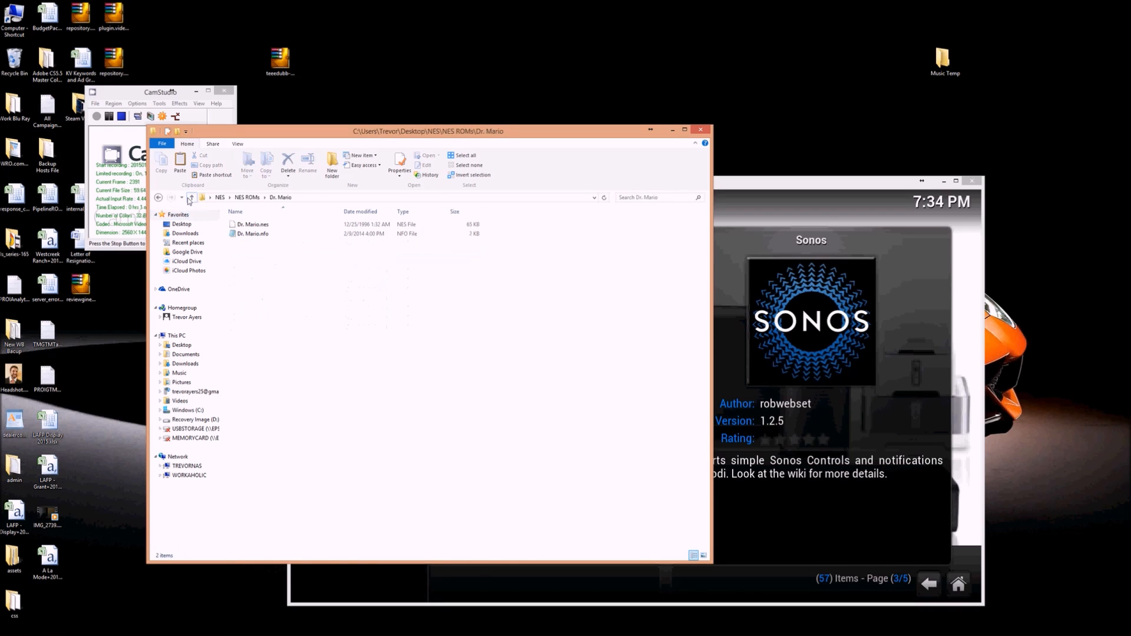
pyautogui.click(191, 198)
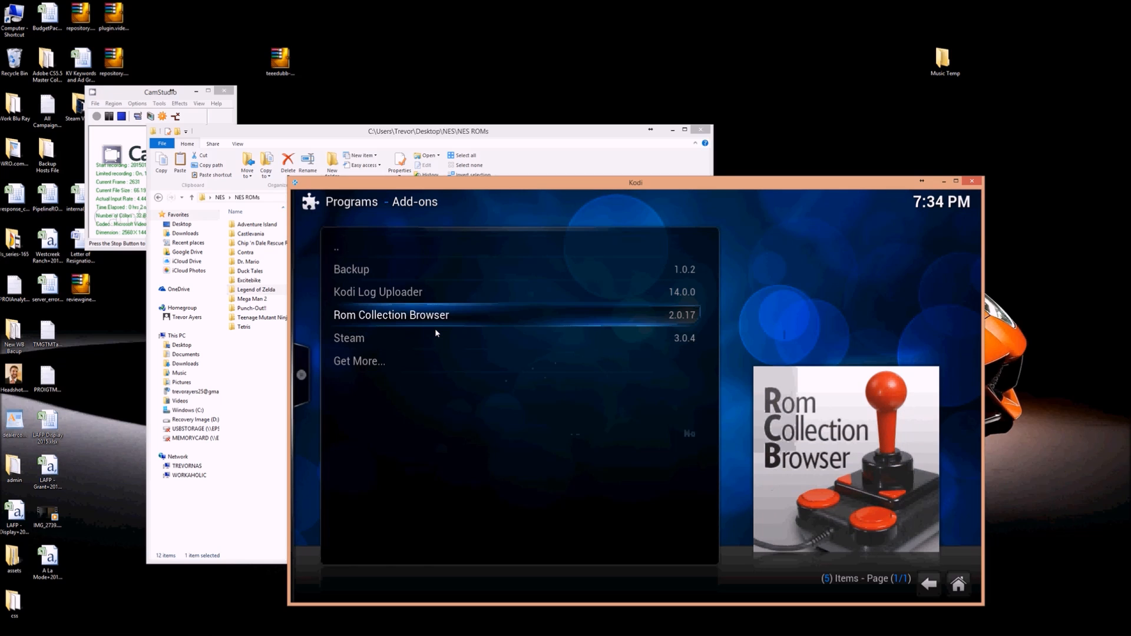
# Launch Rom Collection Browser, create a new configuration, and pick NES as the platform
pyautogui.click(391, 315)
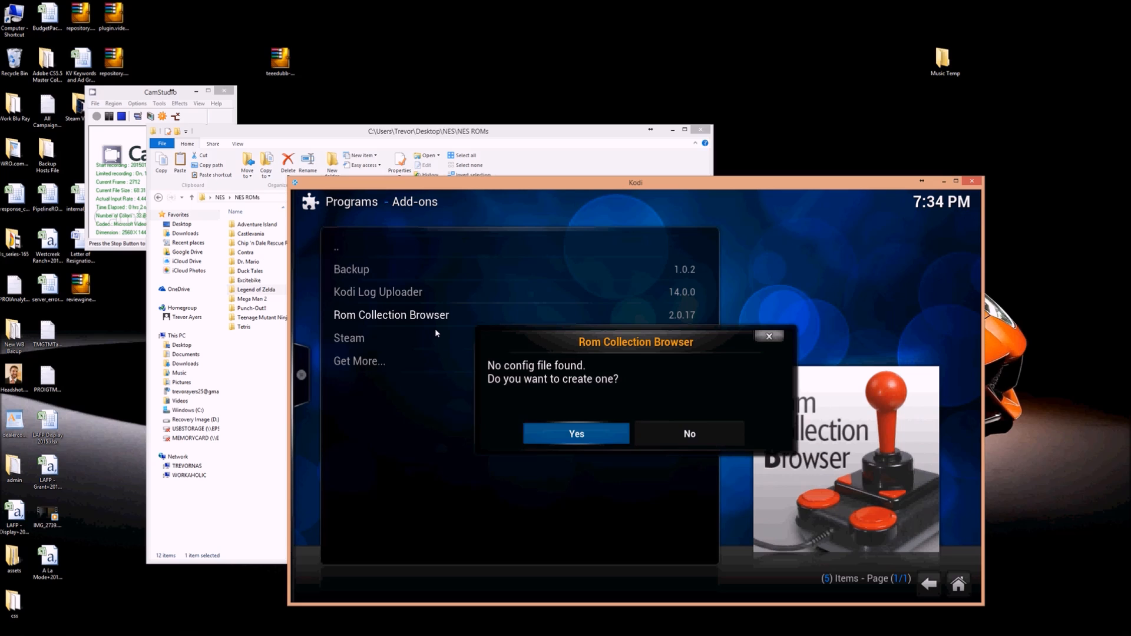
pyautogui.click(576, 434)
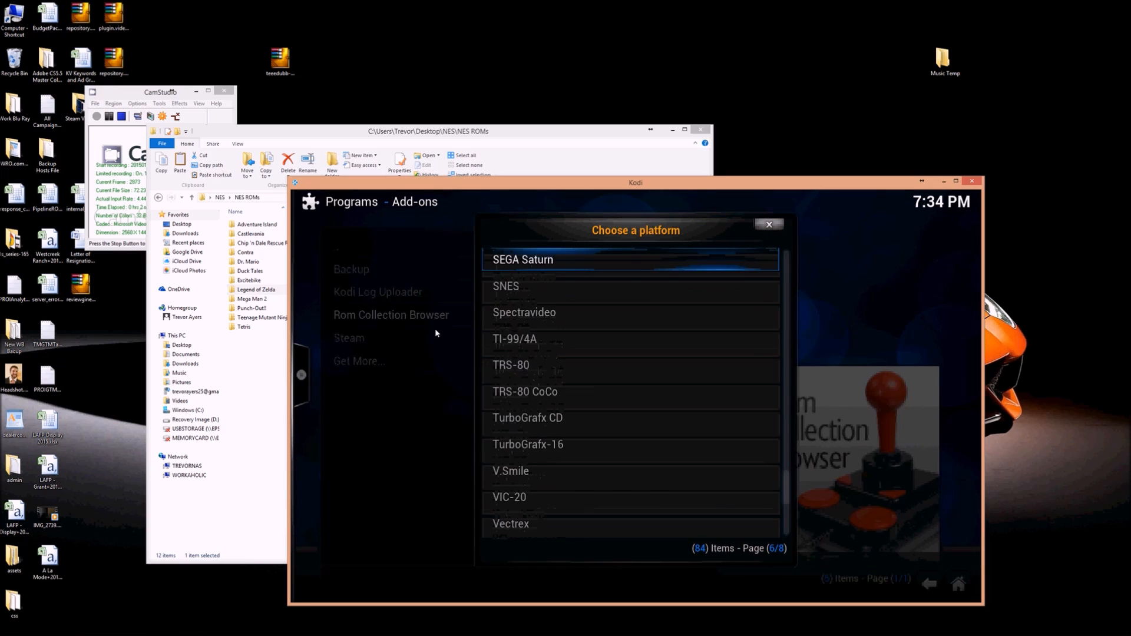
pyautogui.scroll(3)
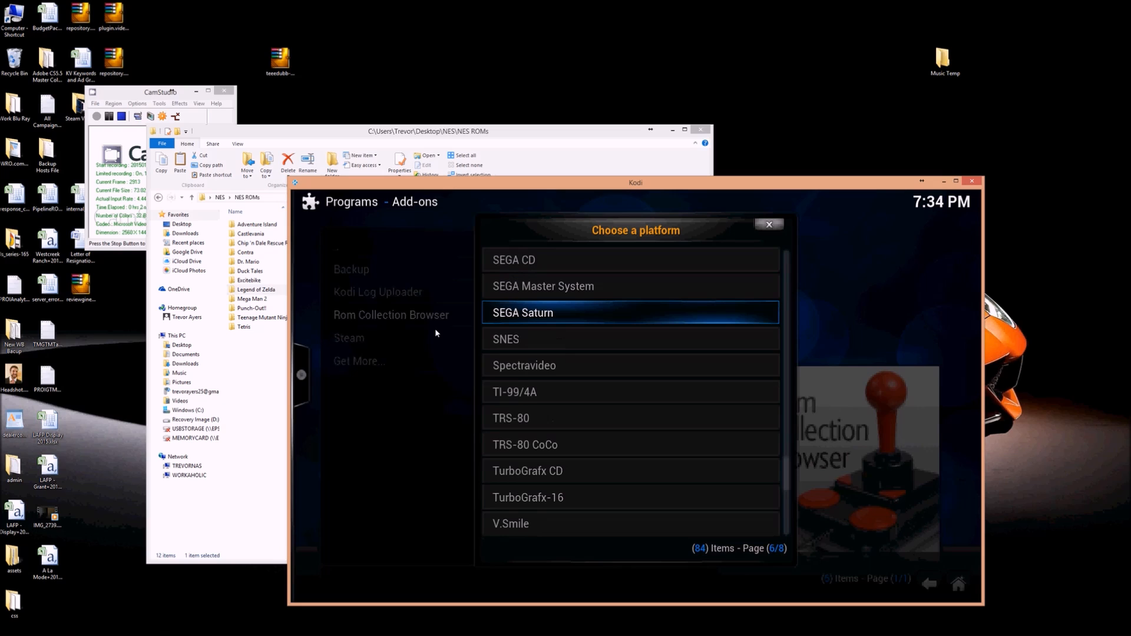
pyautogui.scroll(3)
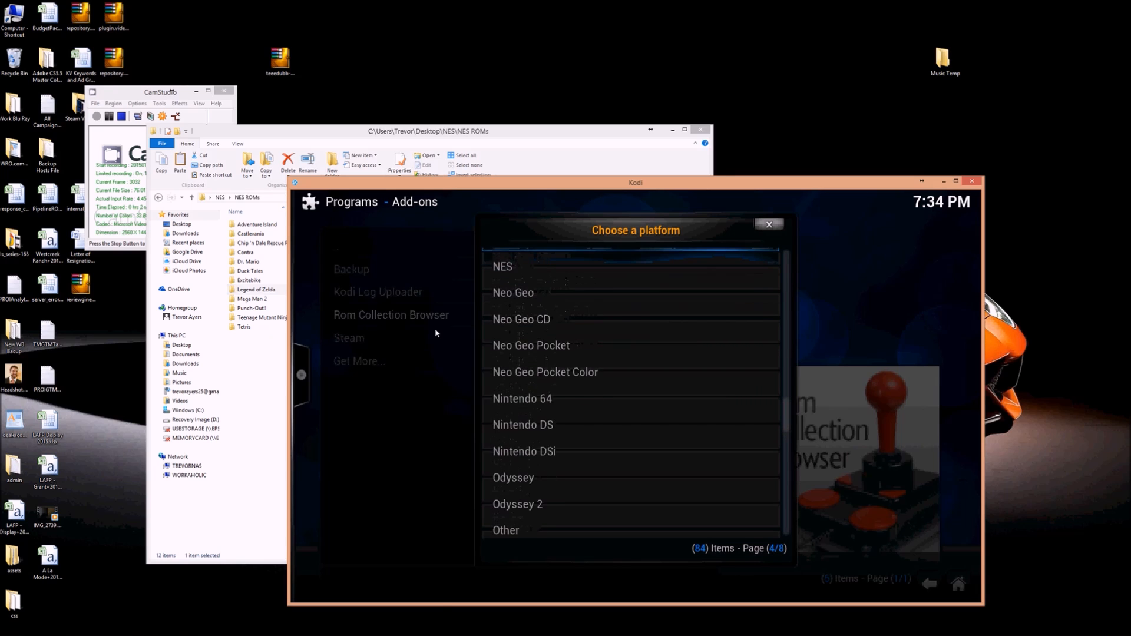
pyautogui.click(502, 267)
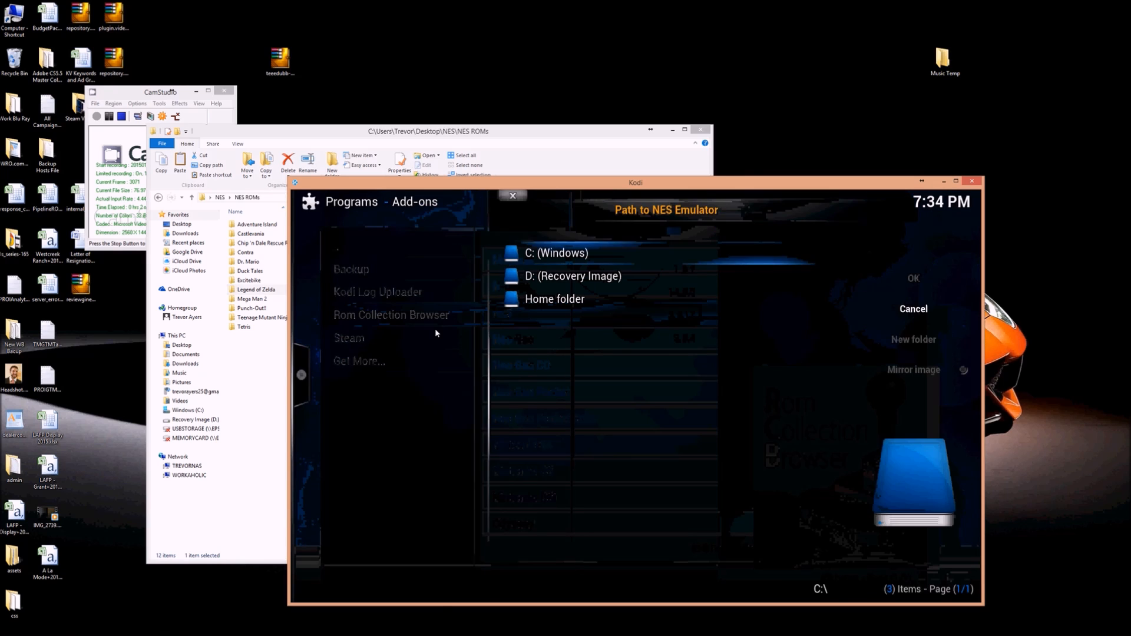
# Browse from C: through Users to the Desktop NES folder and choose nestopia.exe as emulator
pyautogui.click(557, 252)
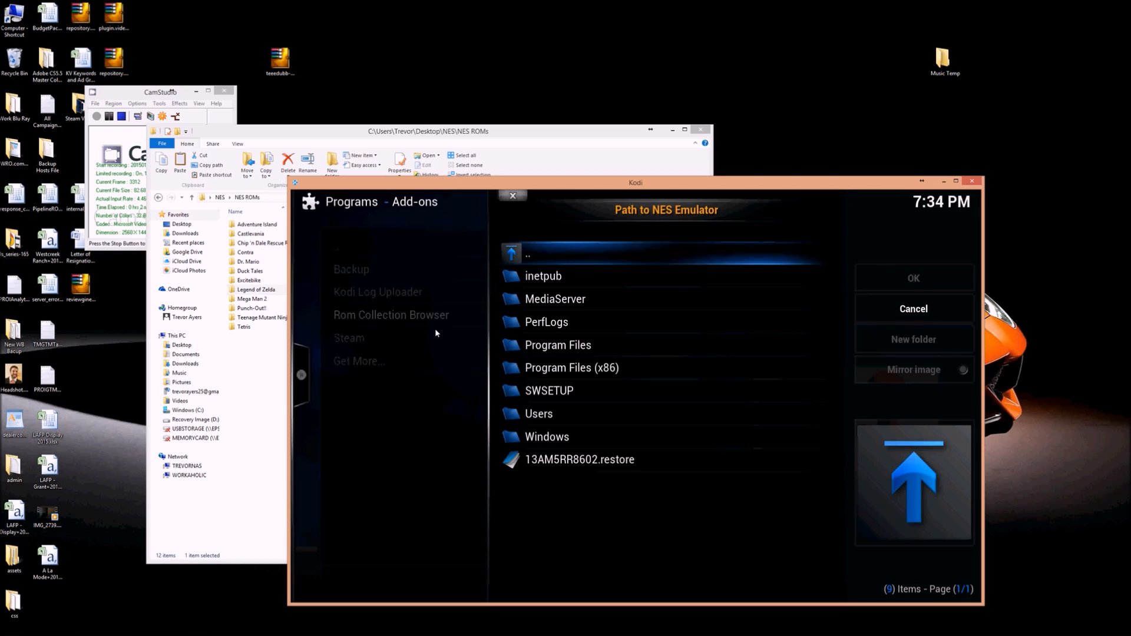
pyautogui.click(538, 413)
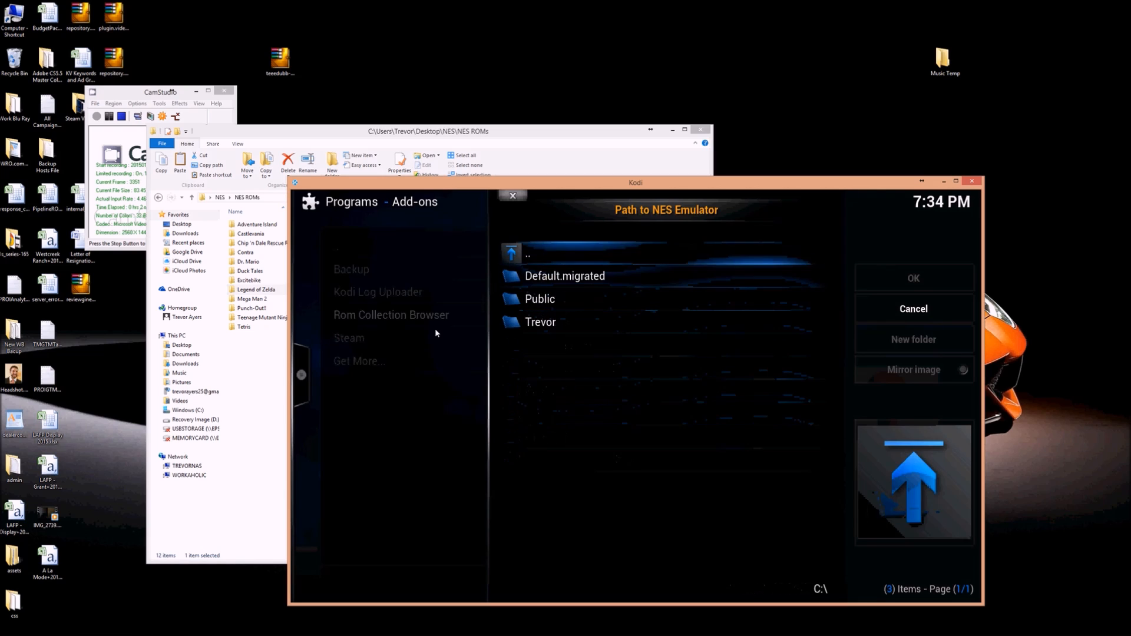
pyautogui.click(539, 299)
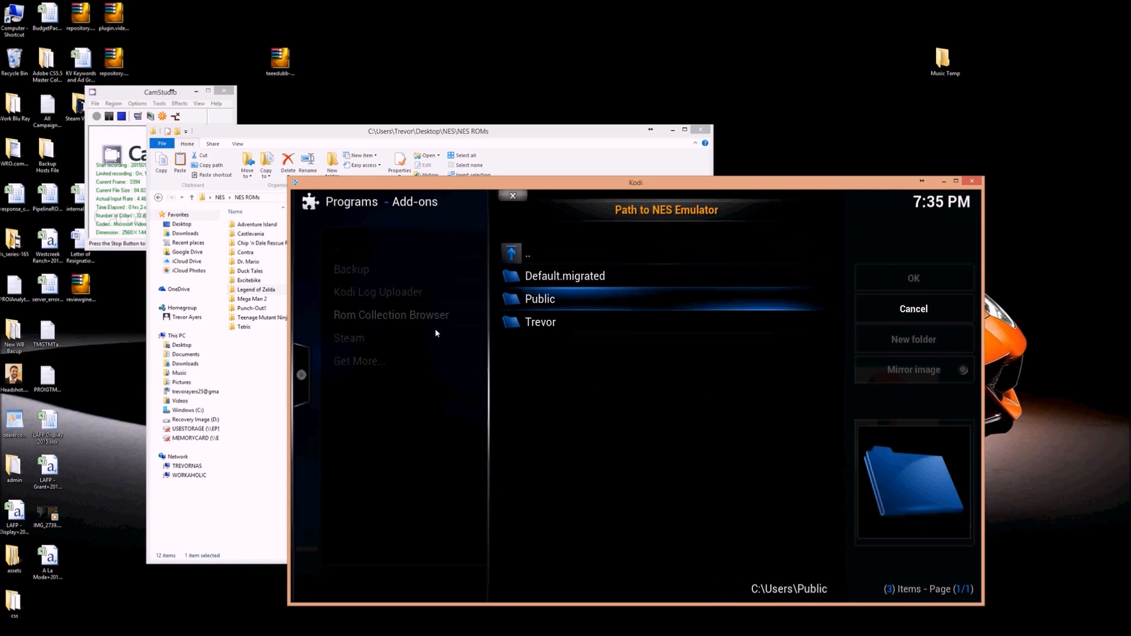
pyautogui.click(540, 322)
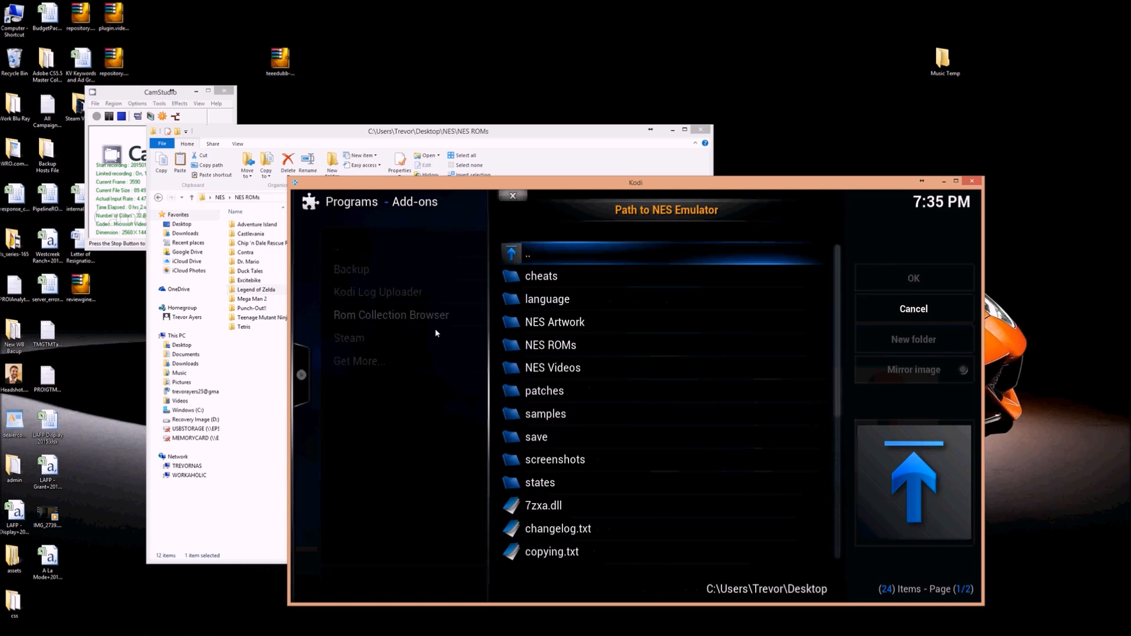
pyautogui.click(547, 299)
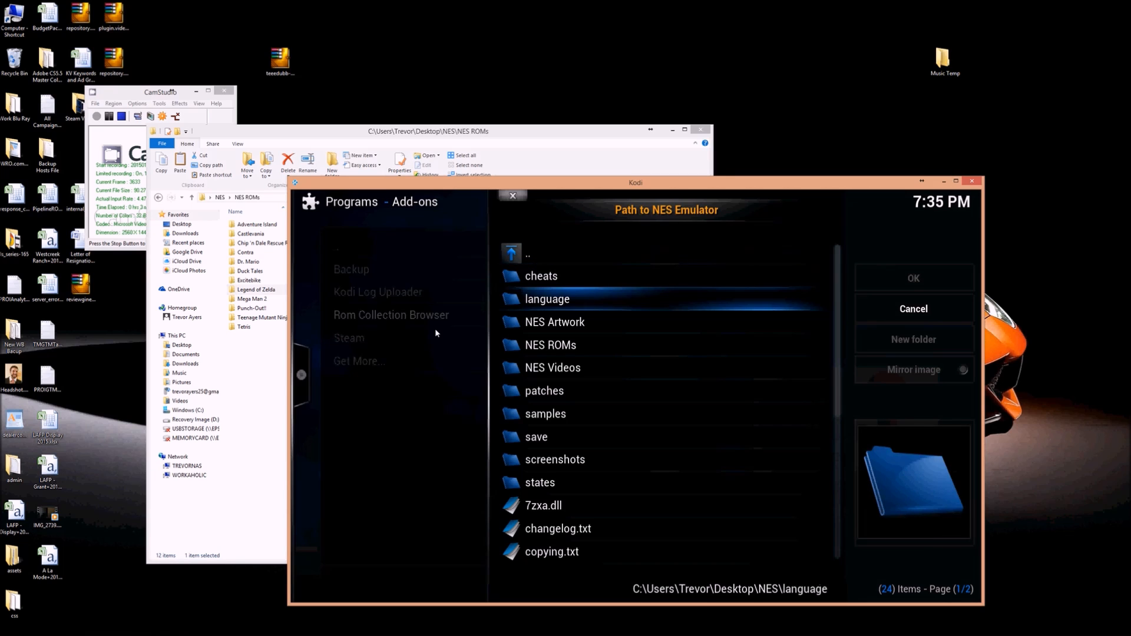
pyautogui.click(552, 551)
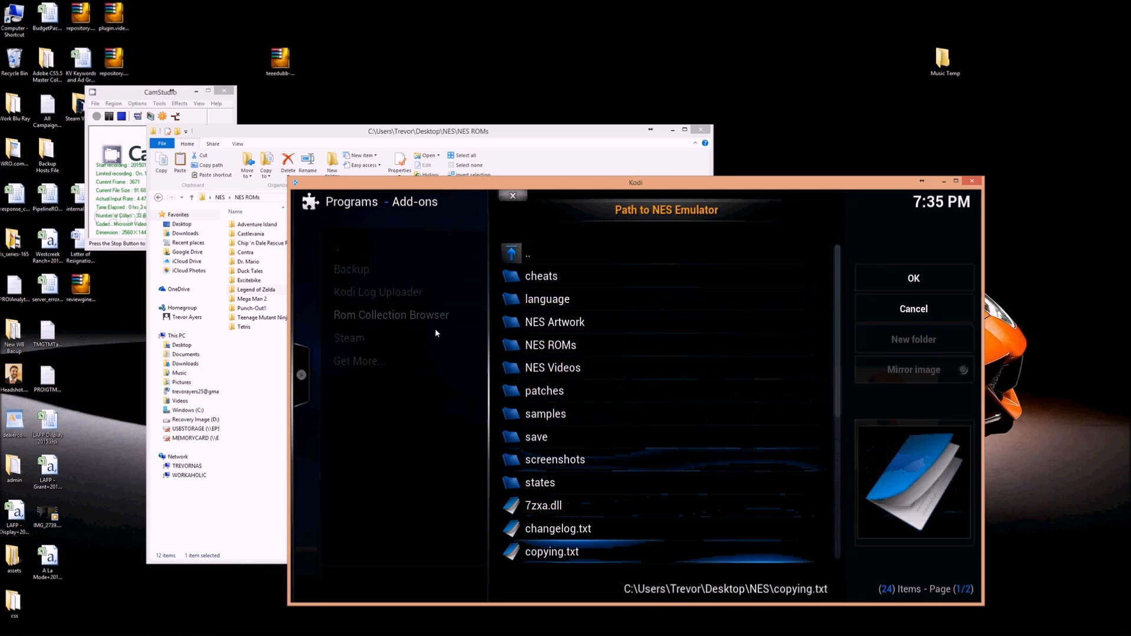
pyautogui.scroll(-3)
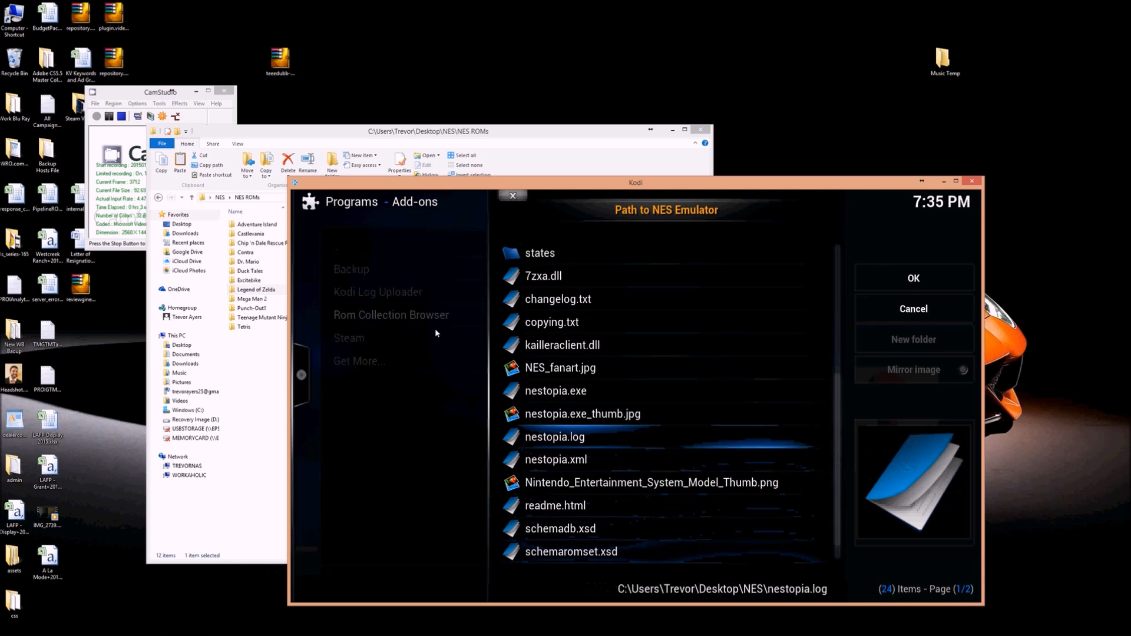
pyautogui.click(913, 277)
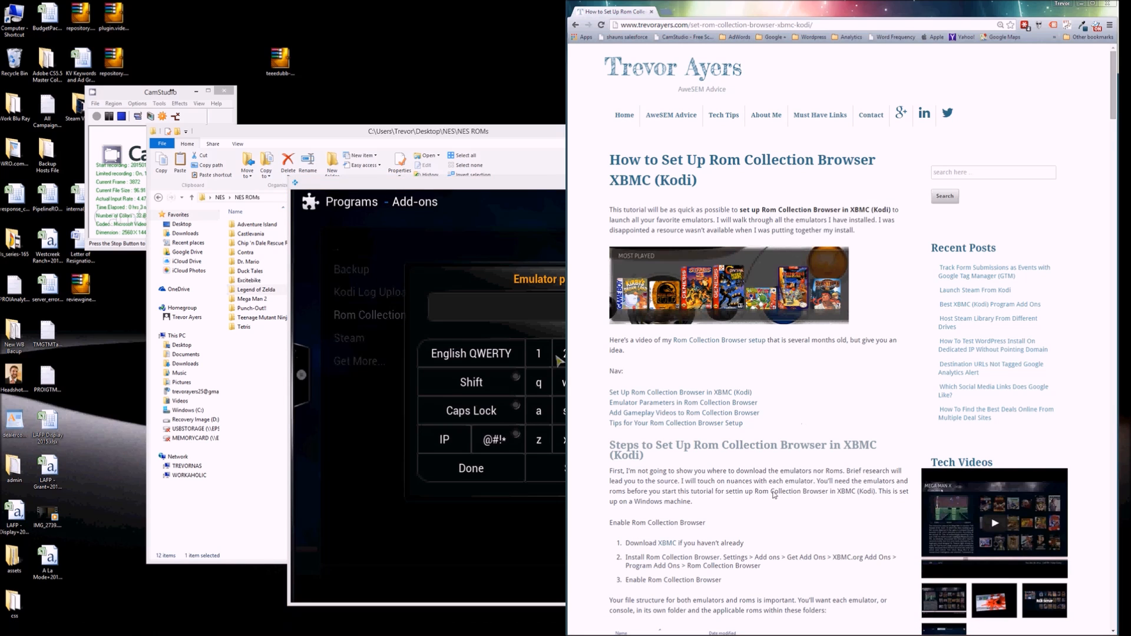
# Look up the tutorial's NES parameter and set Kodi's emulator params to %ROM%
pyautogui.scroll(-3)
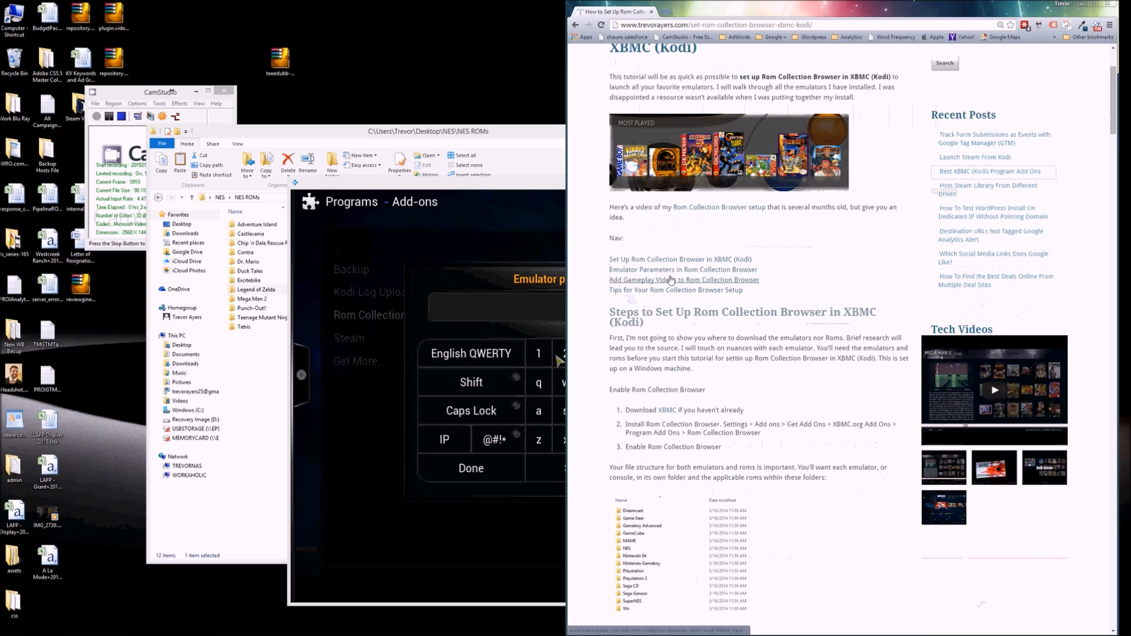
pyautogui.click(682, 269)
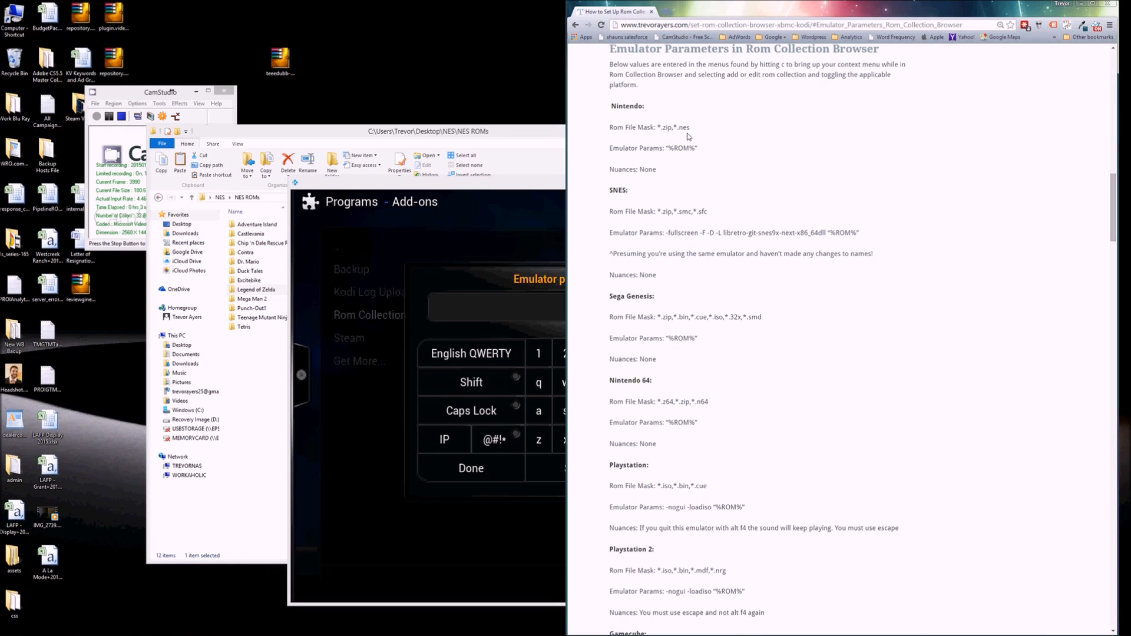
pyautogui.doubleClick(680, 148)
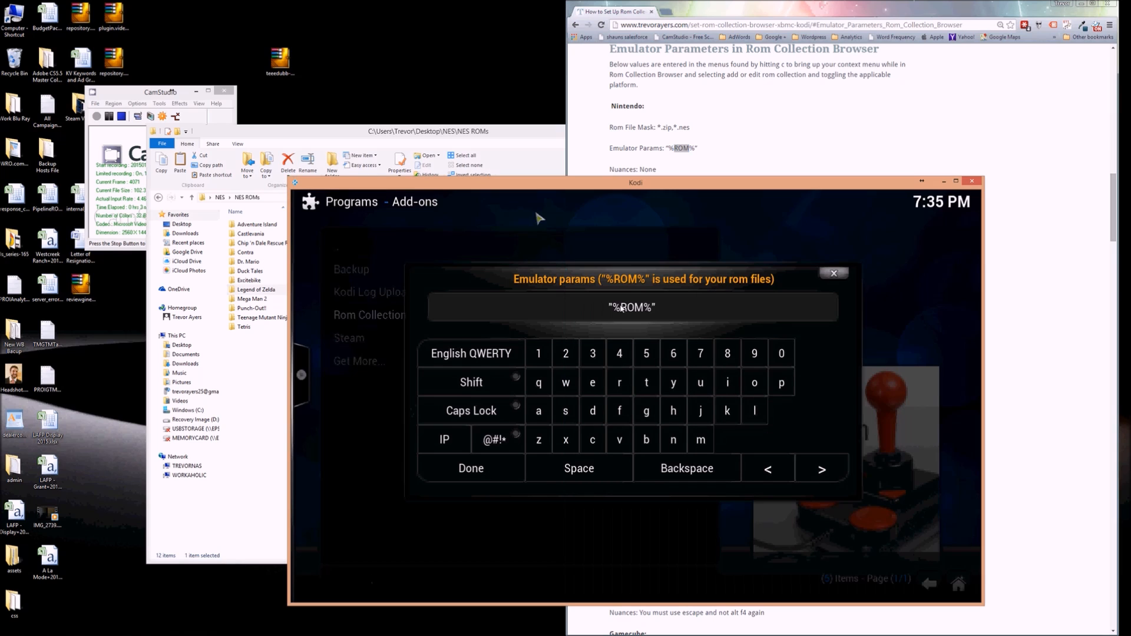
pyautogui.click(470, 468)
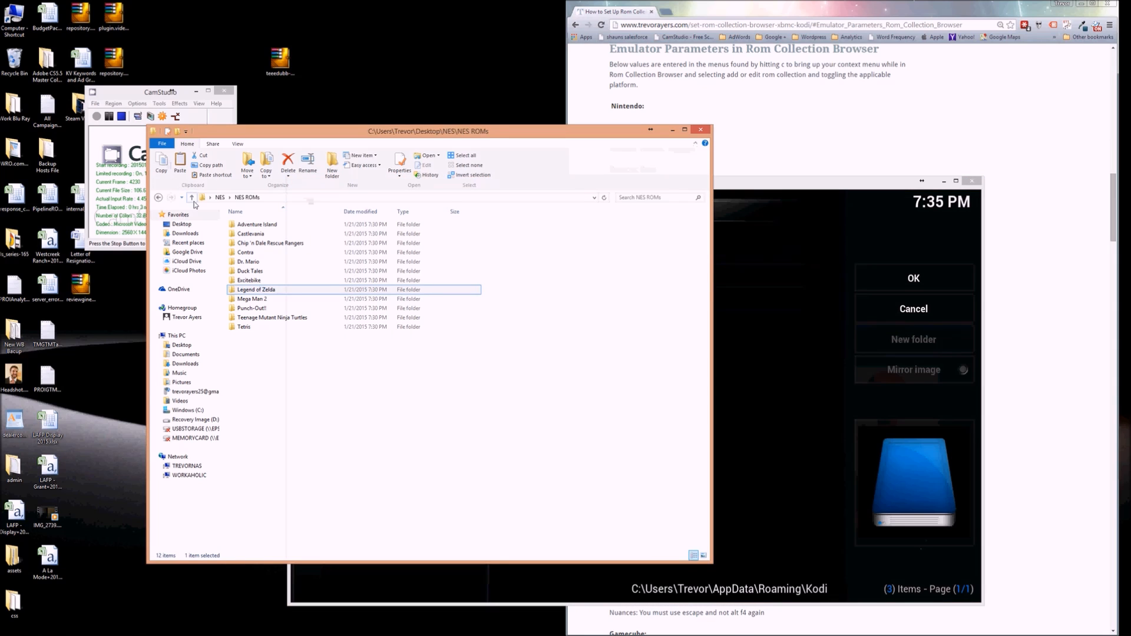
# Move File Explorer up from NES ROMs to the desktop NES folder
pyautogui.click(269, 244)
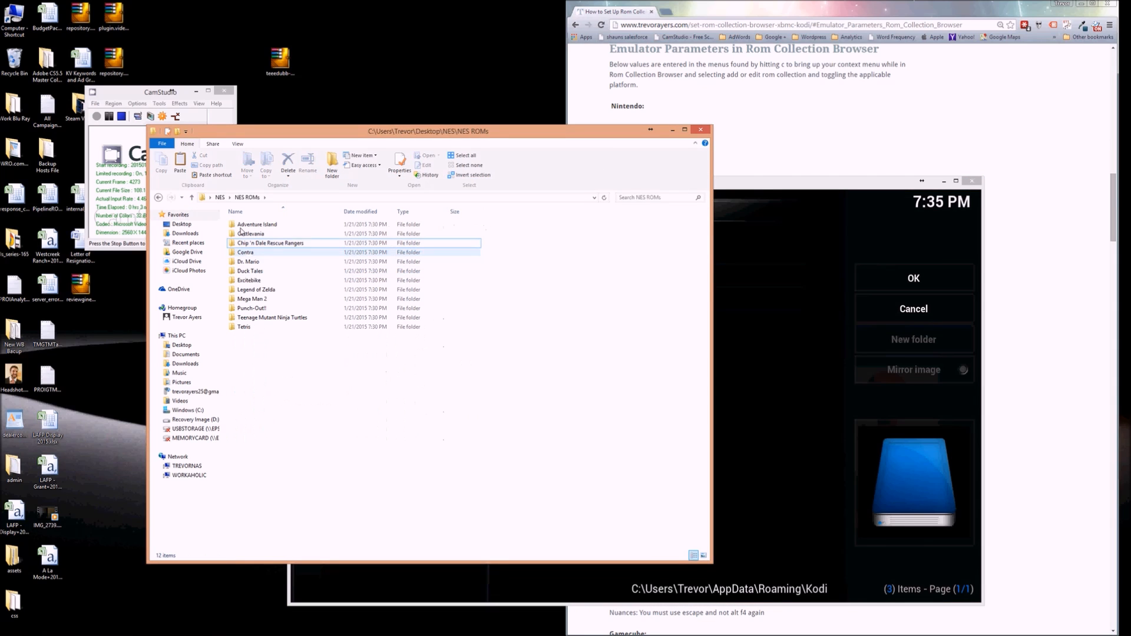
pyautogui.click(220, 197)
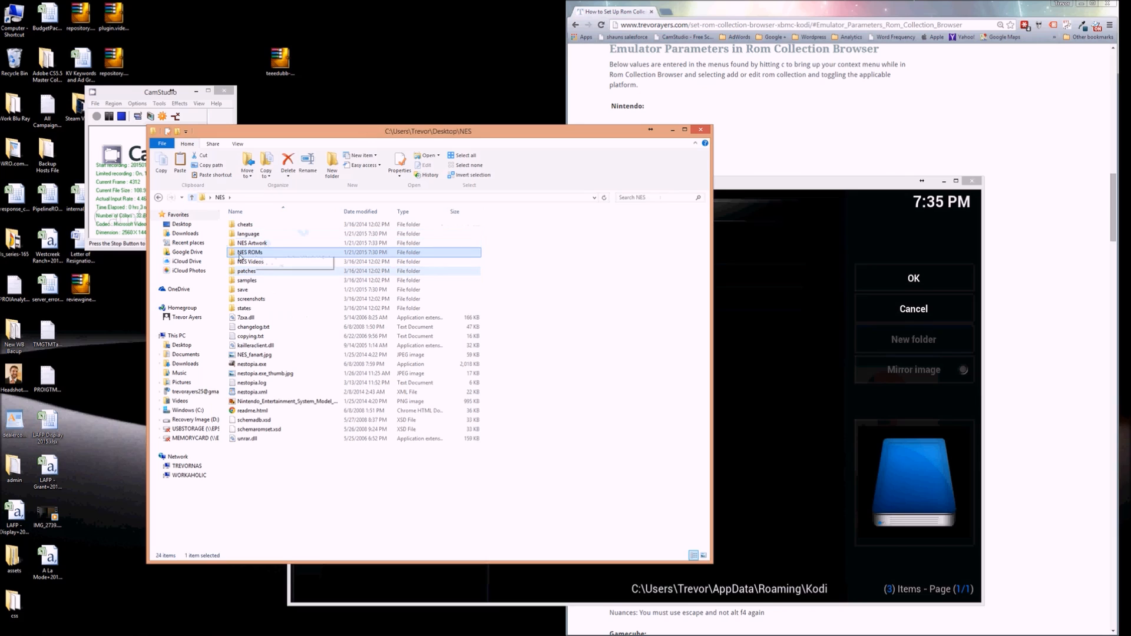
pyautogui.moveTo(818, 229)
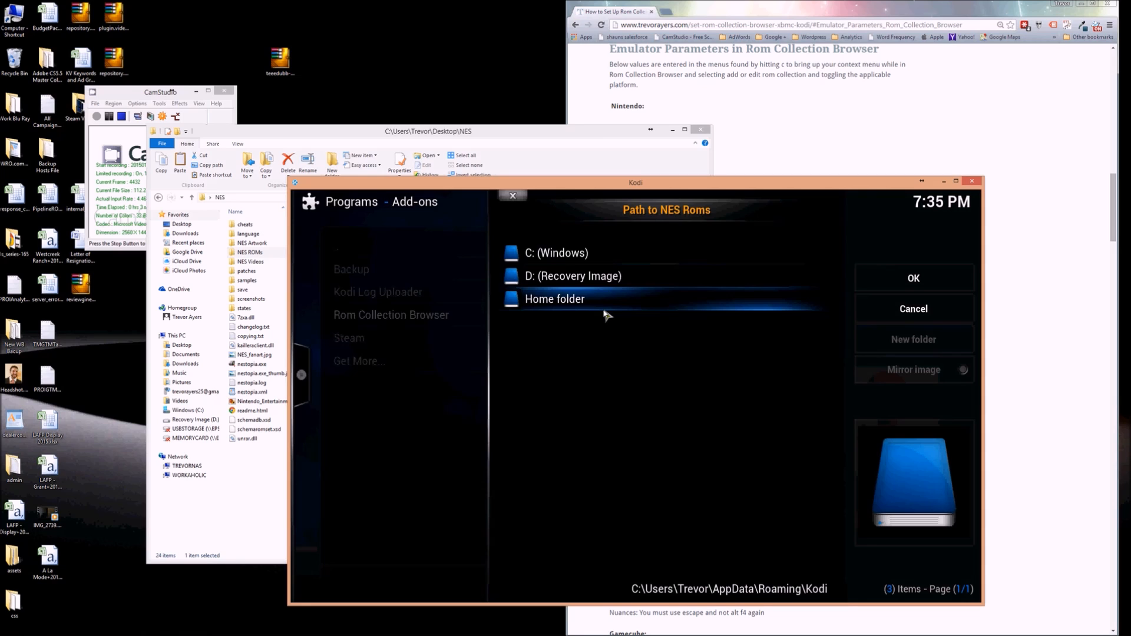
pyautogui.moveTo(624, 326)
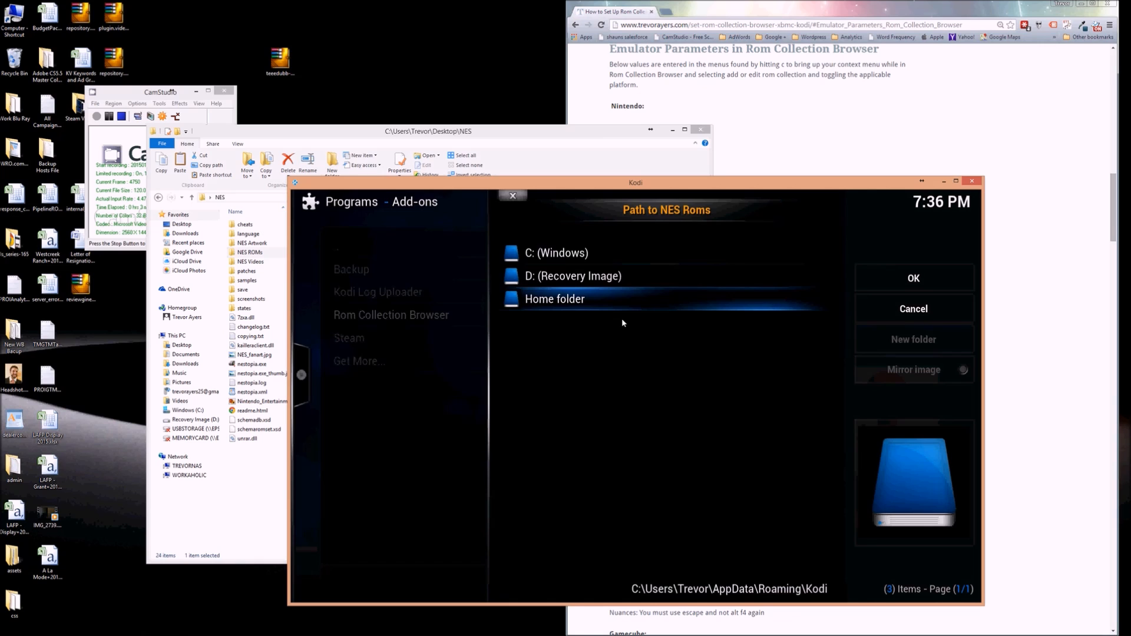
# Set the NES ROM path to the NES ROMs folder inside the desktop NES folder
pyautogui.click(557, 253)
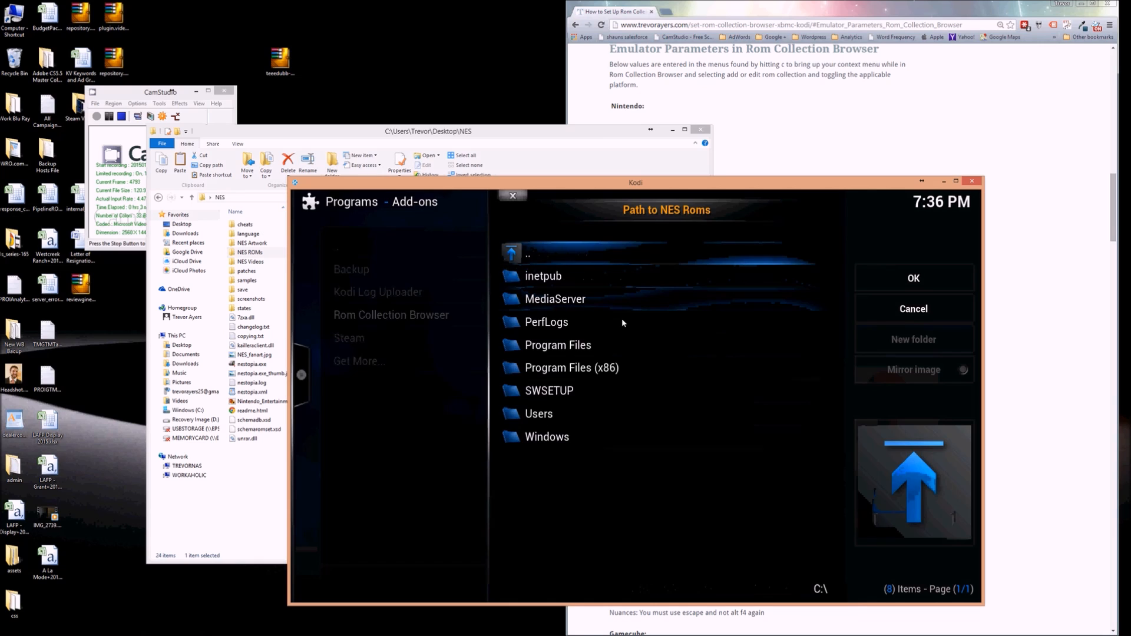
pyautogui.click(538, 414)
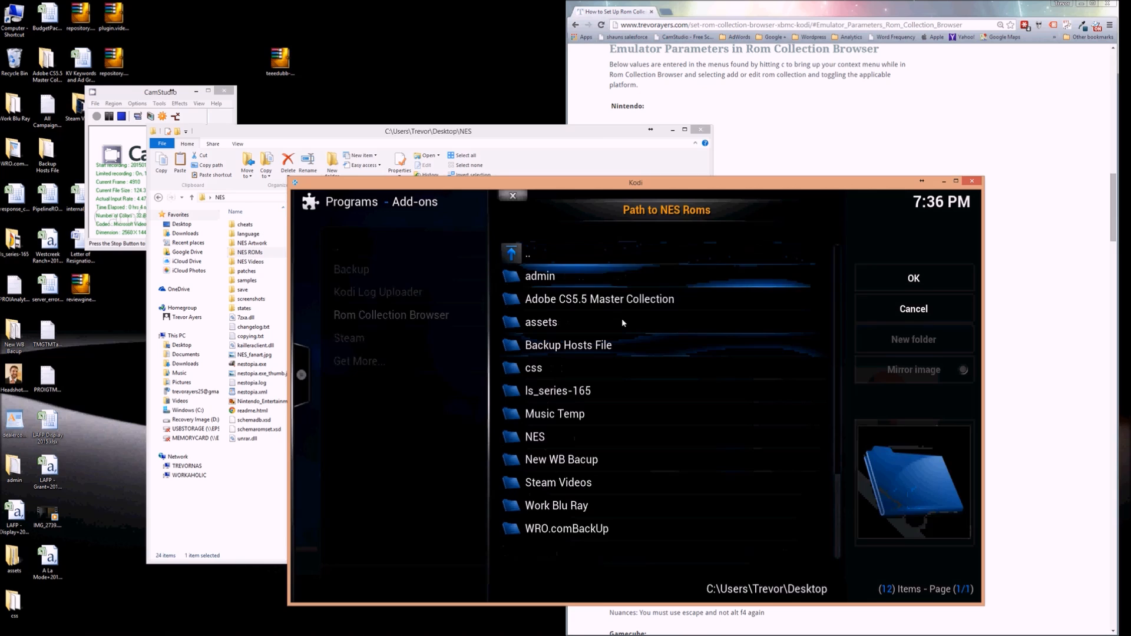
pyautogui.doubleClick(534, 436)
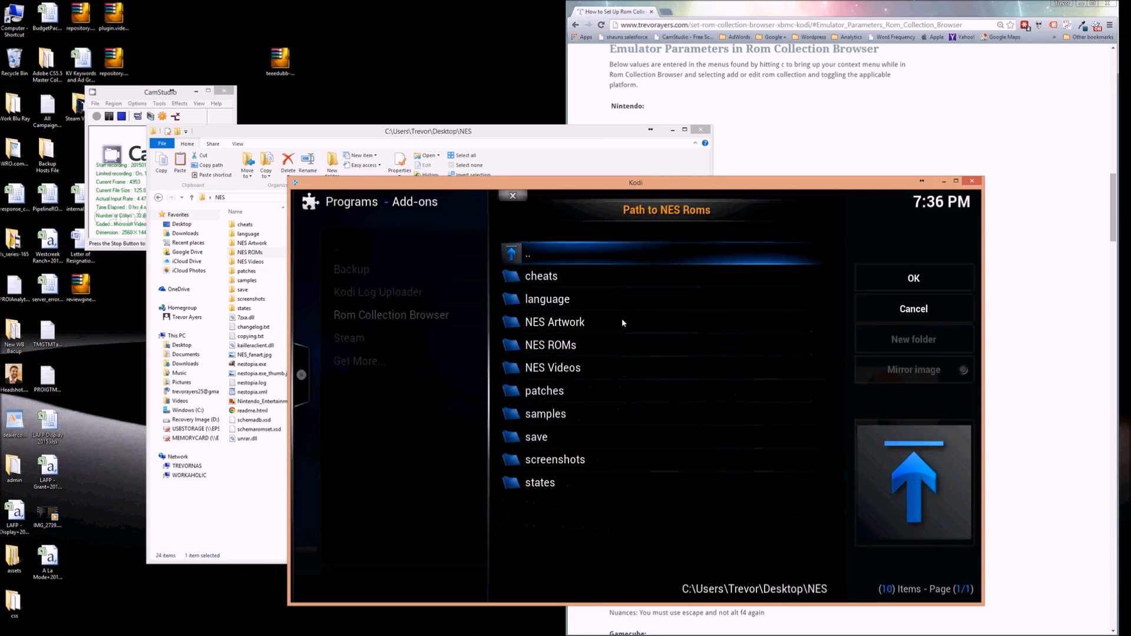
pyautogui.doubleClick(550, 344)
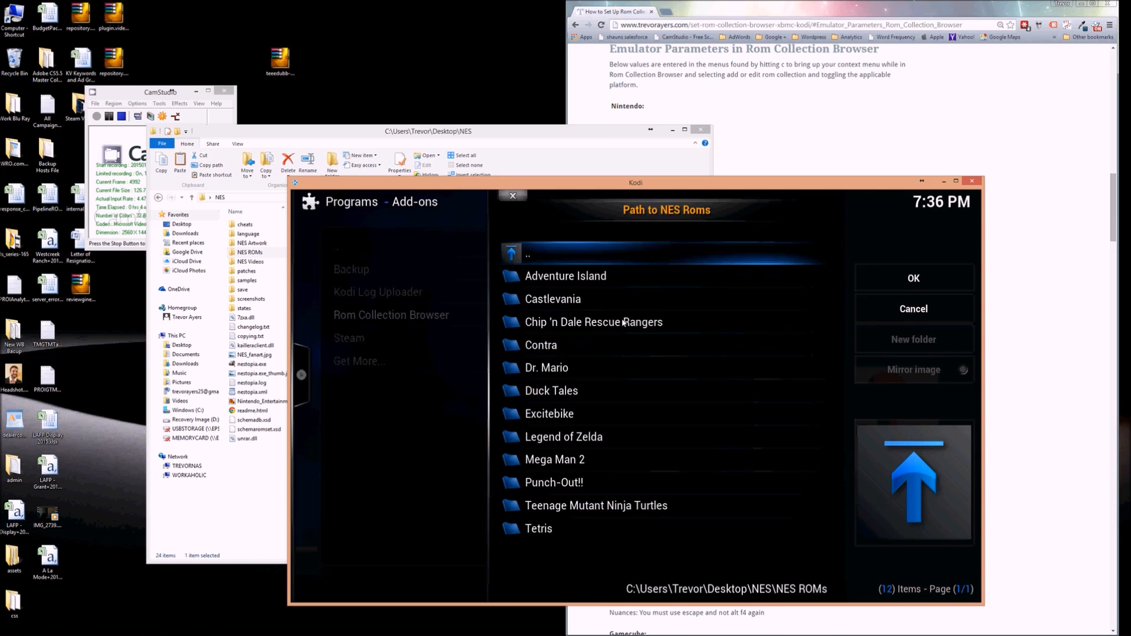
pyautogui.moveTo(913, 278)
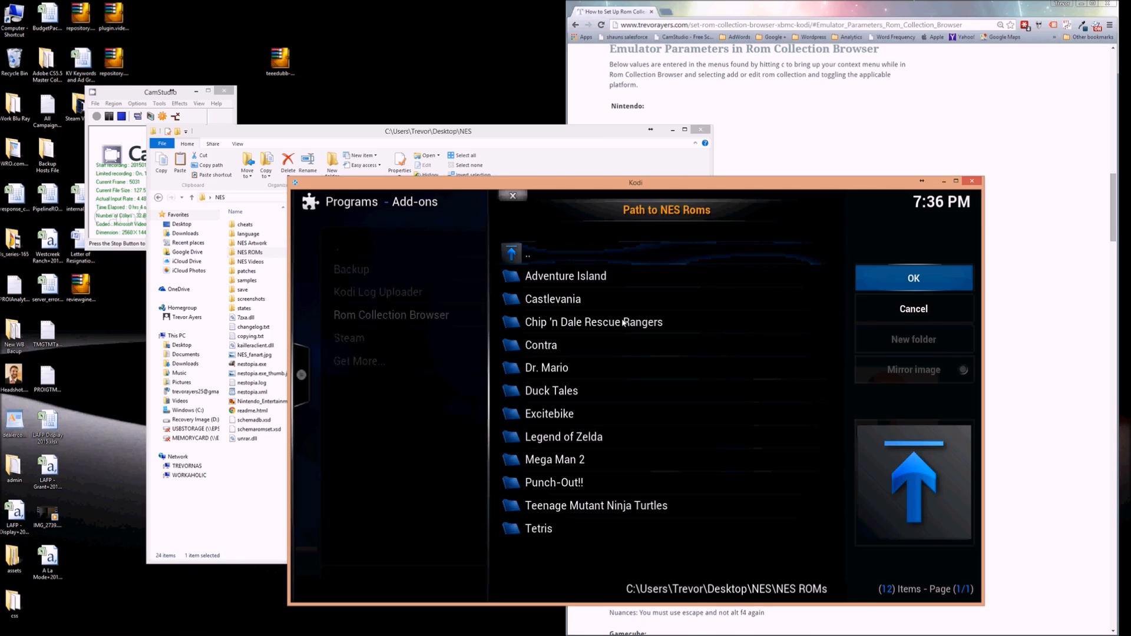
pyautogui.click(912, 277)
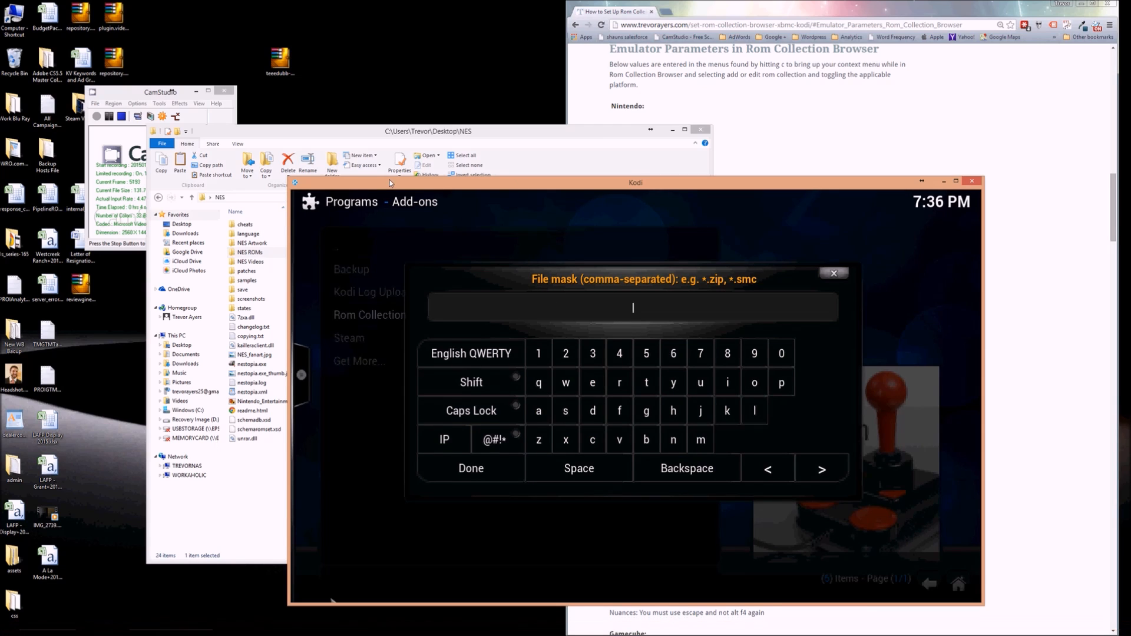
# Inspect the game files in NES ROMs, then enter the file mask *.zip,*.nes
pyautogui.click(253, 253)
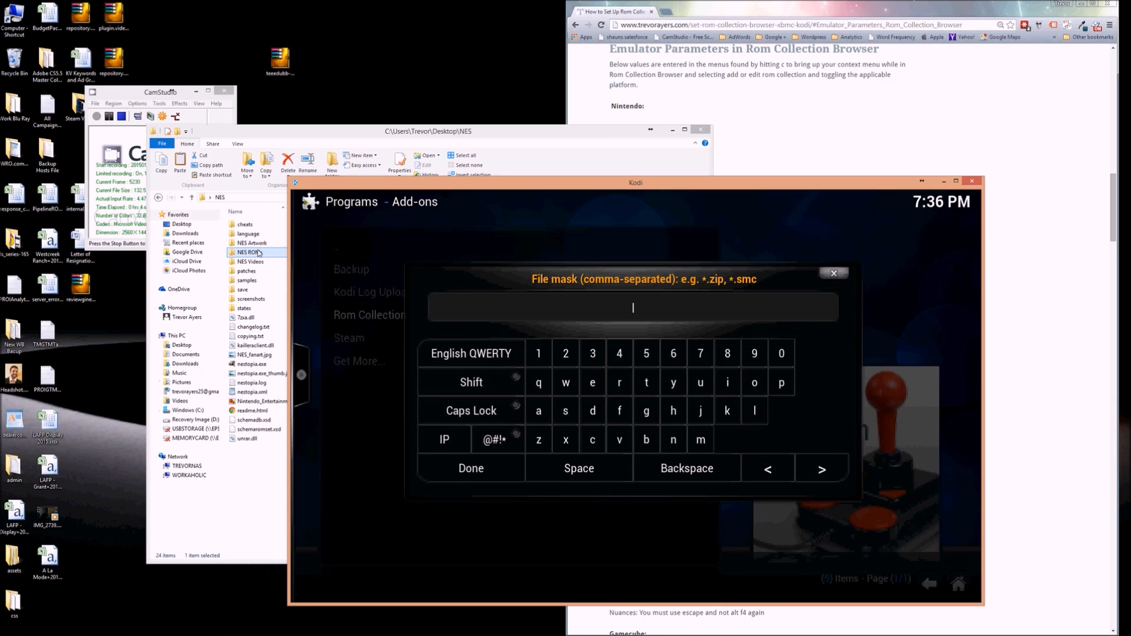
pyautogui.doubleClick(251, 251)
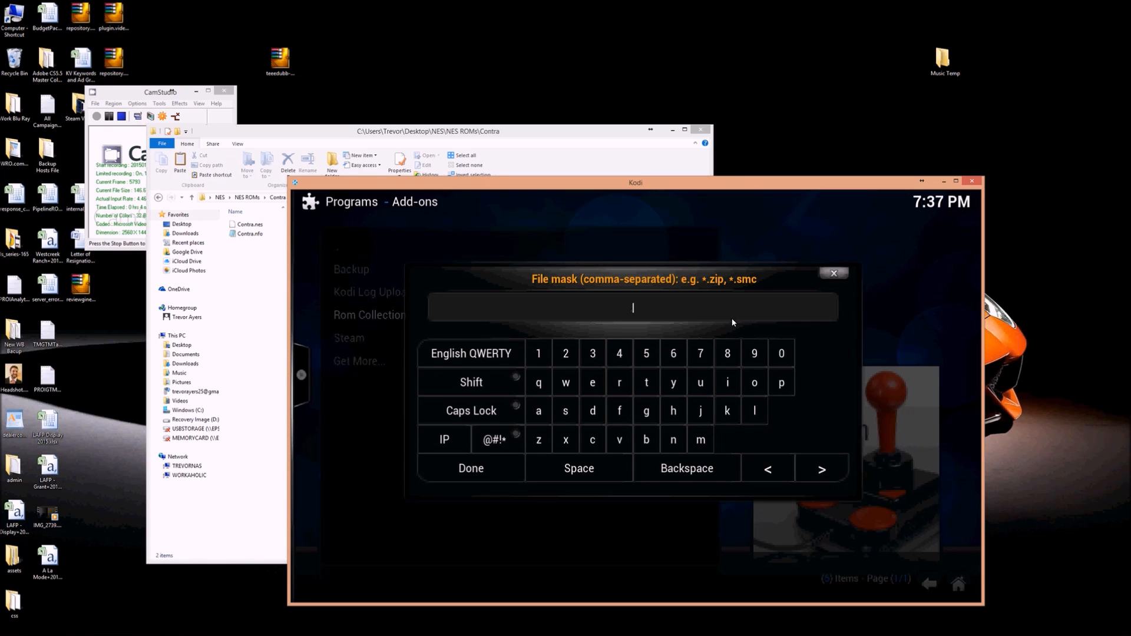
pyautogui.write('*.zip,*.nes')
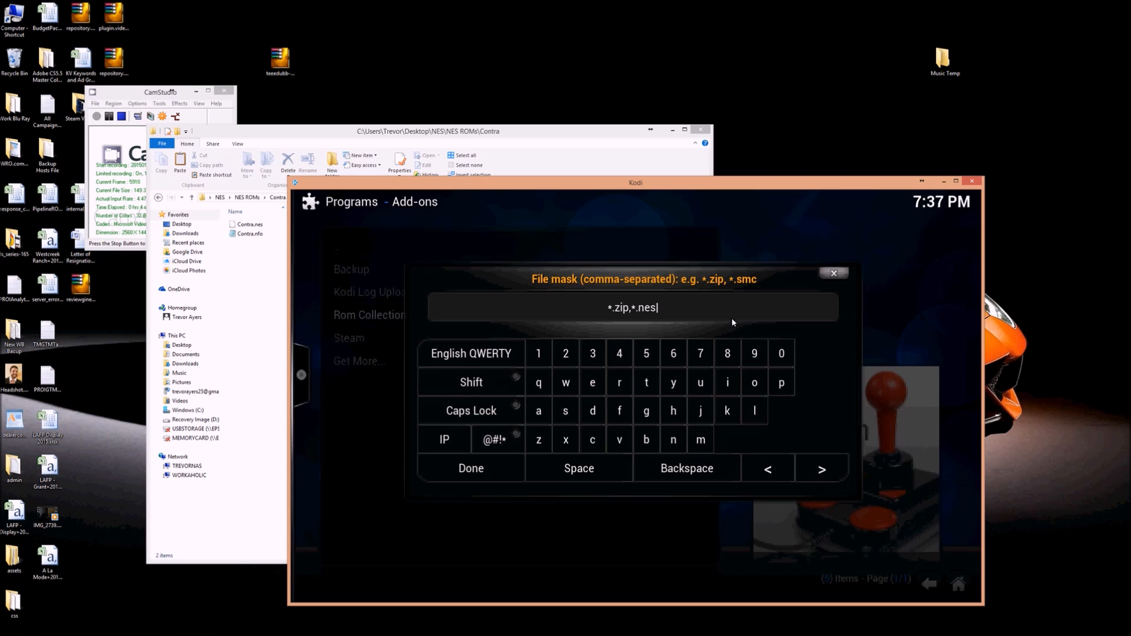
pyautogui.click(470, 468)
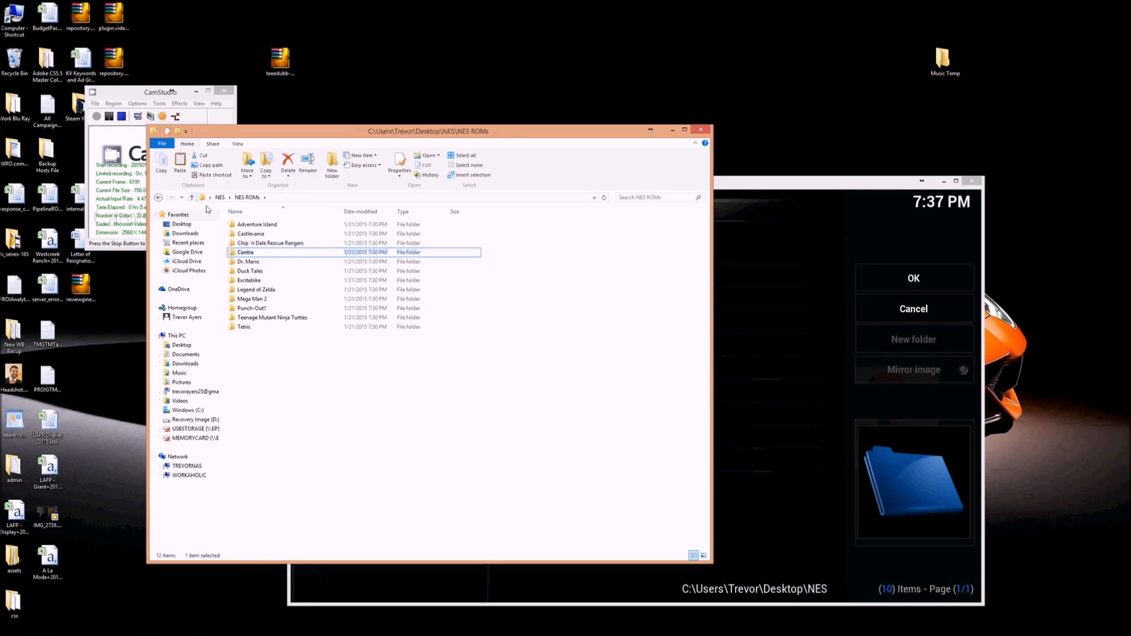
# Go up from NES ROMs to the desktop NES folder in File Explorer
pyautogui.click(191, 197)
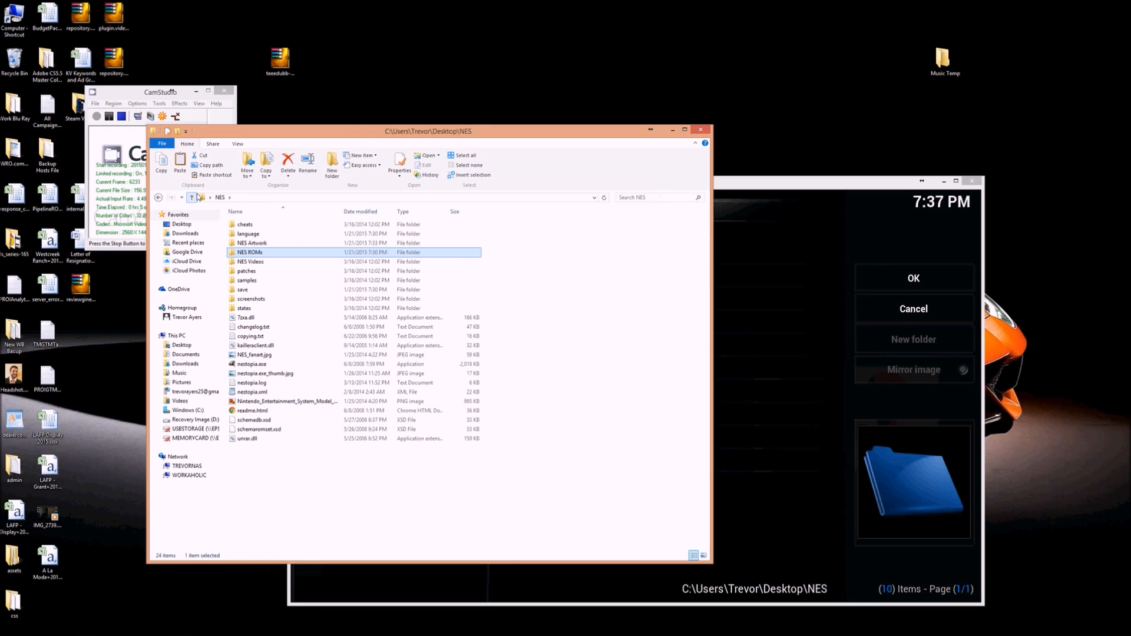
pyautogui.moveTo(266, 543)
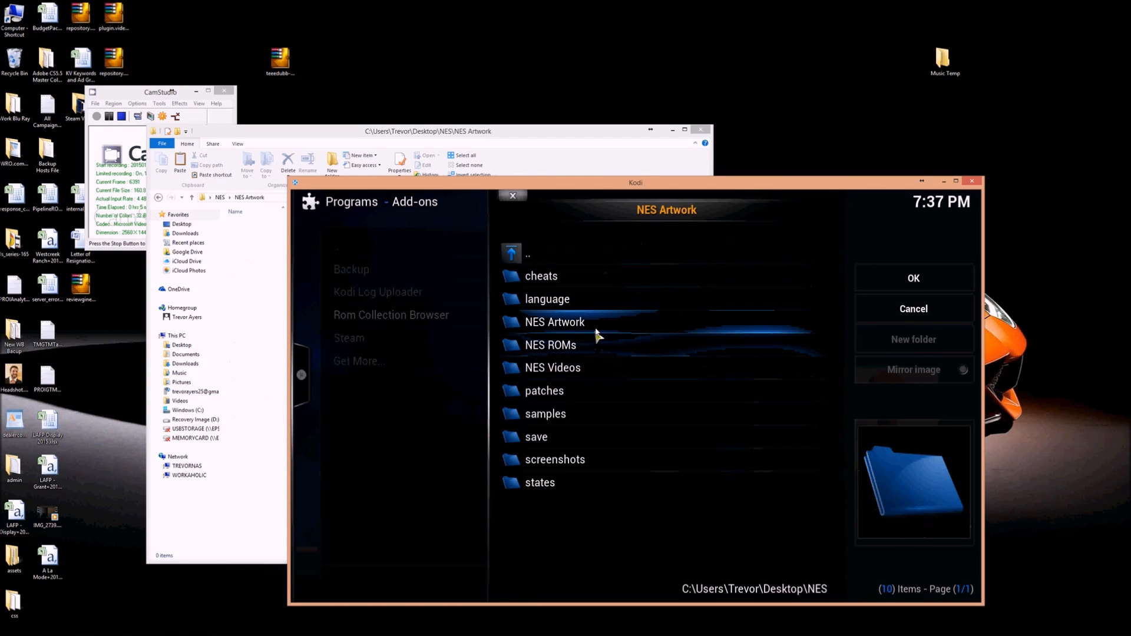
pyautogui.moveTo(911, 370)
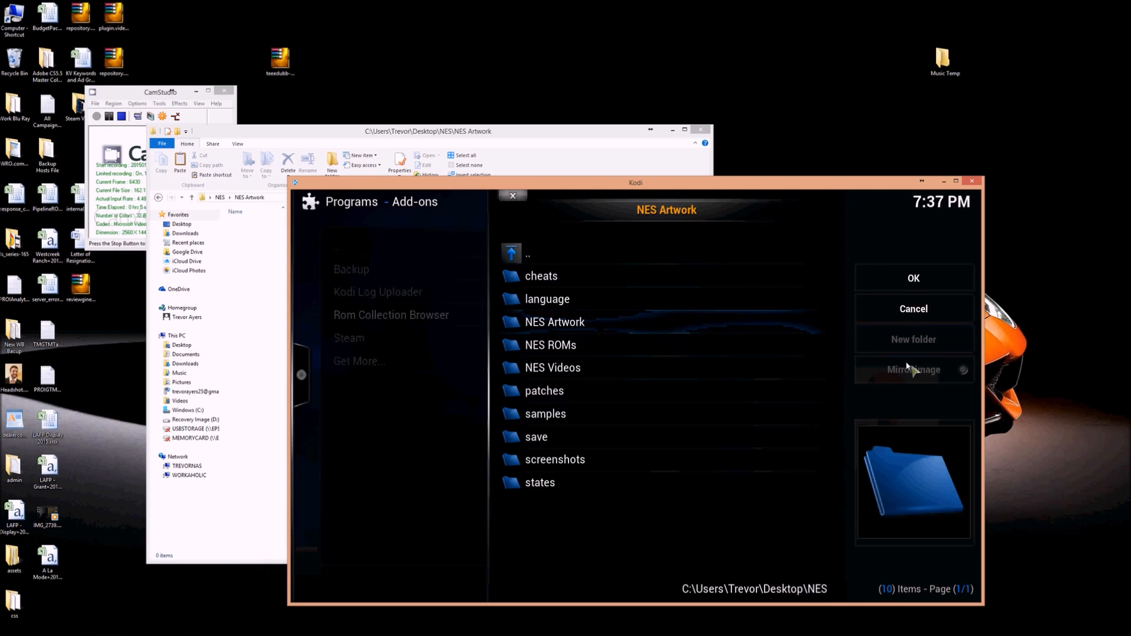
pyautogui.moveTo(915, 351)
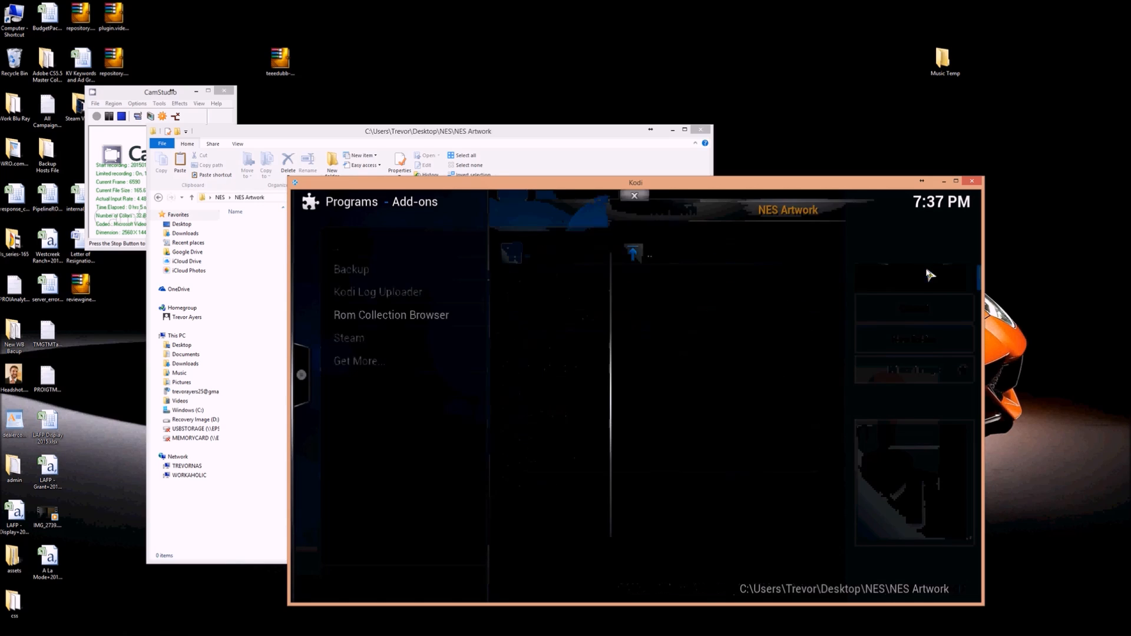
# Accept NES Artwork as the artwork folder and decline adding another ROM collection
pyautogui.click(391, 315)
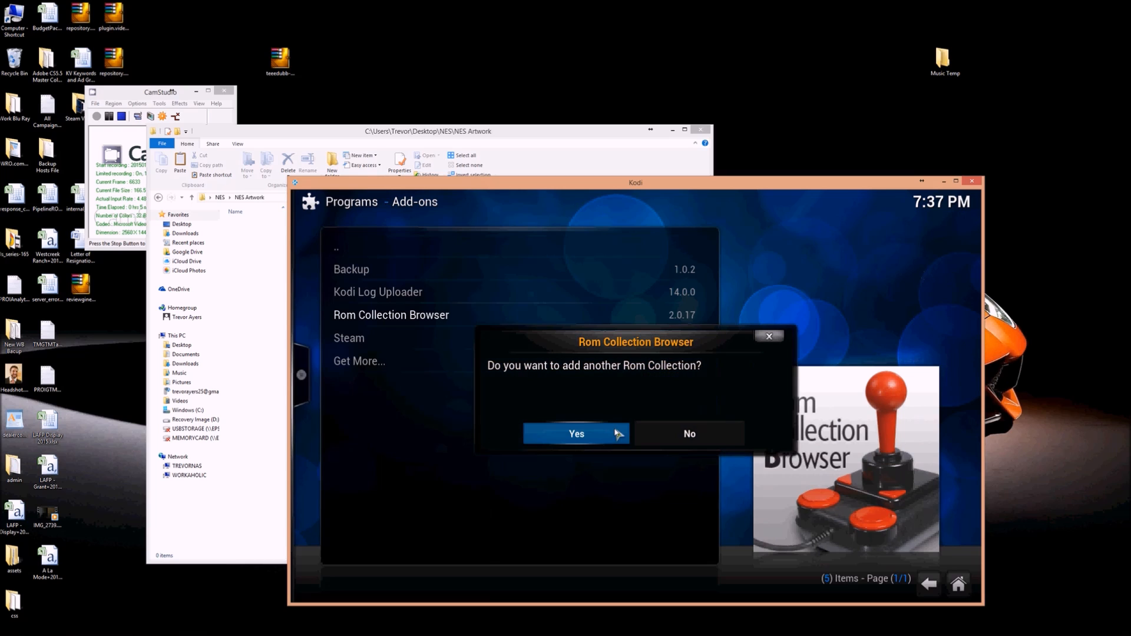
pyautogui.moveTo(614, 450)
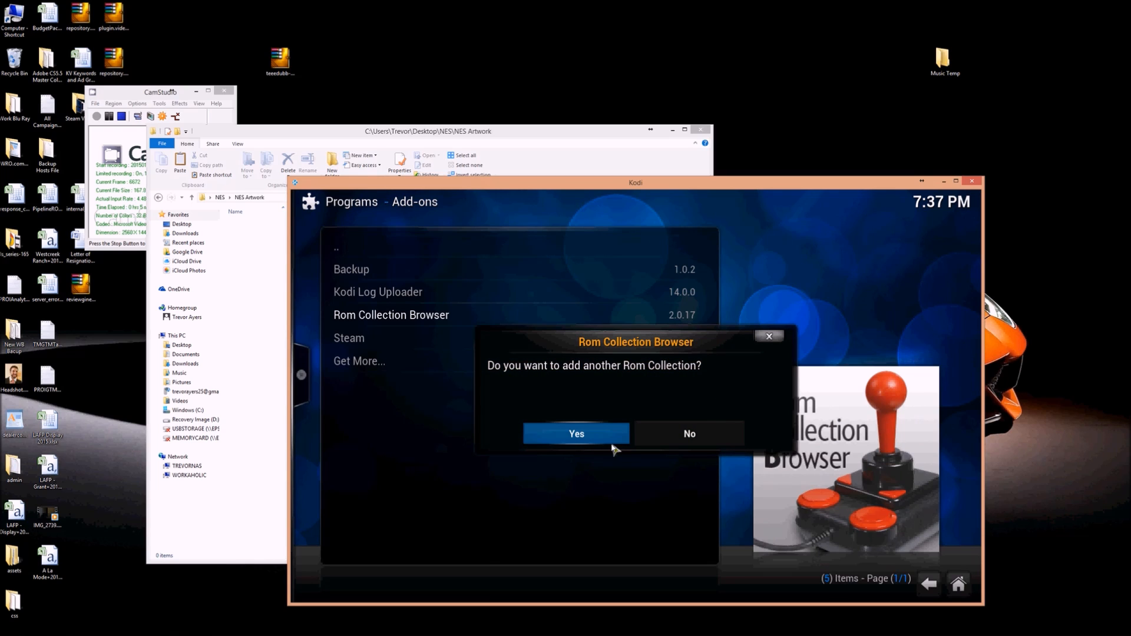
pyautogui.moveTo(614, 440)
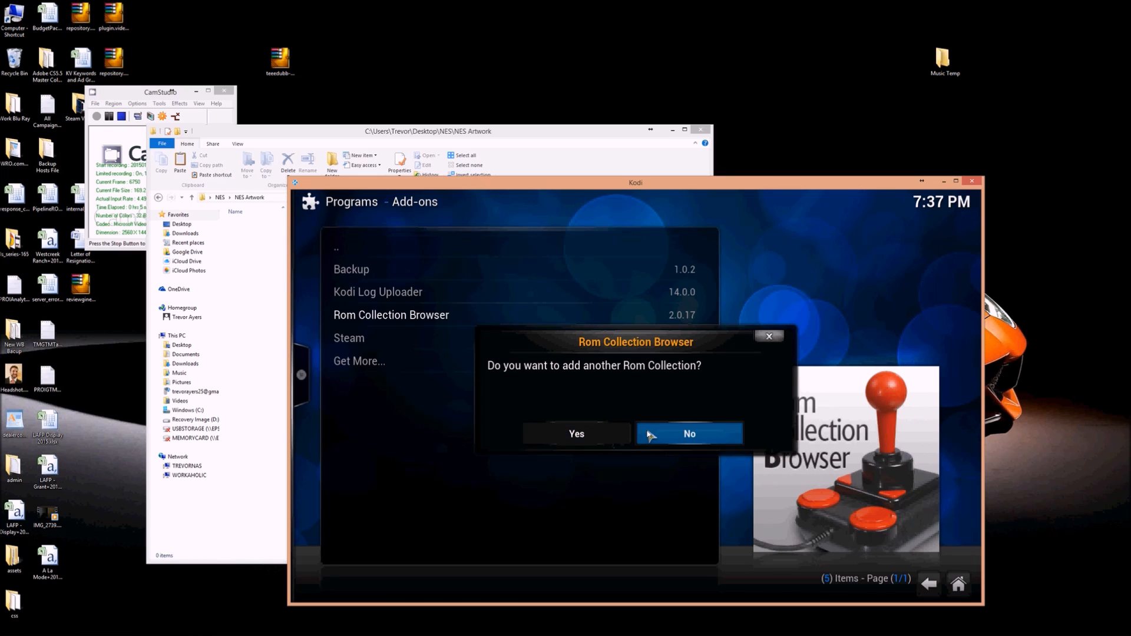
pyautogui.click(688, 434)
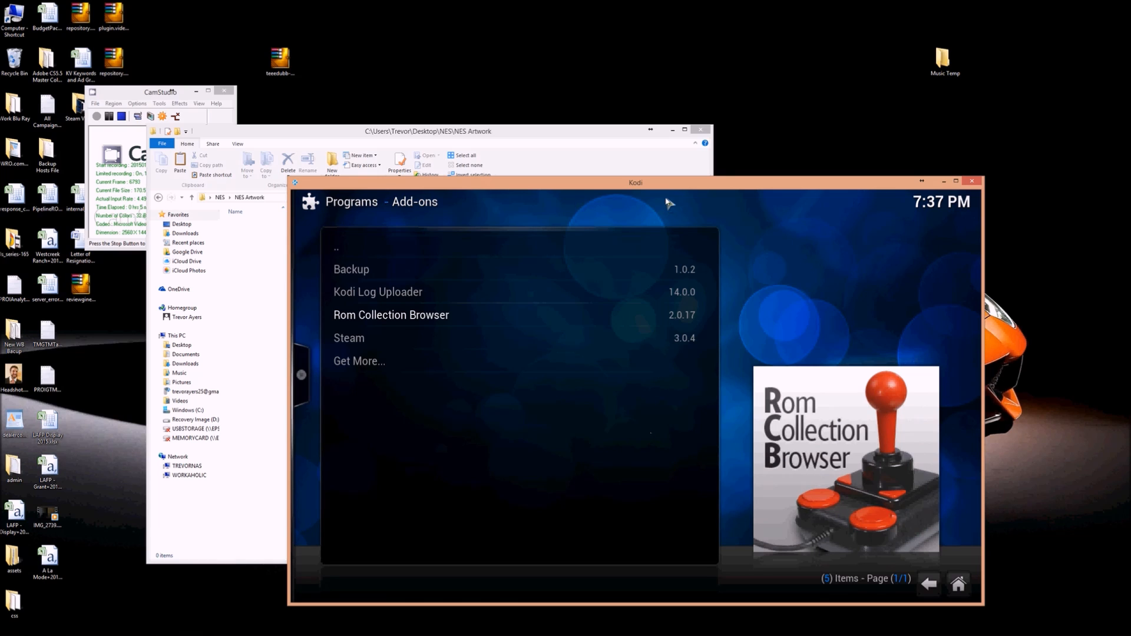
# Launch the Rom Collection Browser add-on and start importing games
pyautogui.click(391, 315)
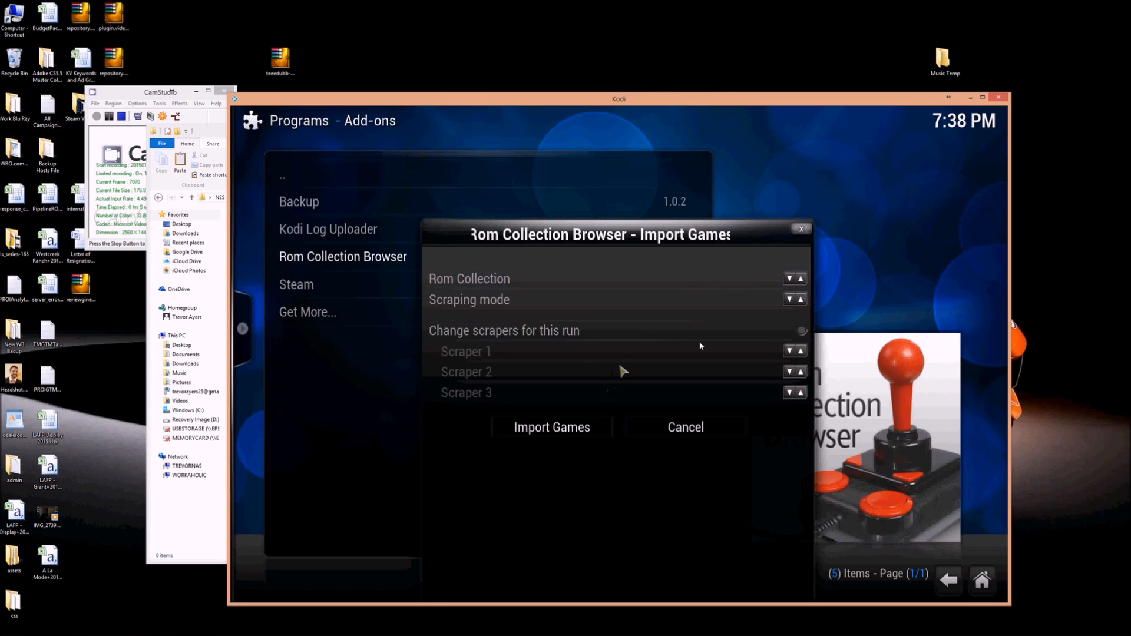
pyautogui.moveTo(685, 427)
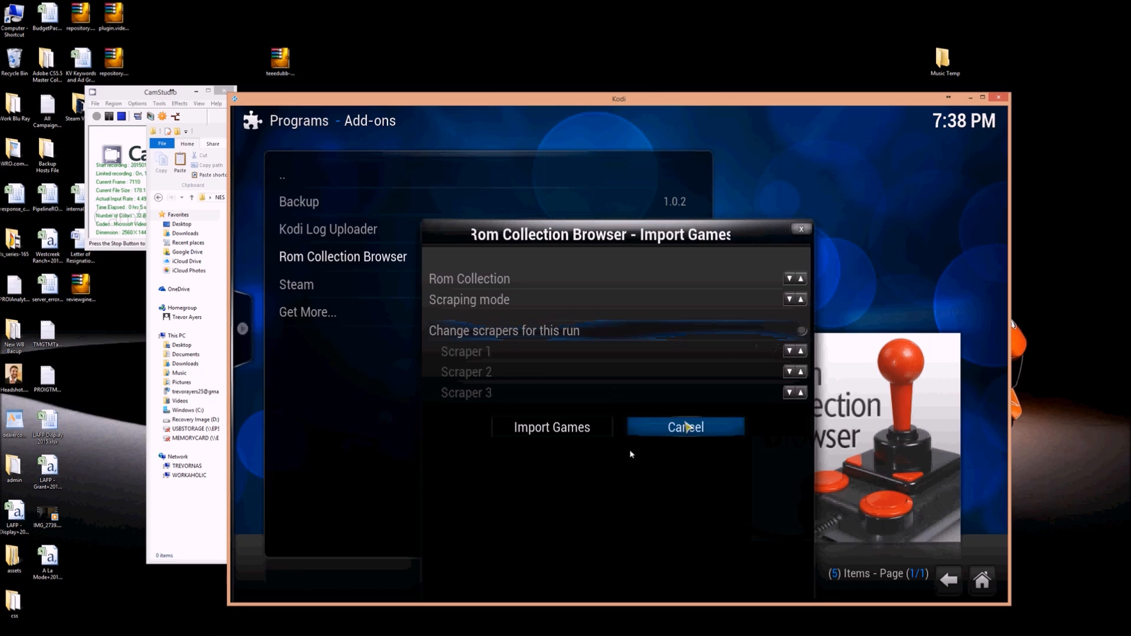
pyautogui.click(551, 427)
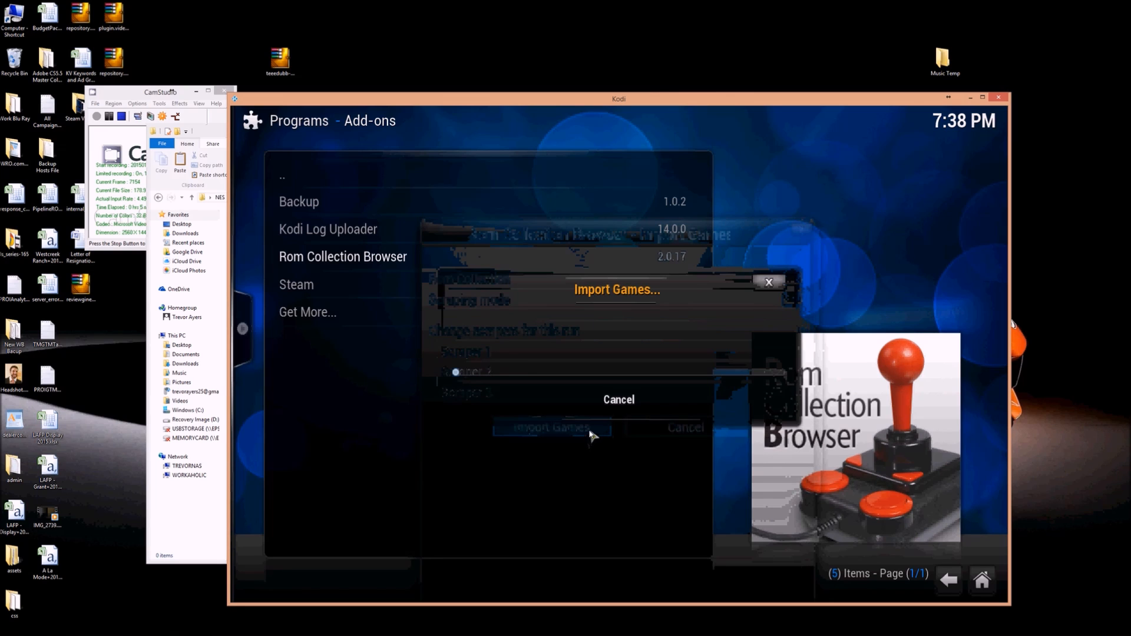
# Let the NES import run to 15%, fetching Castlevania info from mobygames.com
pyautogui.click(553, 428)
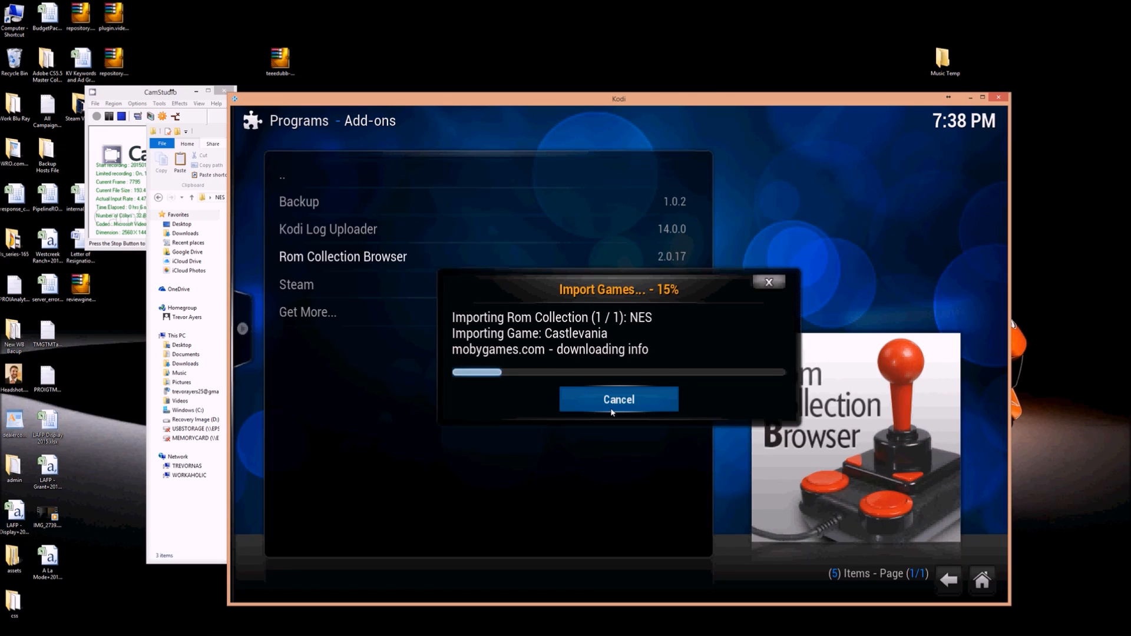
pyautogui.moveTo(705, 38)
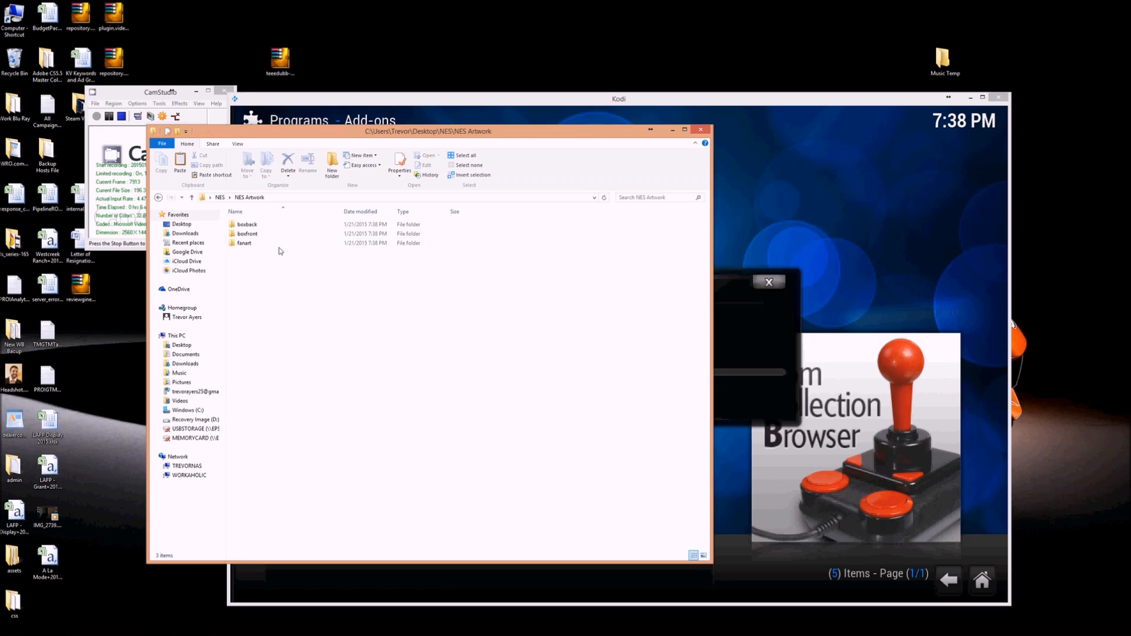
# Go up to NES, then open NES ROMs and the Adventure Island folder
pyautogui.click(191, 197)
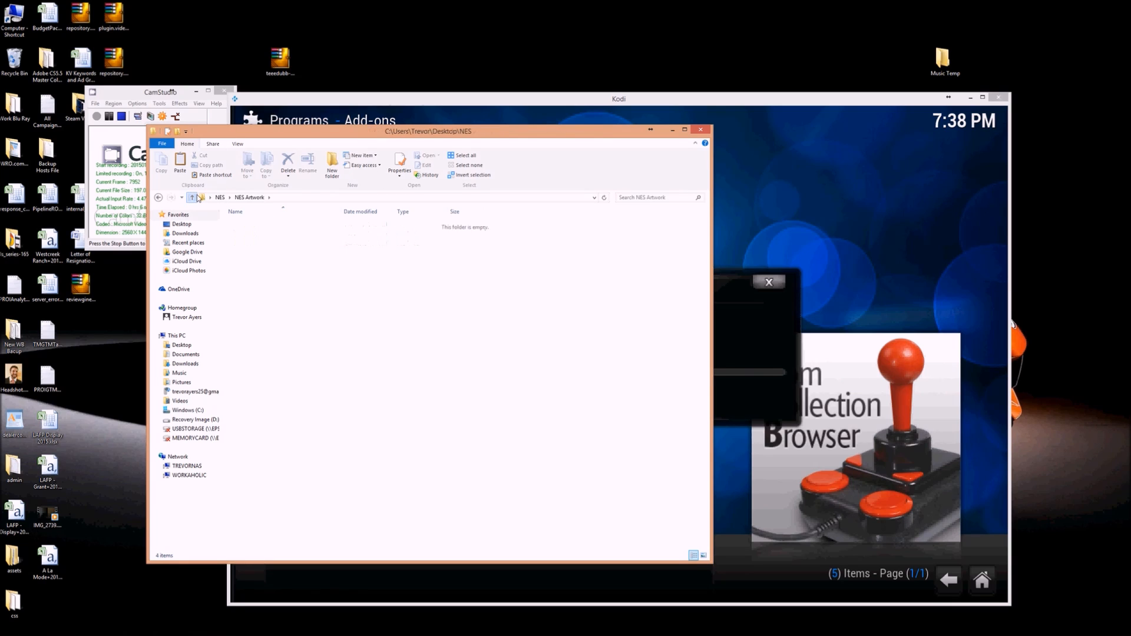
pyautogui.click(190, 197)
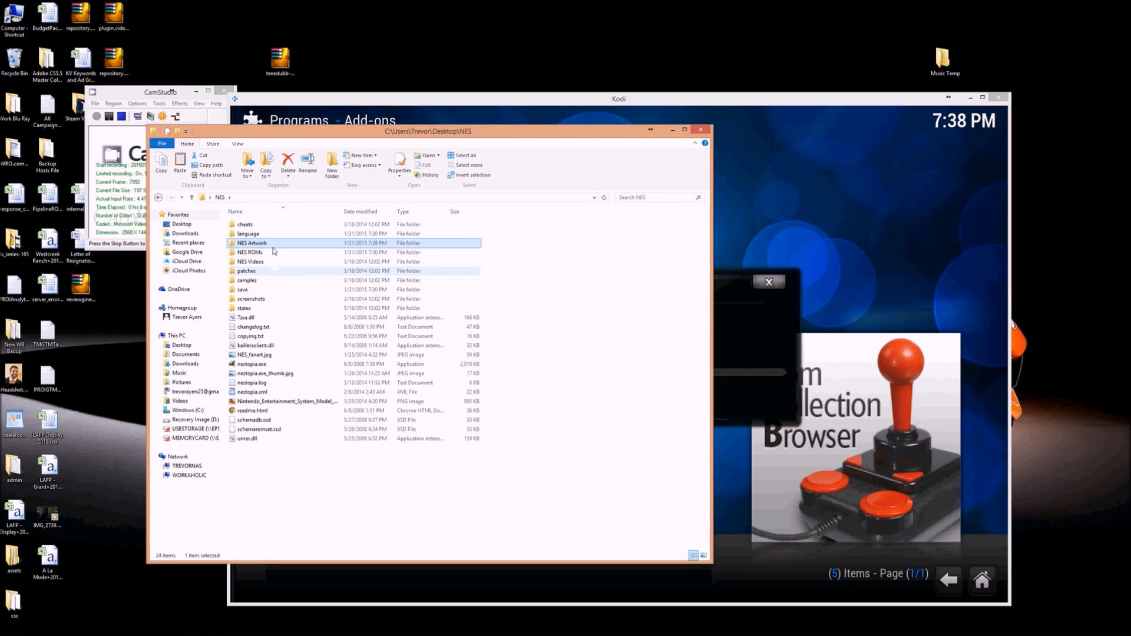
pyautogui.doubleClick(250, 251)
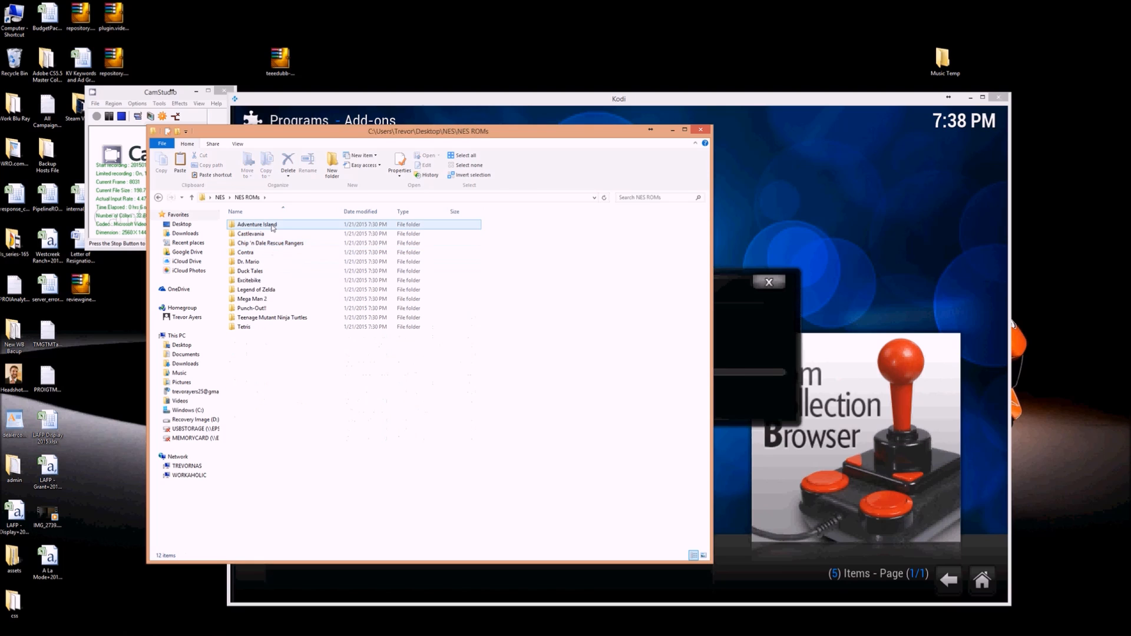
pyautogui.doubleClick(257, 224)
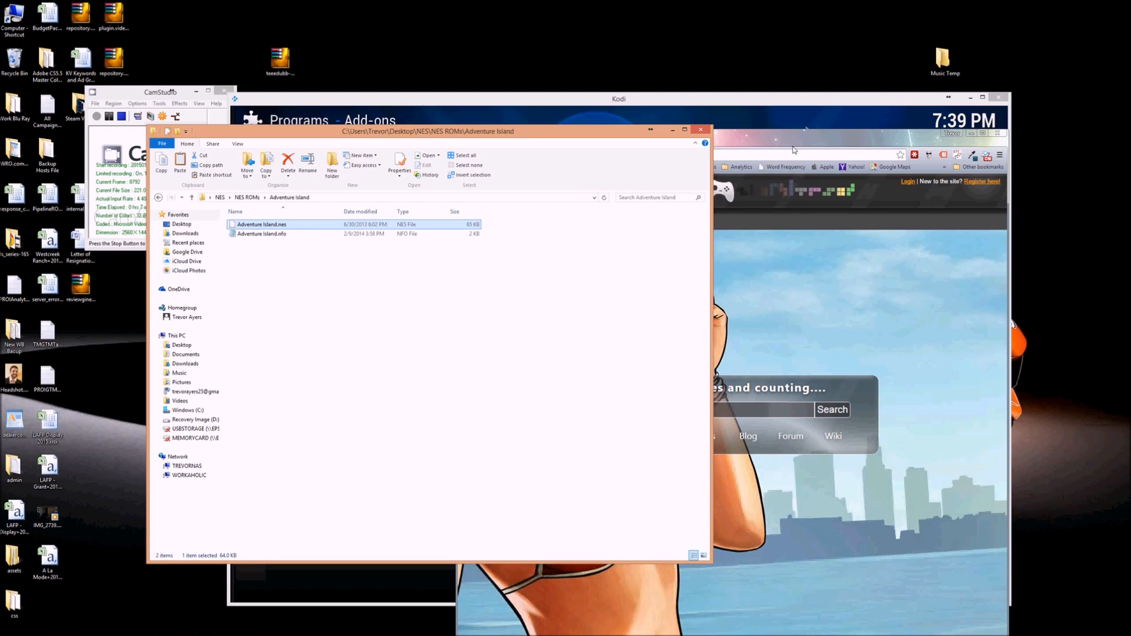
pyautogui.moveTo(797, 146)
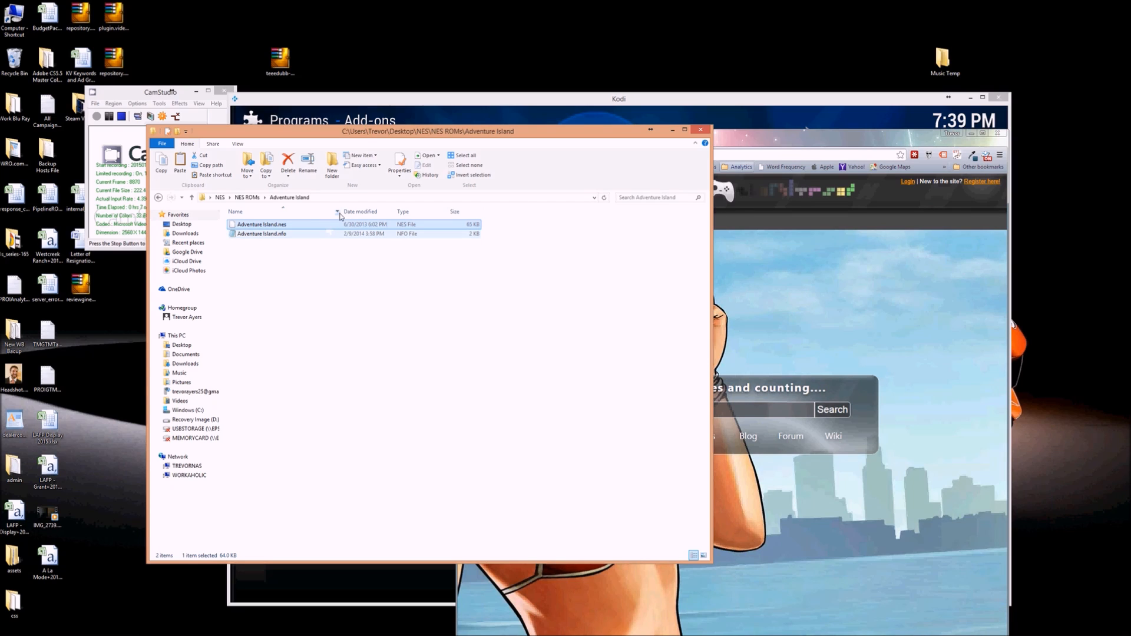
pyautogui.moveTo(341, 212)
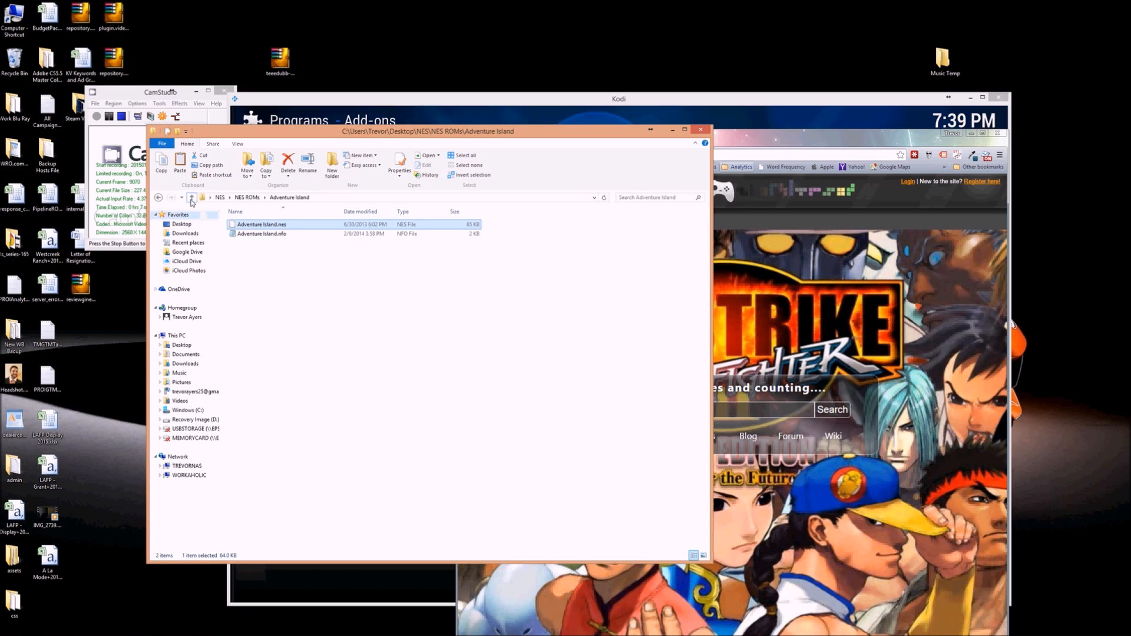
# Browse from NES into NES ROMs and Adventure Island, then back out again
pyautogui.click(191, 197)
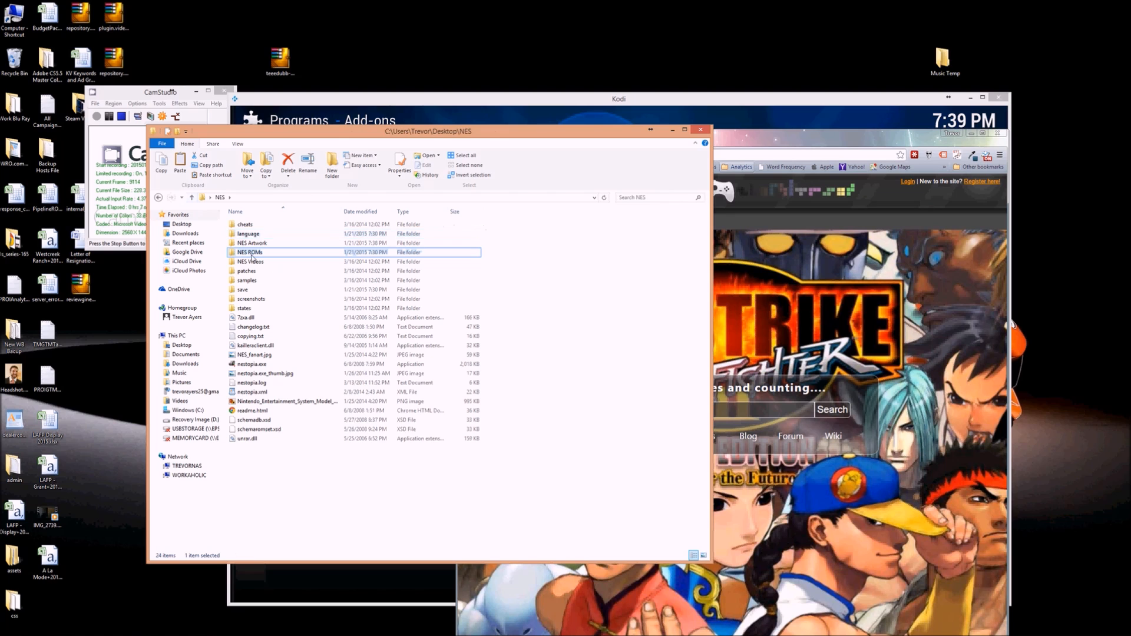
pyautogui.doubleClick(251, 251)
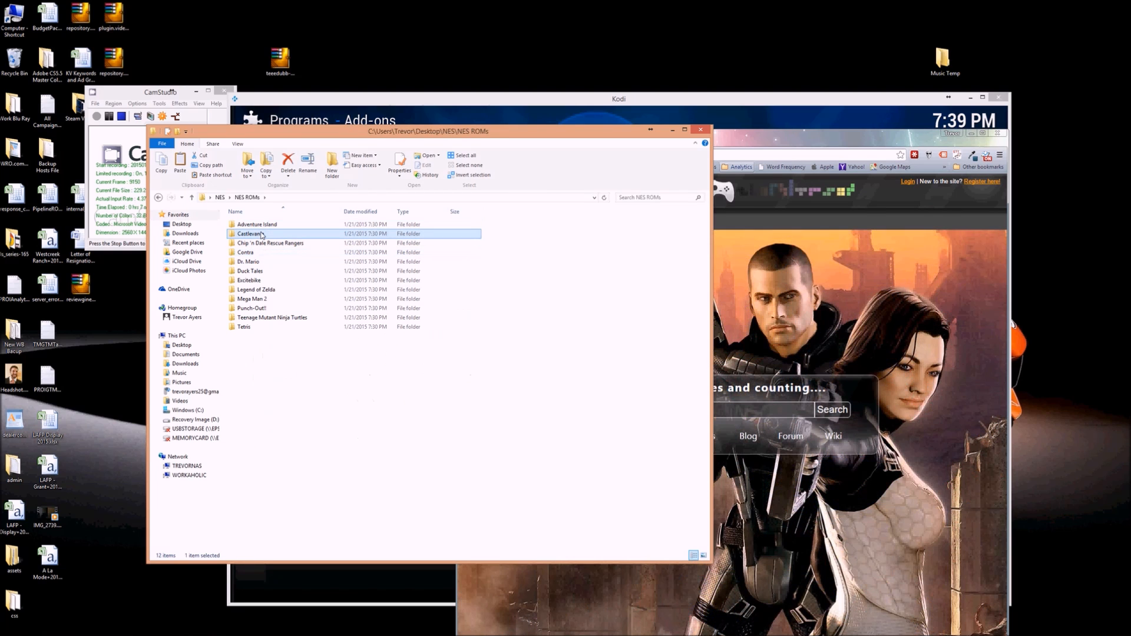
pyautogui.doubleClick(257, 225)
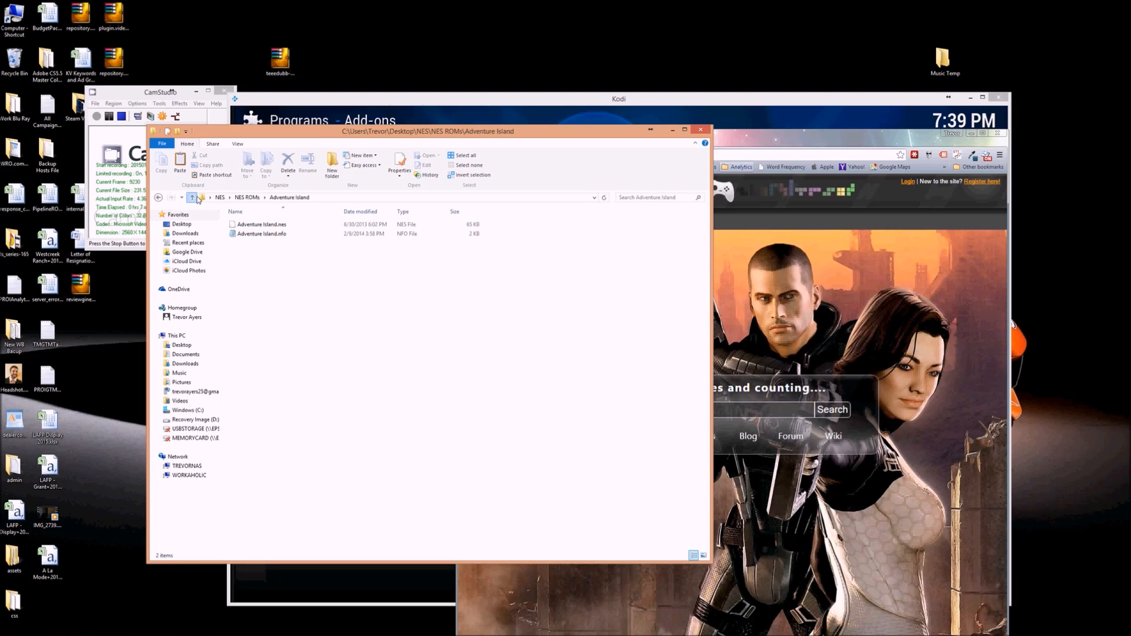
pyautogui.click(191, 197)
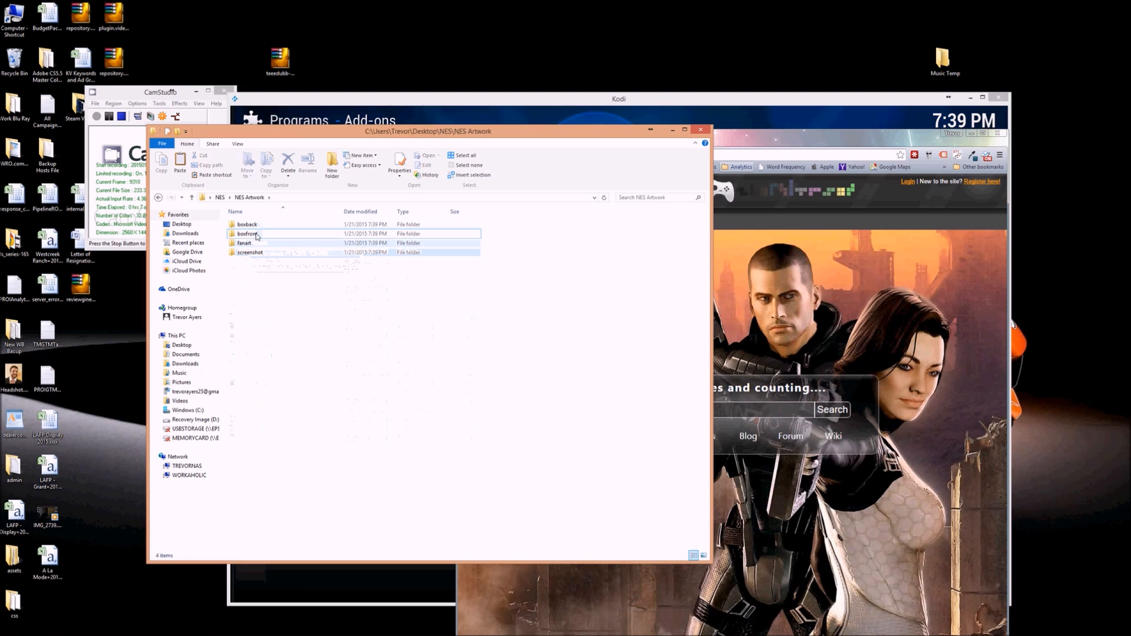
# Open the boxback folder and select the Adventure Island and Chip 'n Dale cover images
pyautogui.doubleClick(247, 224)
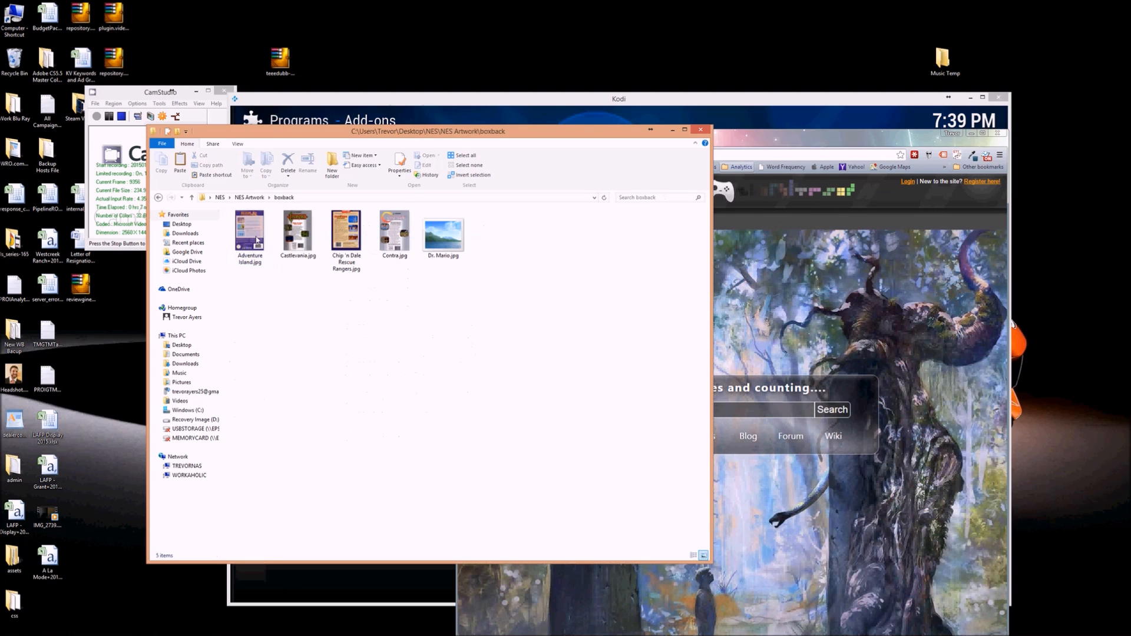
pyautogui.click(249, 234)
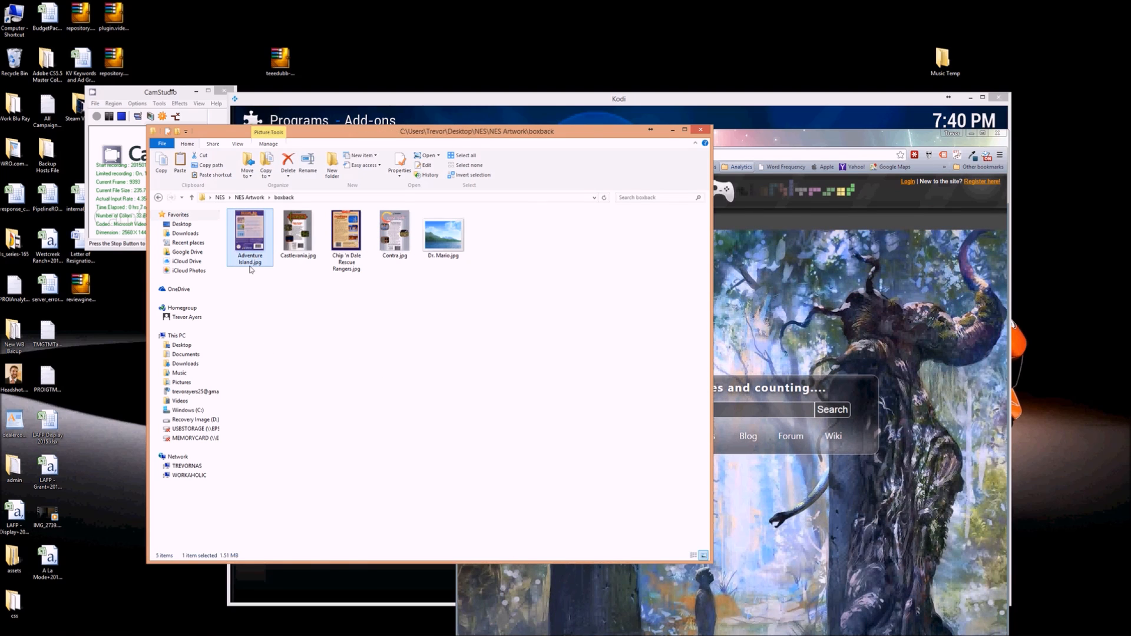
pyautogui.moveTo(253, 279)
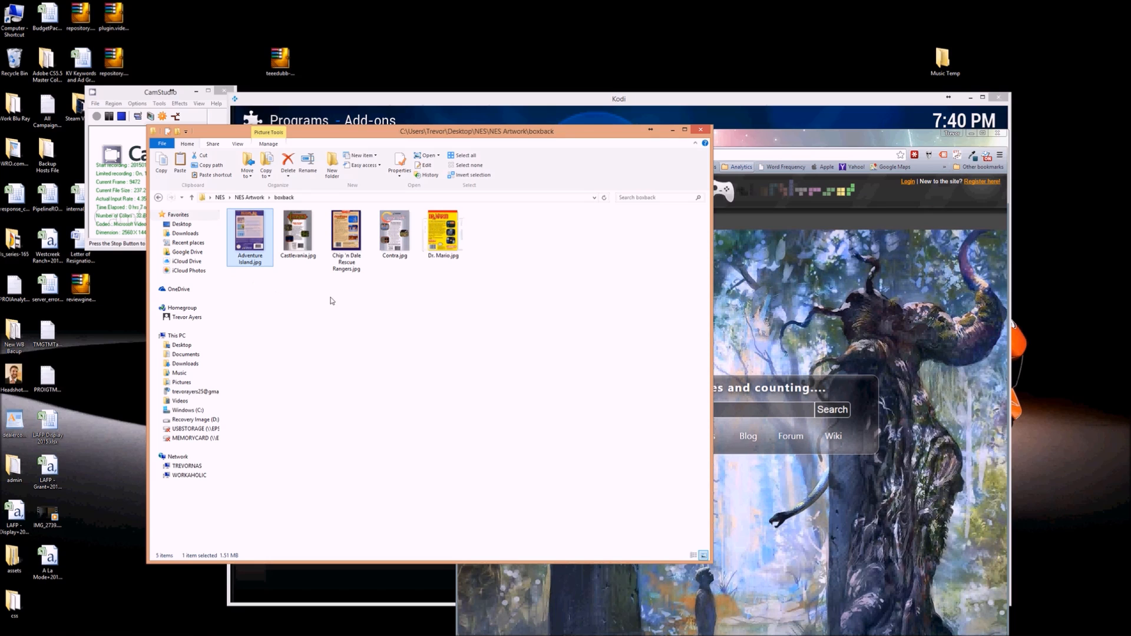
pyautogui.click(347, 238)
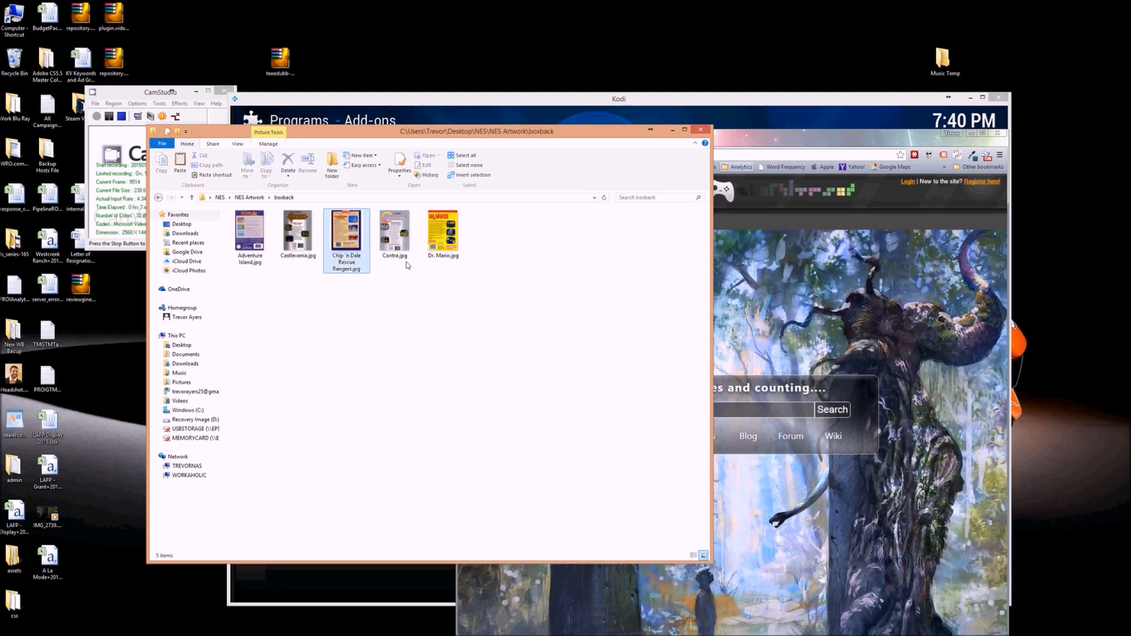
pyautogui.click(395, 232)
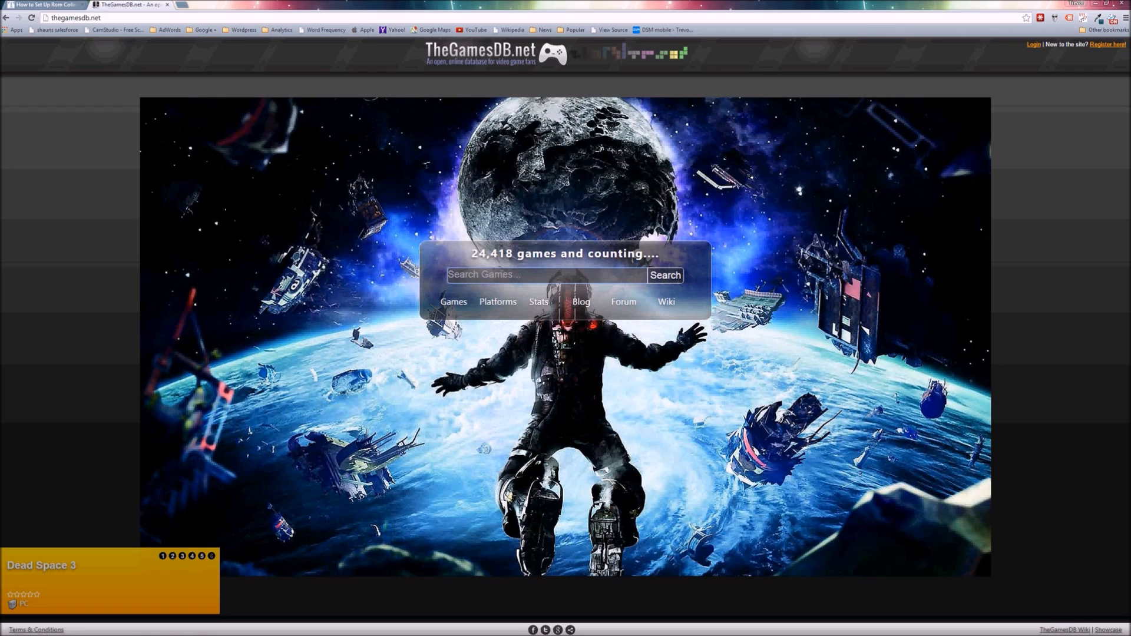
# Search TheGamesDB for 'adventure island'
pyautogui.write('adventure a')
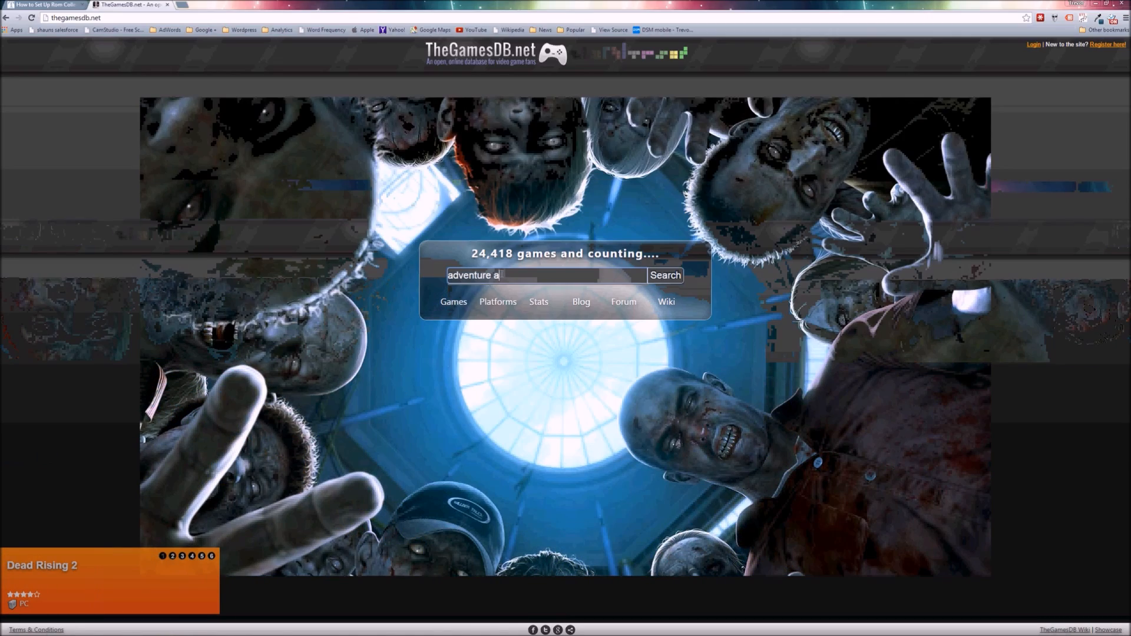
pyautogui.write('is and')
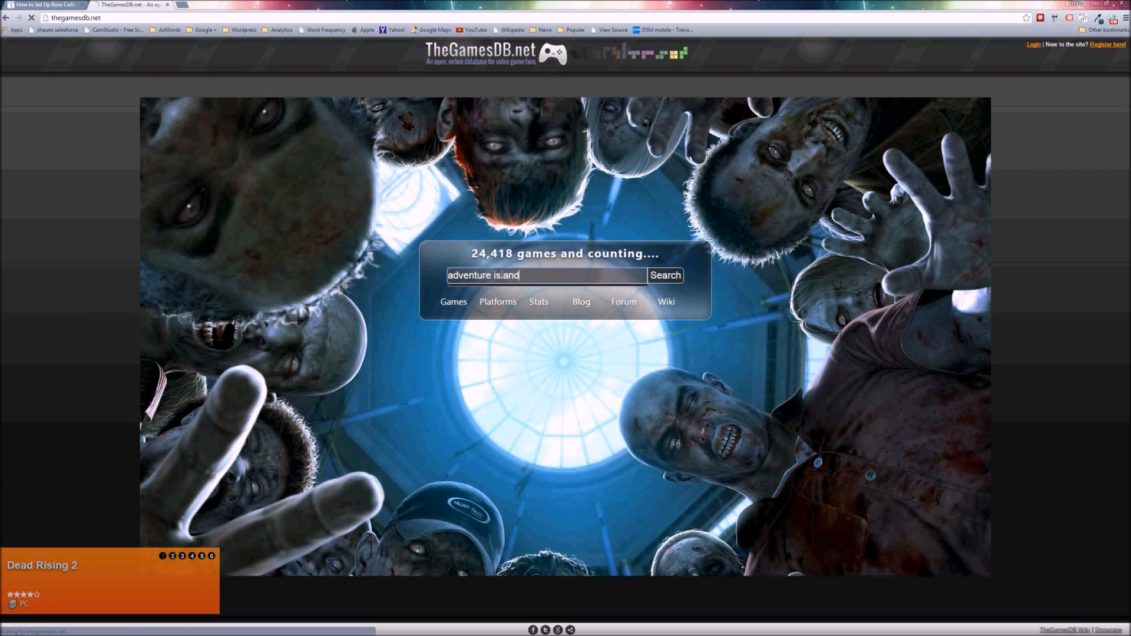
pyautogui.click(664, 276)
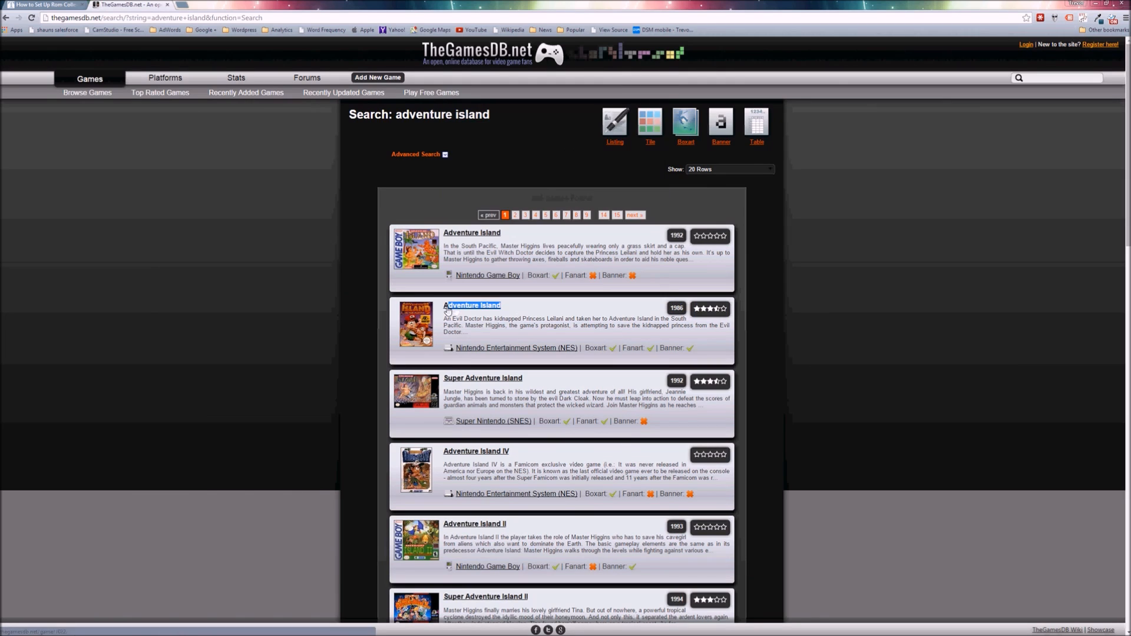
pyautogui.moveTo(590, 269)
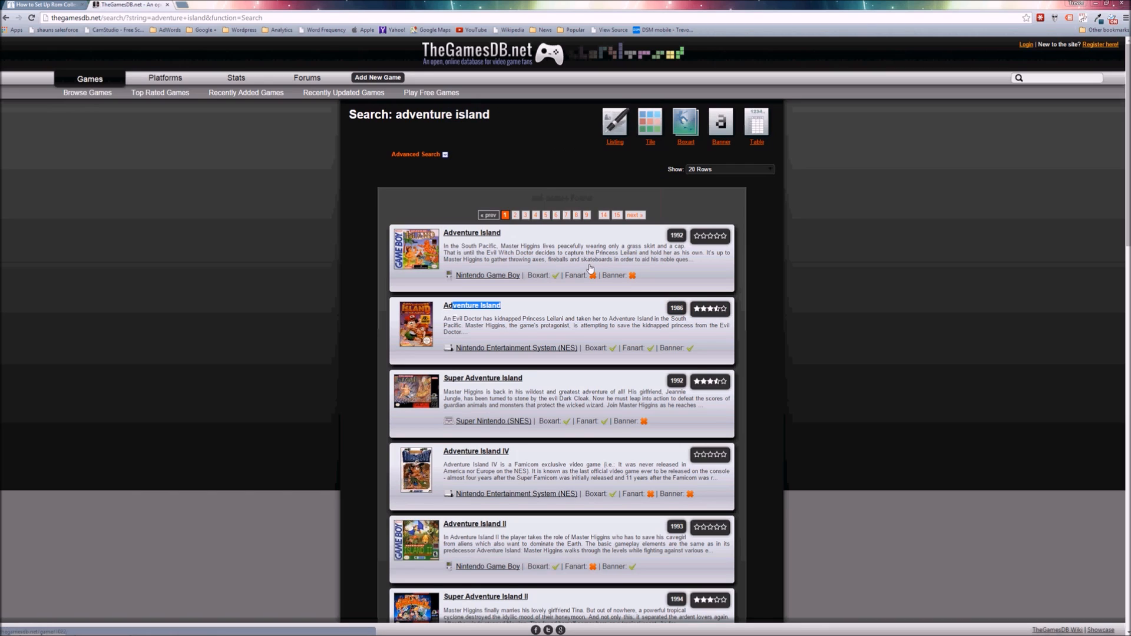
pyautogui.moveTo(1032, 65)
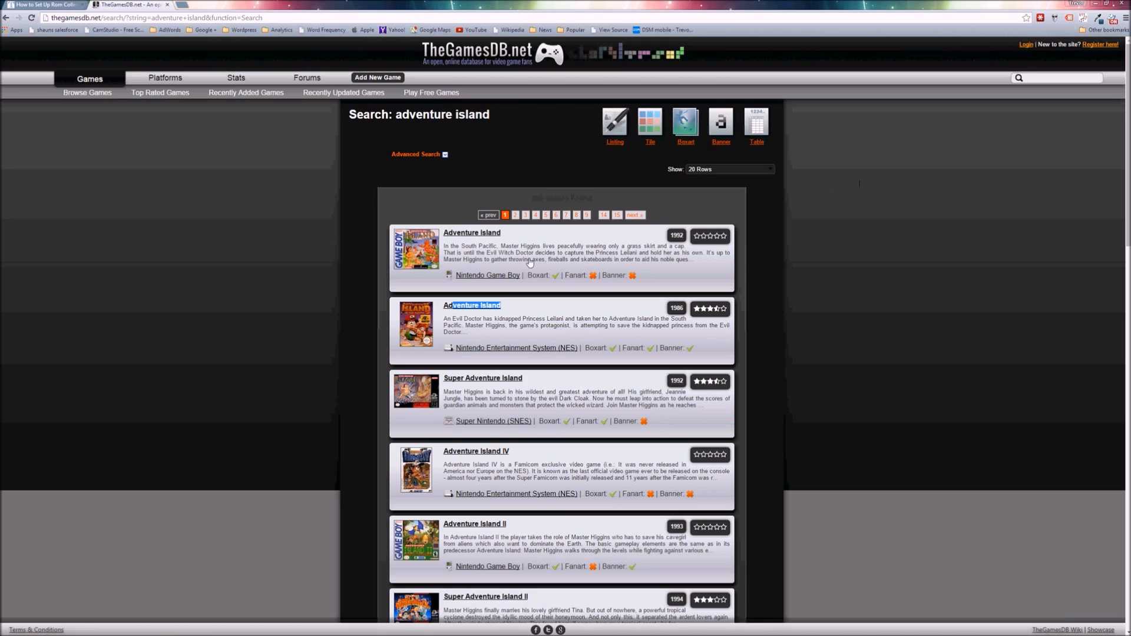
pyautogui.moveTo(508, 305)
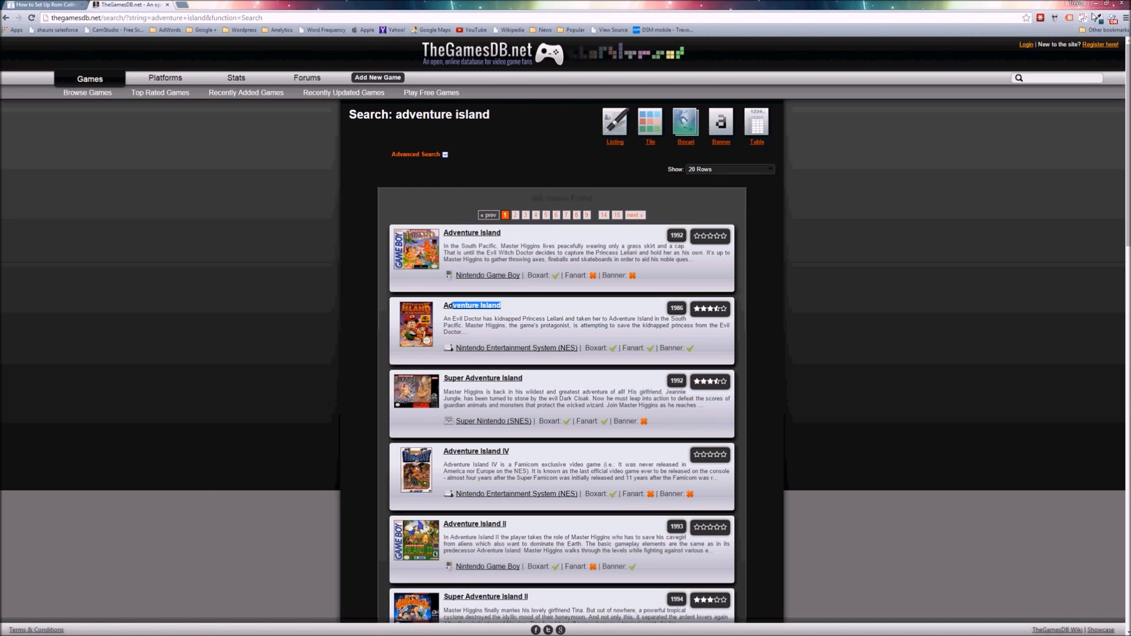
pyautogui.moveTo(496, 305)
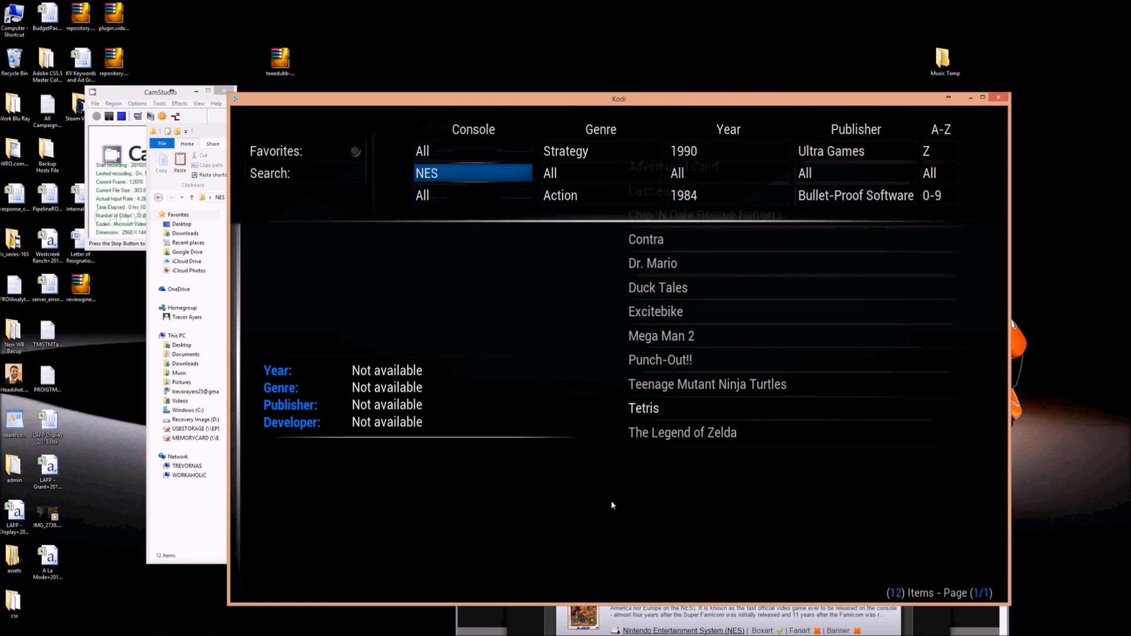
# Close the filter bar and view details for The Legend of Zelda and Adventure Island
pyautogui.click(673, 166)
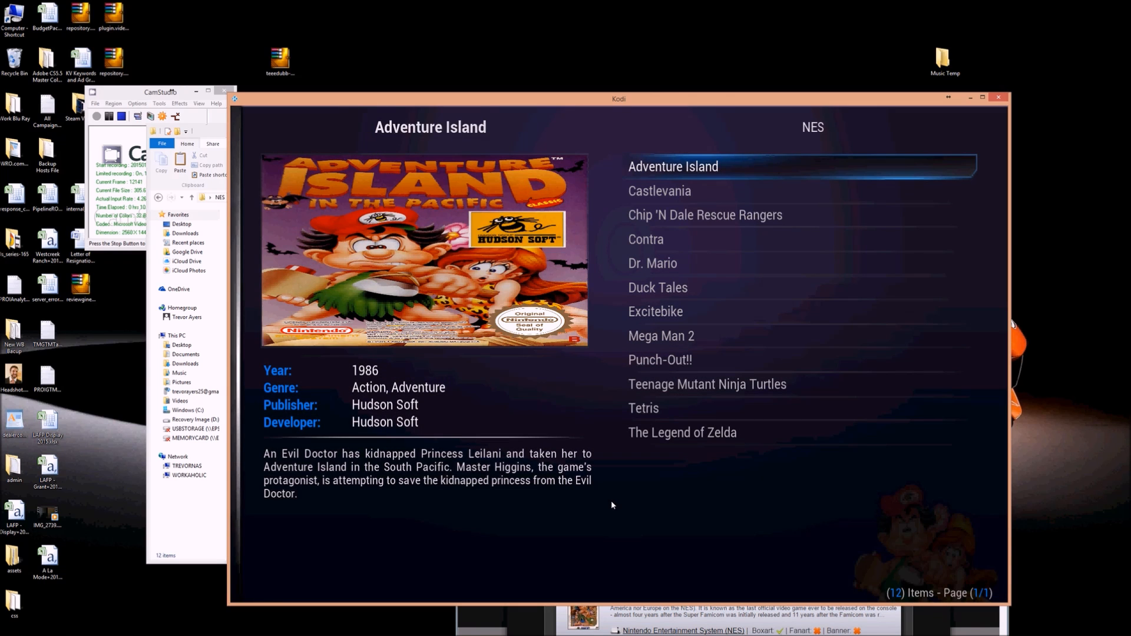
pyautogui.moveTo(634, 482)
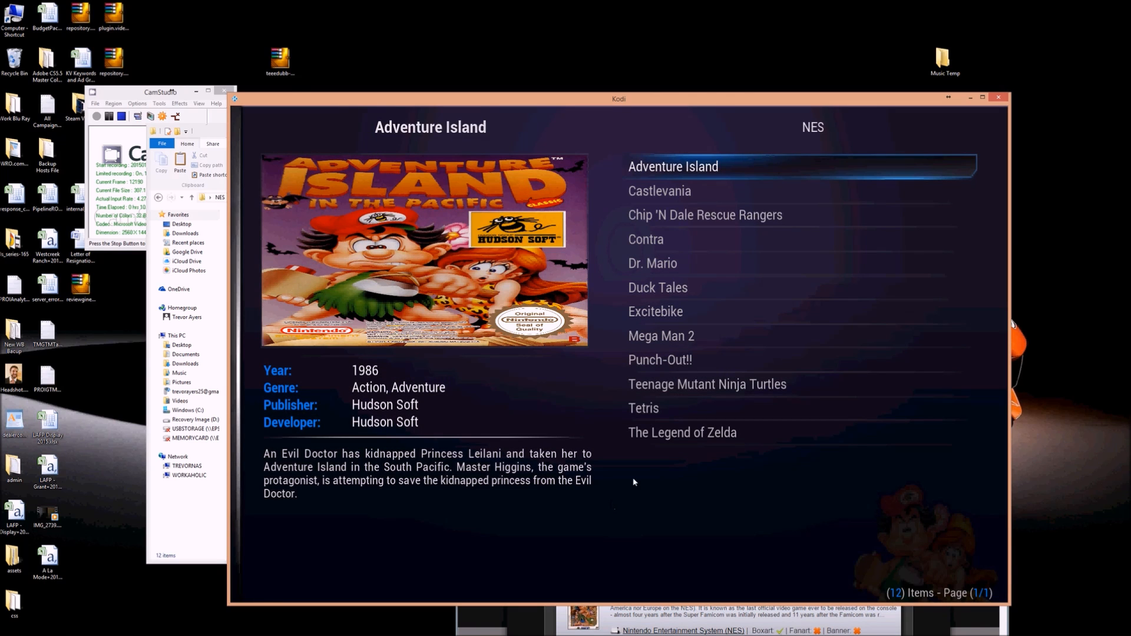
pyautogui.click(682, 432)
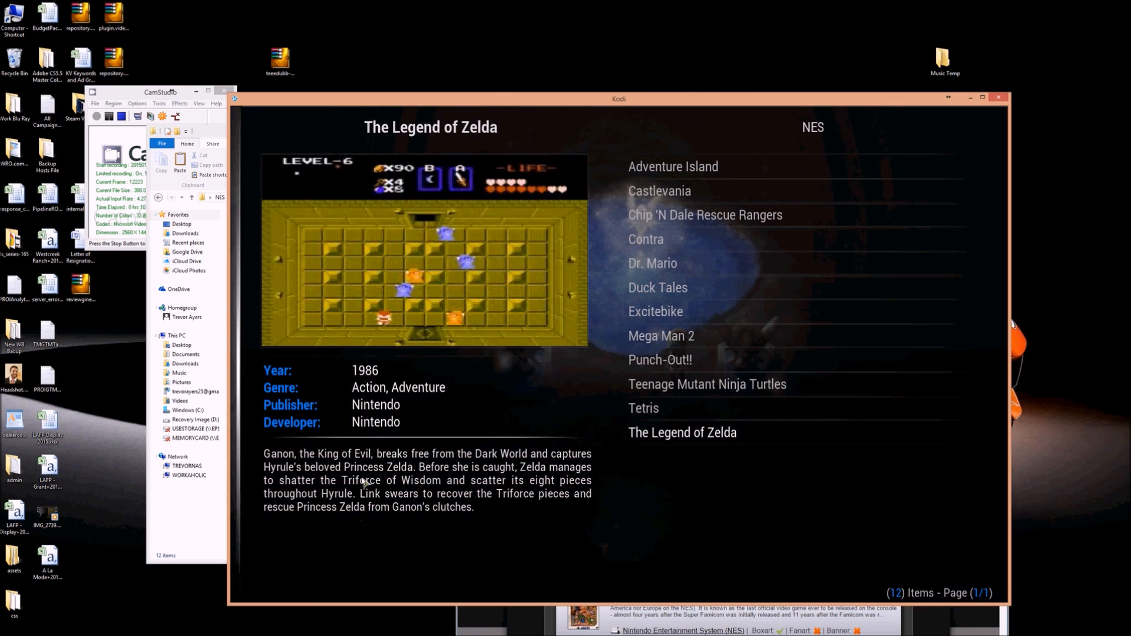
pyautogui.click(705, 214)
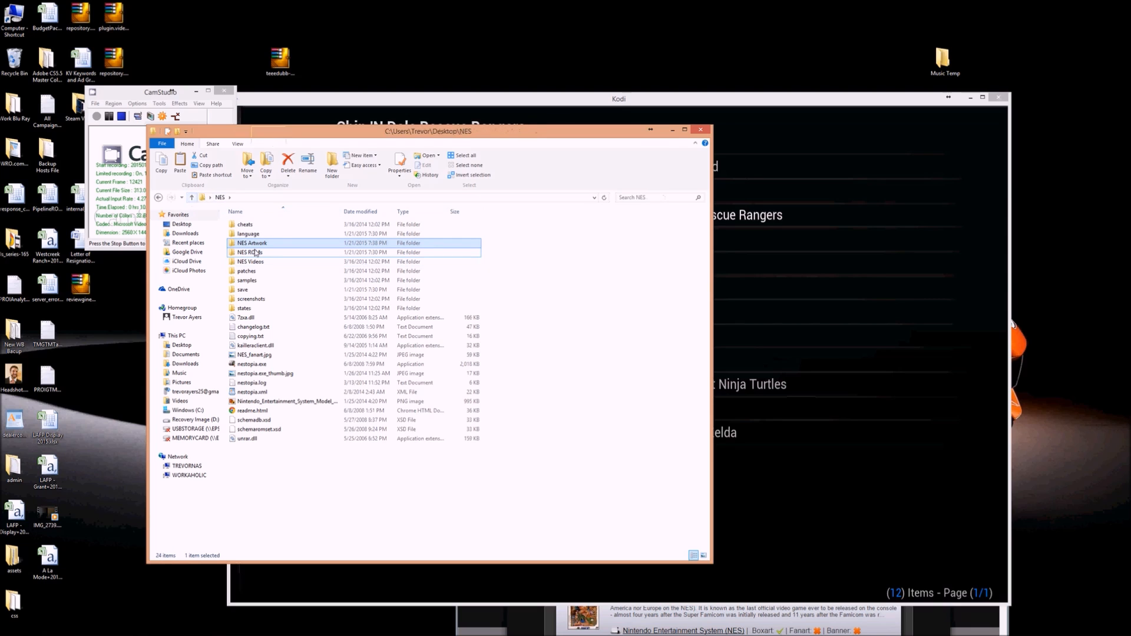
# Open Adventure Island.nfo from NES ROMs > Adventure Island in Notepad++
pyautogui.doubleClick(250, 252)
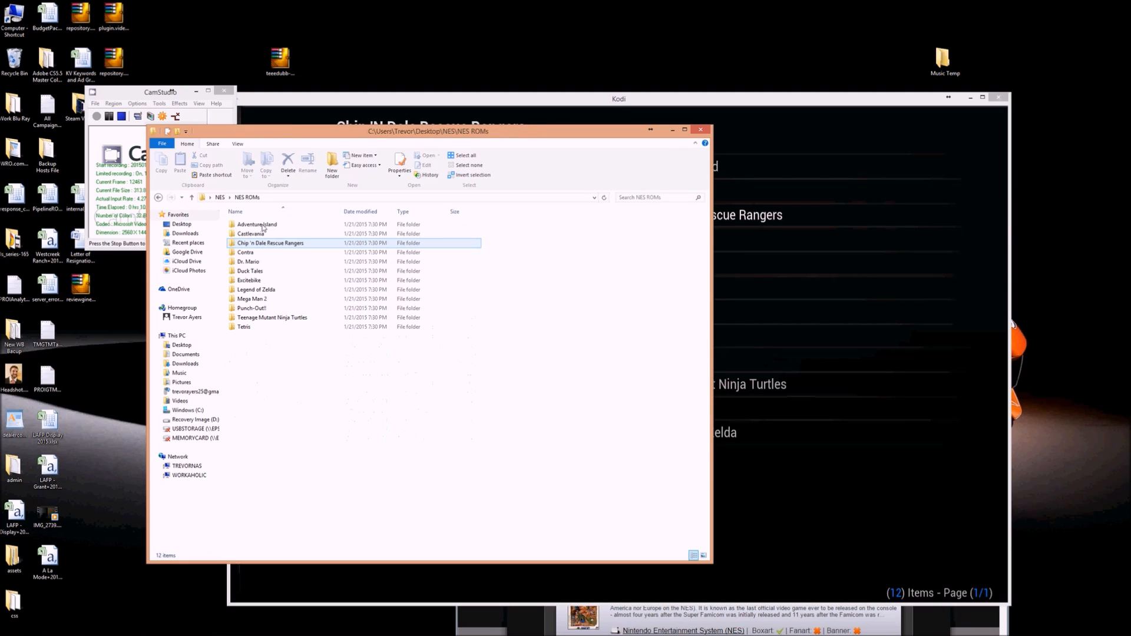
pyautogui.doubleClick(256, 225)
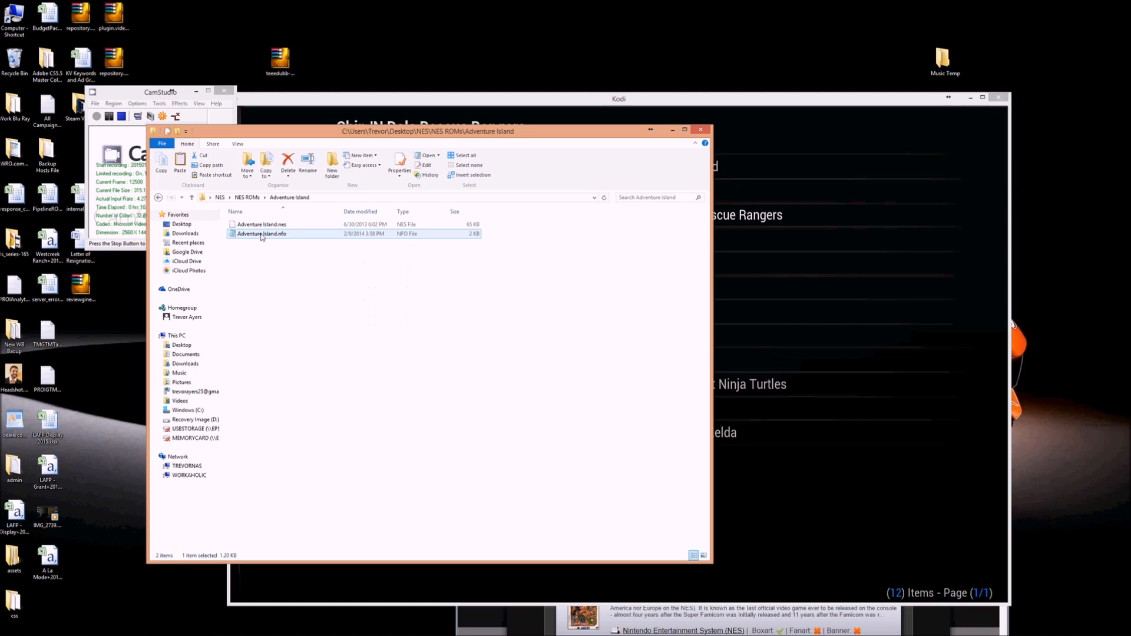
pyautogui.rightClick(261, 233)
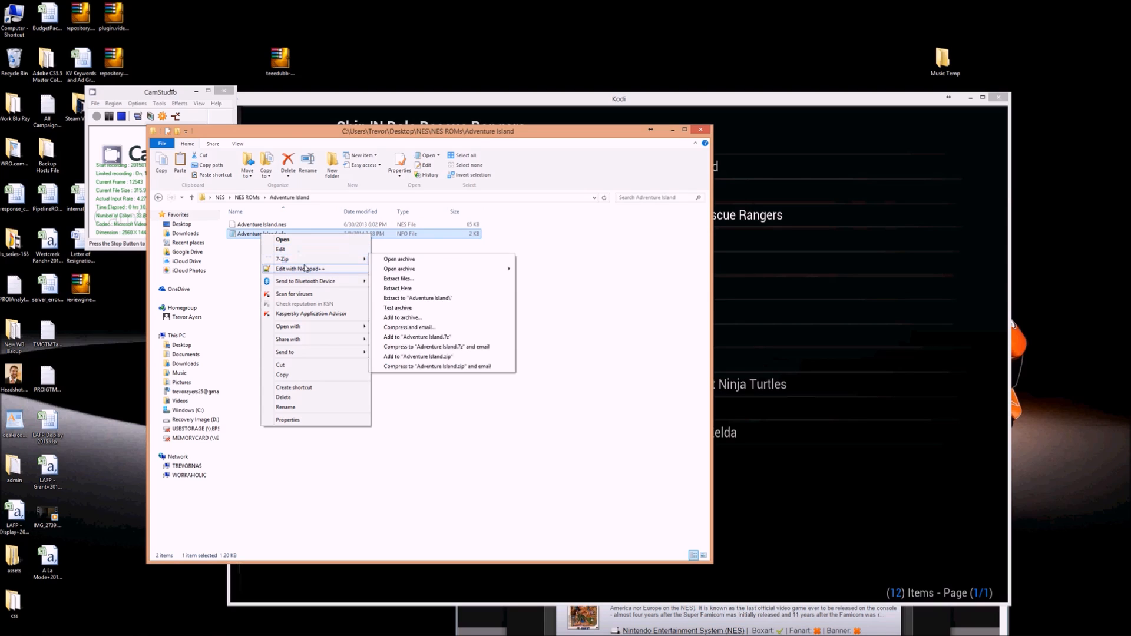
pyautogui.click(541, 249)
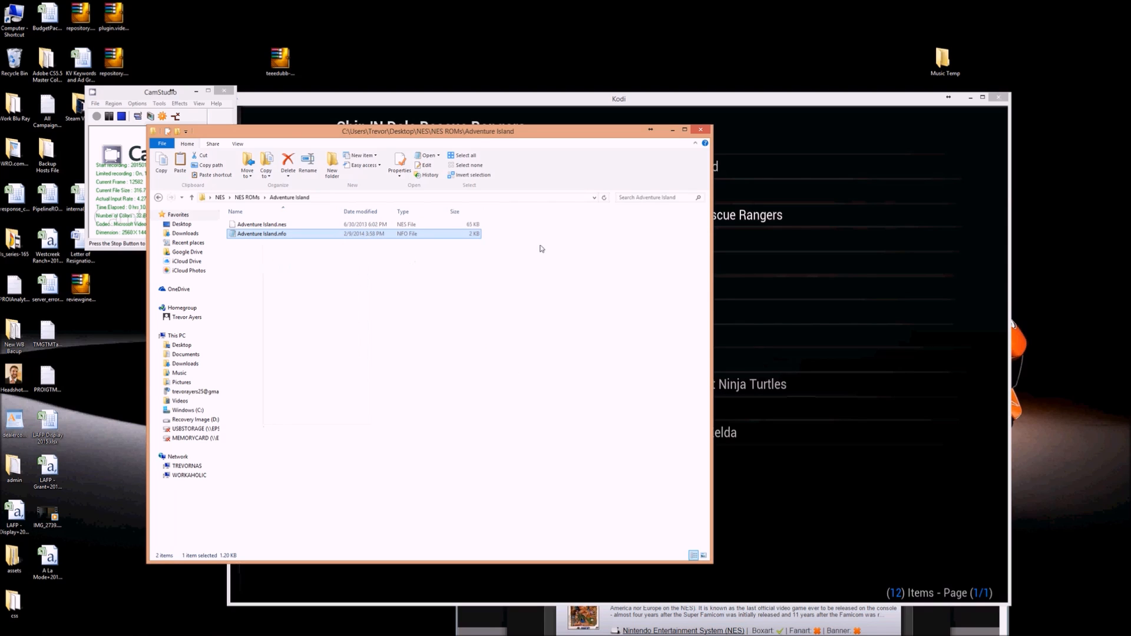
pyautogui.doubleClick(261, 234)
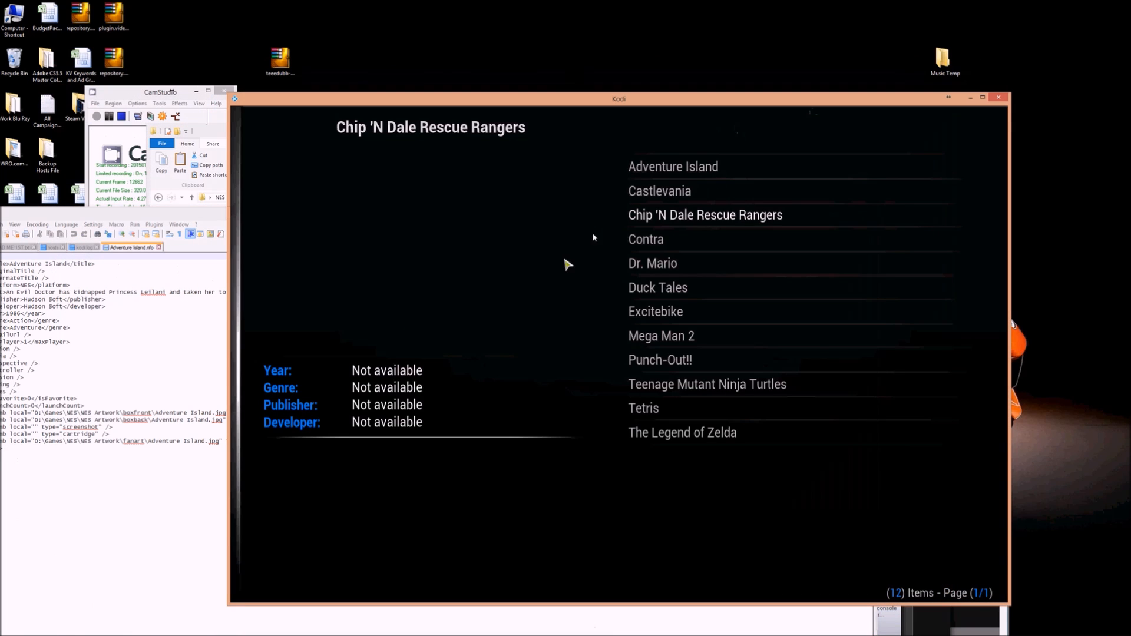
# Return to Kodi and view the Tetris and Chip 'n Dale Rescue Rangers entries
pyautogui.click(672, 166)
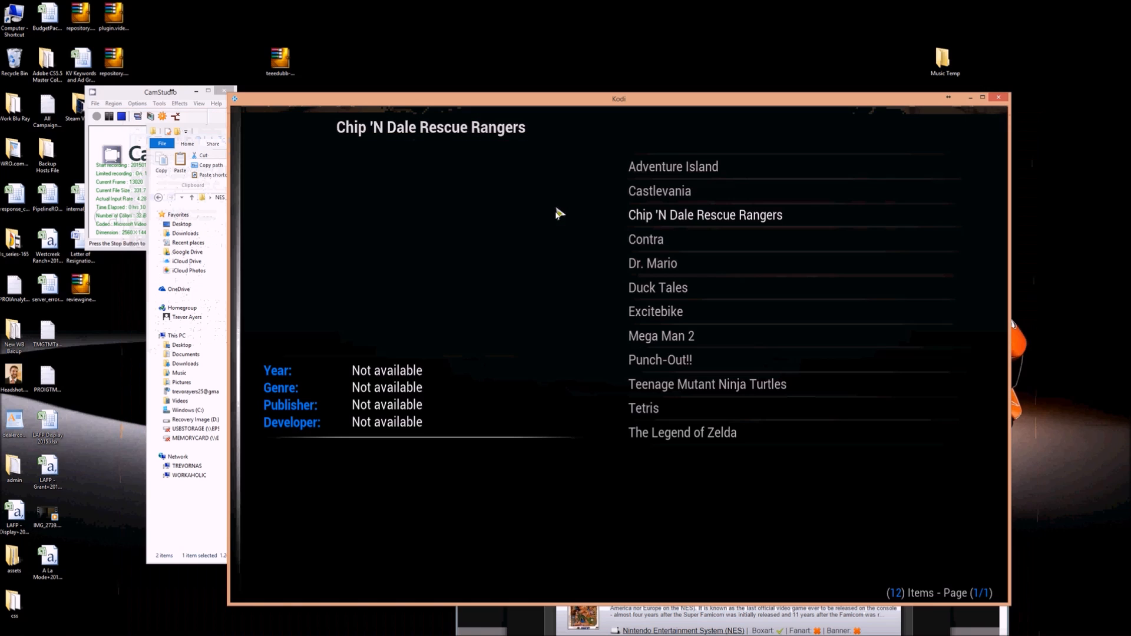
pyautogui.click(659, 190)
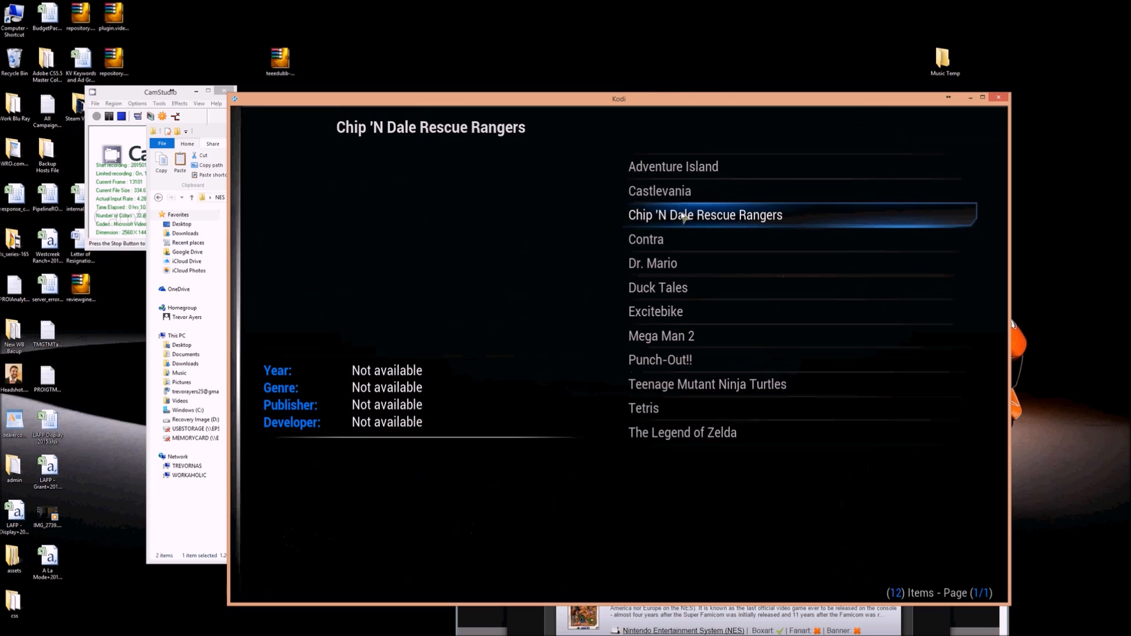
pyautogui.click(706, 215)
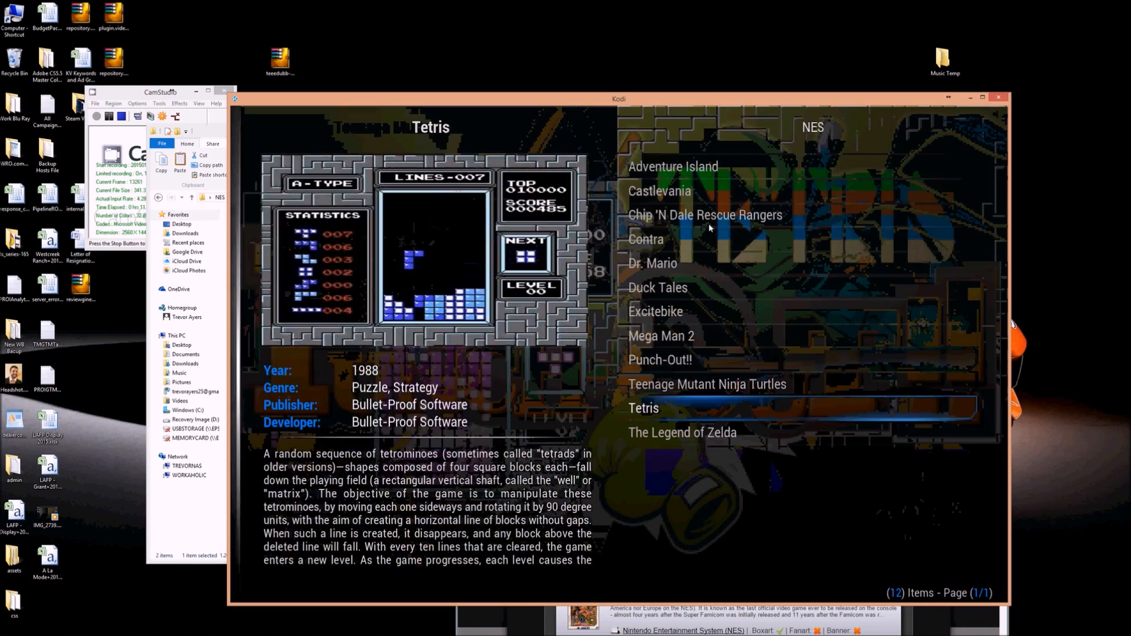
# Launch Dr. Mario in Nestopia, creating NES, save, samples and cheats directories but not screenshots
pyautogui.click(657, 287)
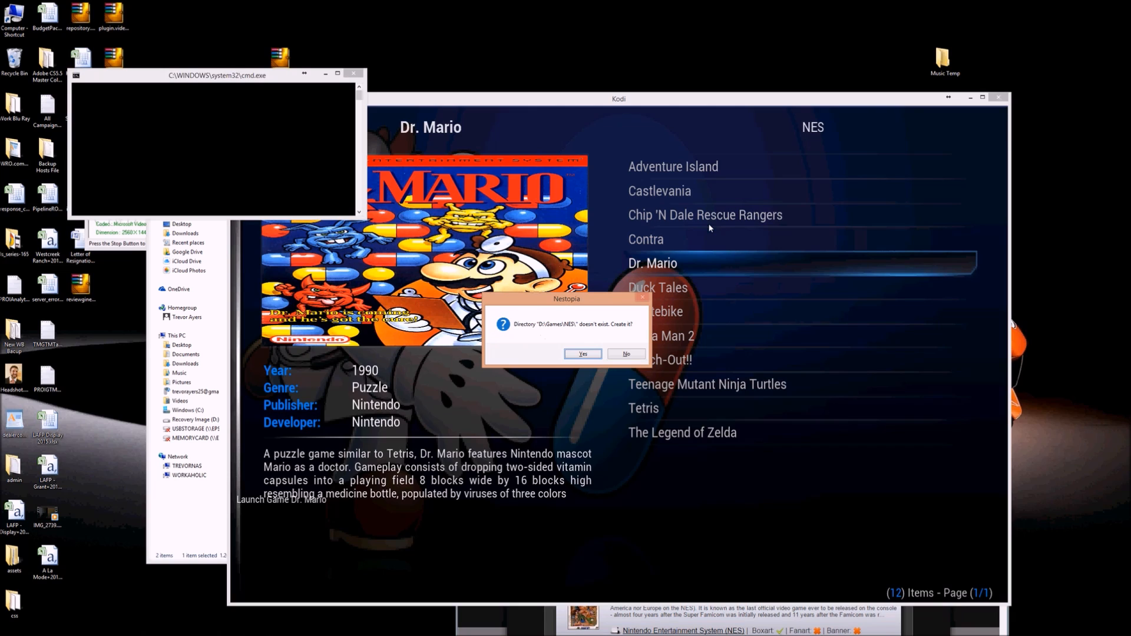
pyautogui.moveTo(606, 341)
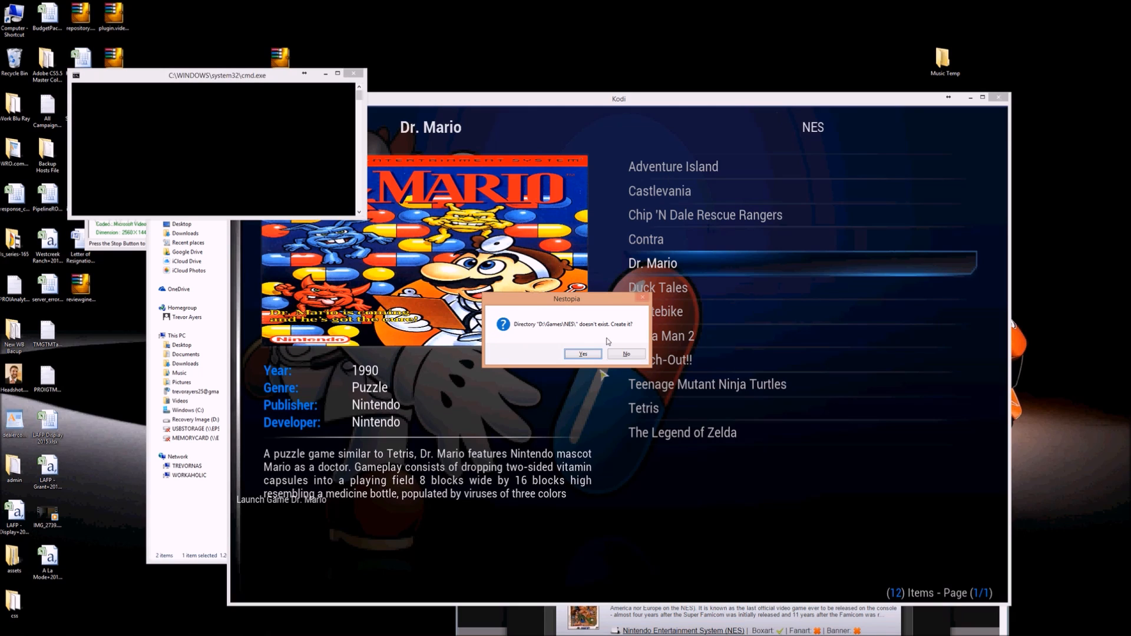
pyautogui.click(582, 353)
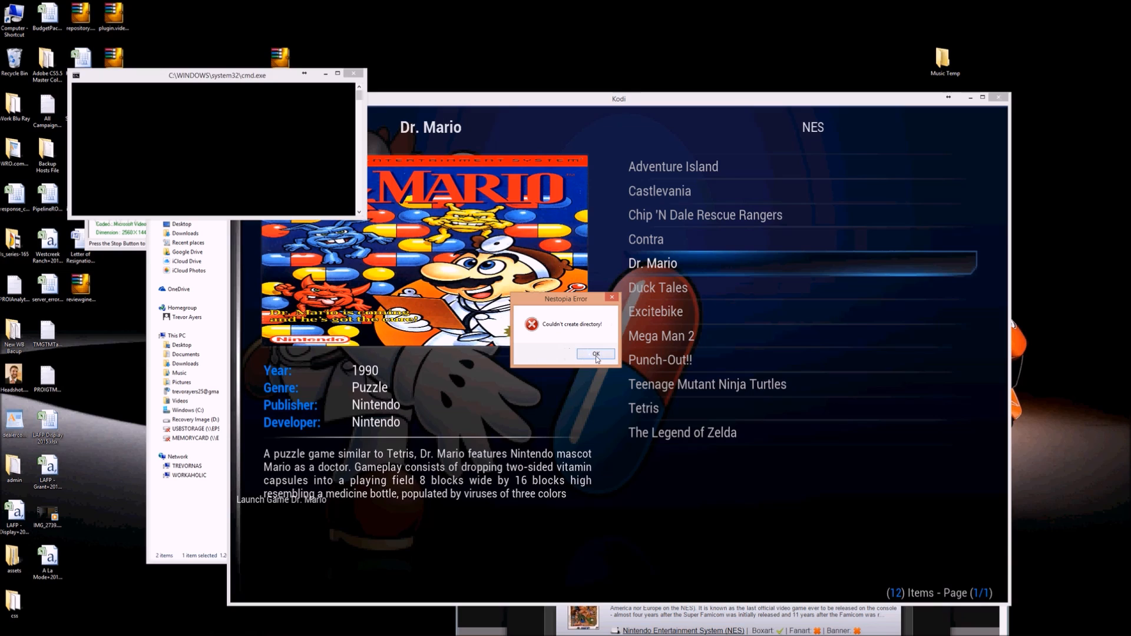
pyautogui.click(595, 355)
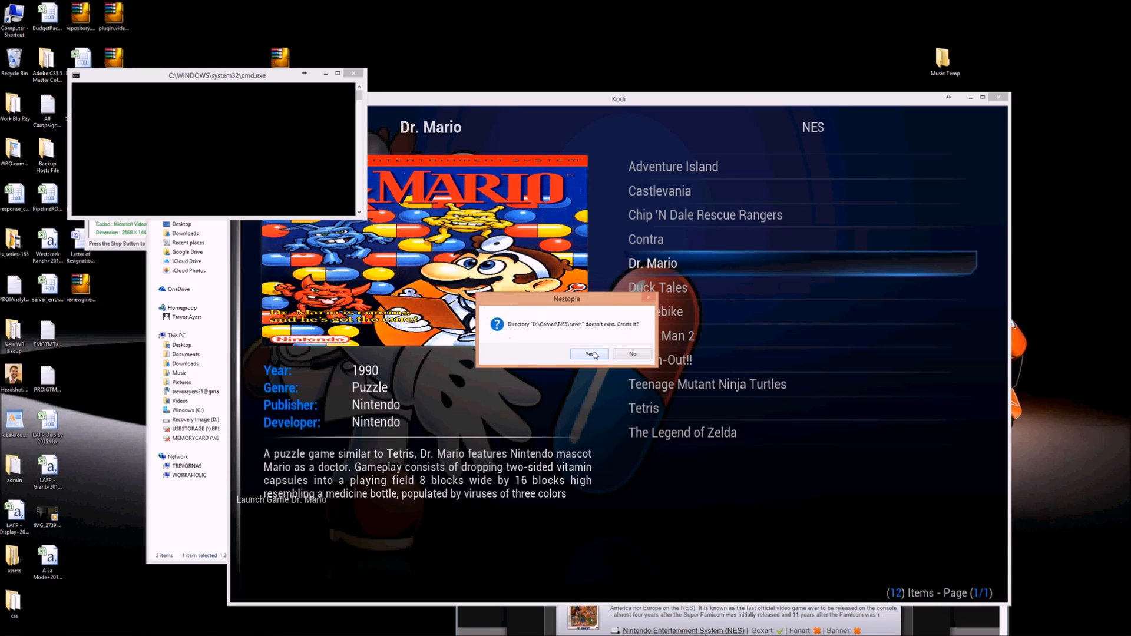
pyautogui.click(589, 353)
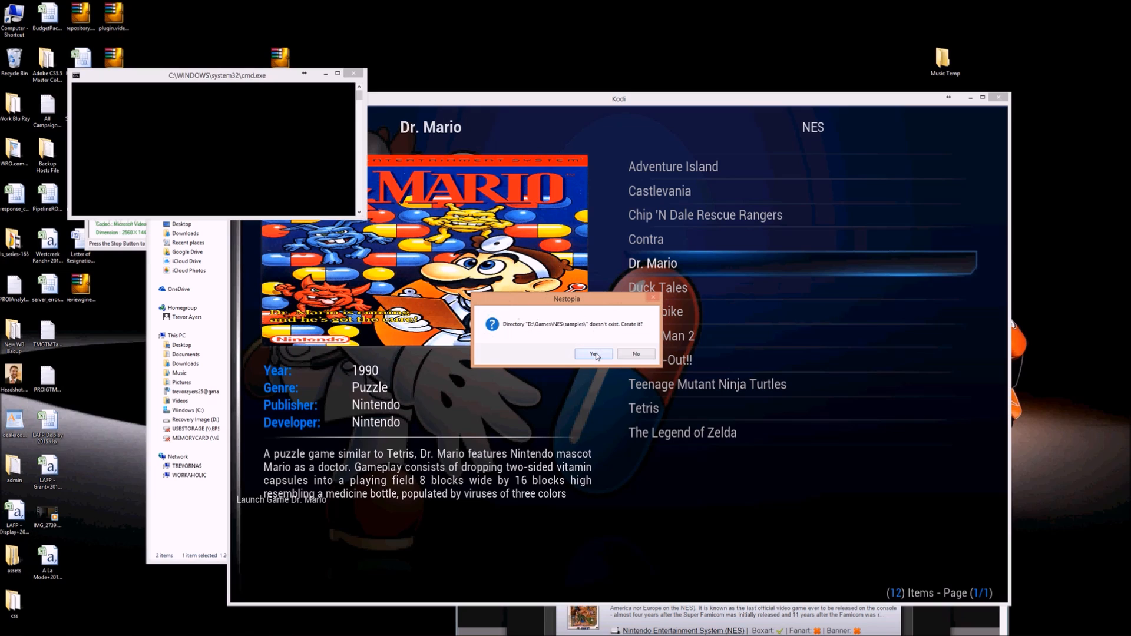
pyautogui.click(594, 354)
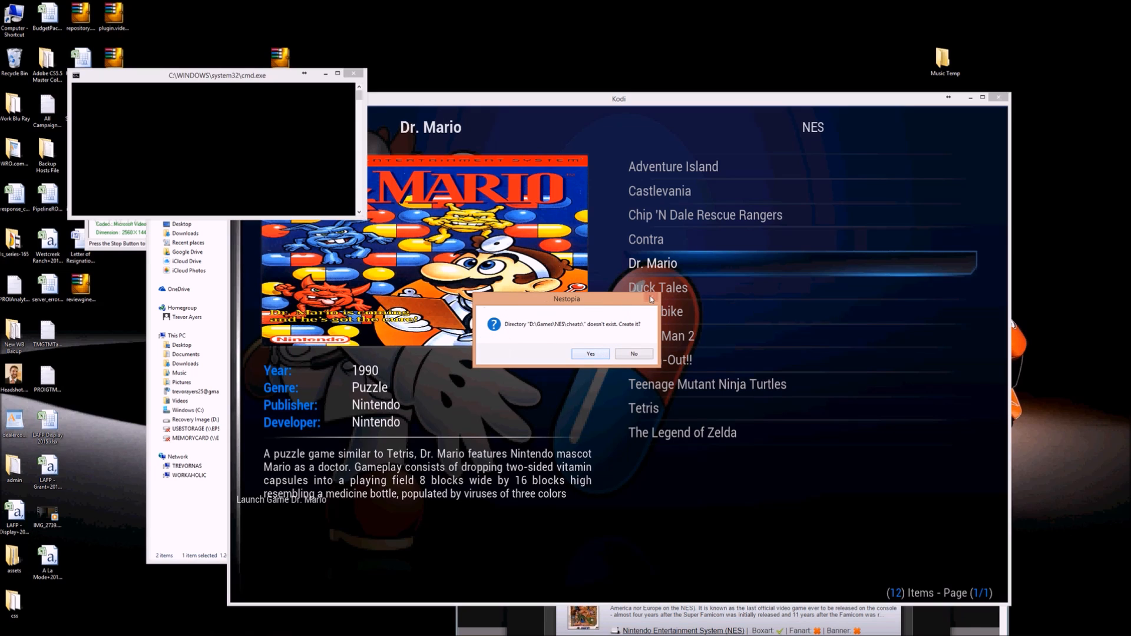
pyautogui.click(590, 354)
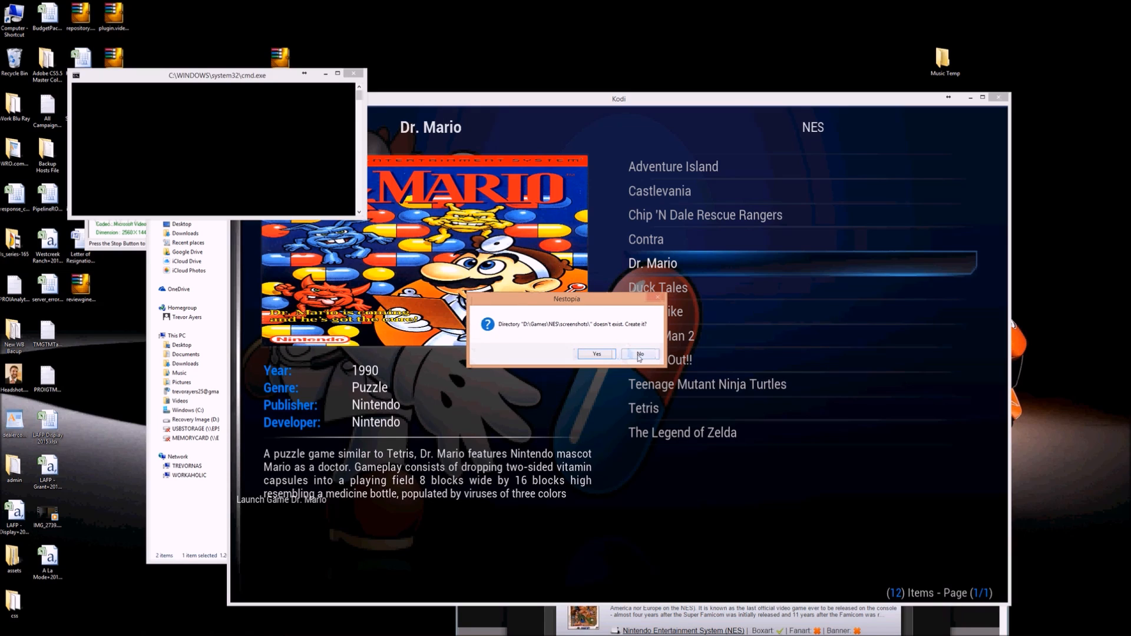
pyautogui.click(639, 354)
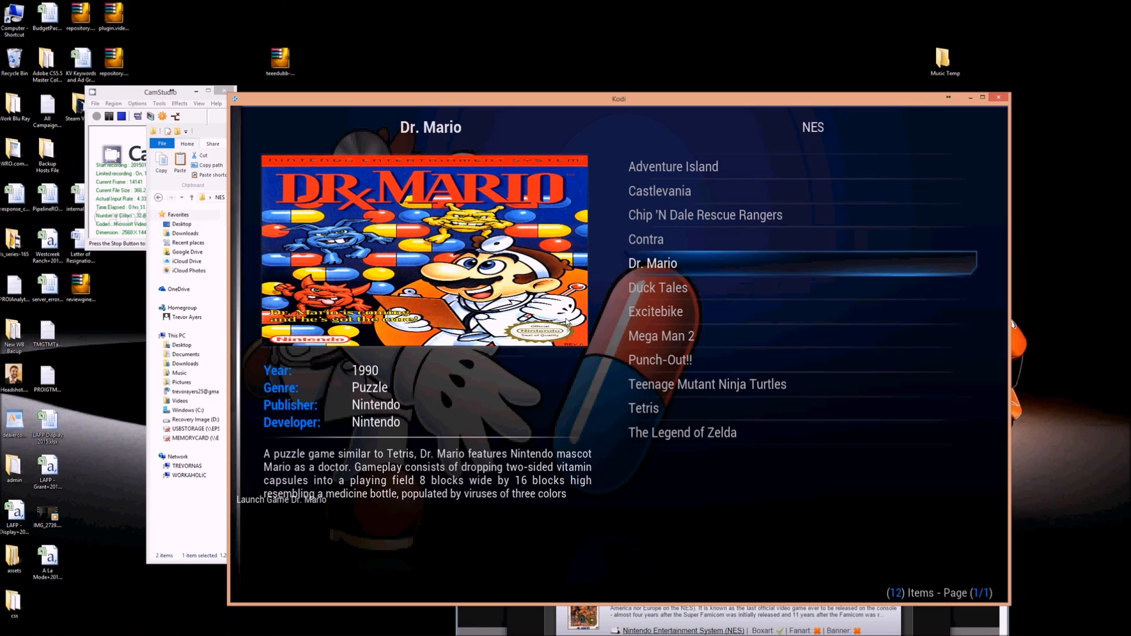
pyautogui.click(705, 214)
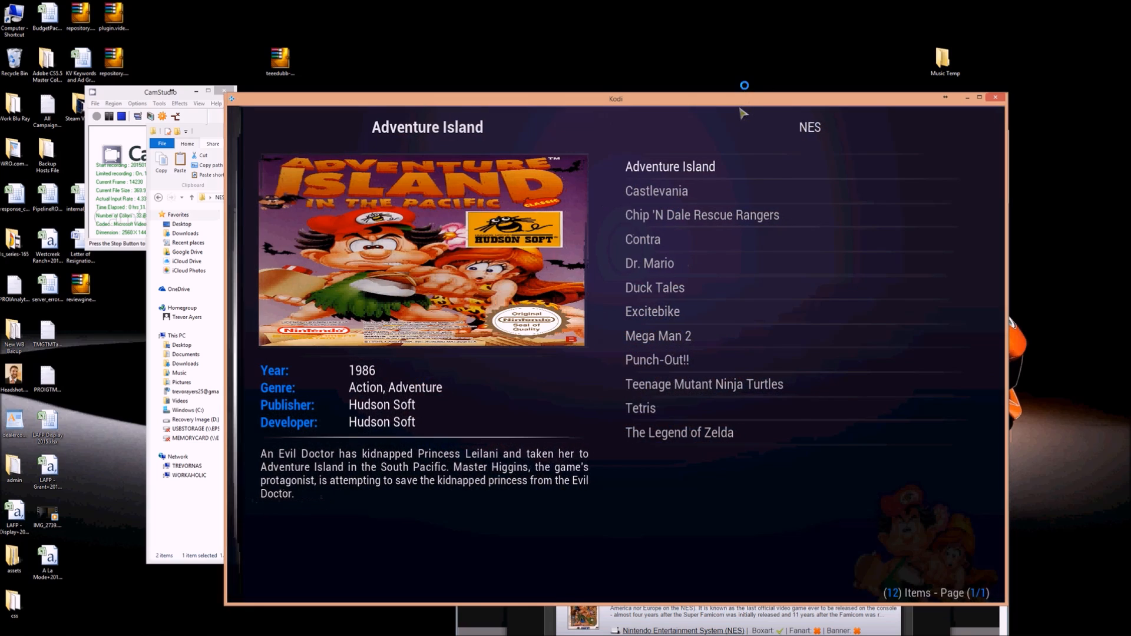
# Restart Rom Collection Browser from the add-ons list and open its context menu on Mega Man 2
pyautogui.click(678, 432)
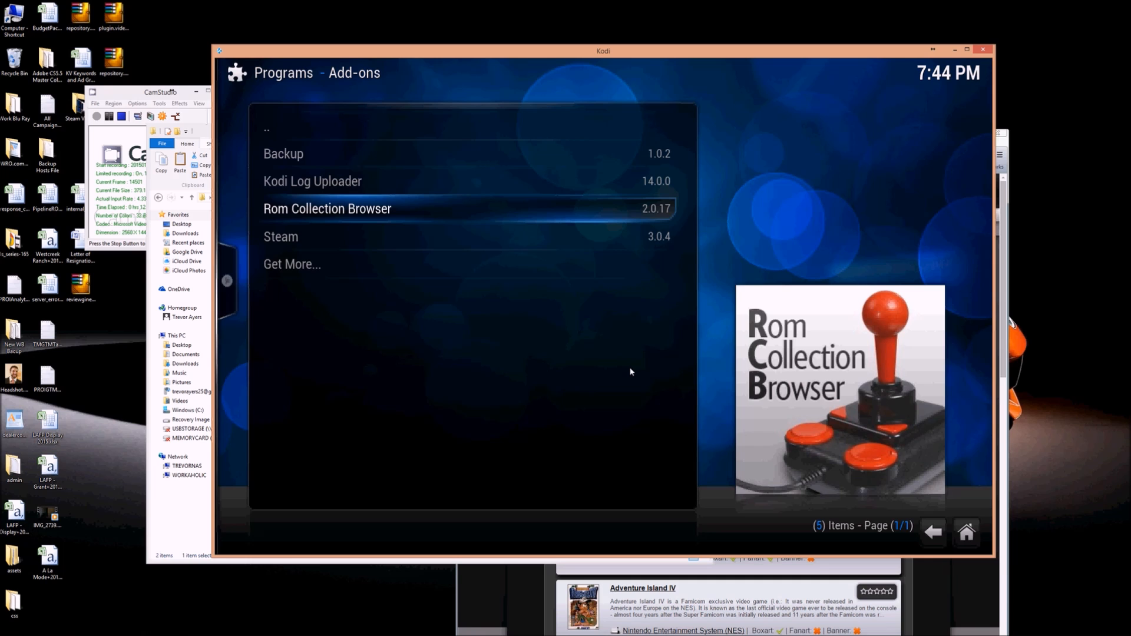
pyautogui.click(327, 209)
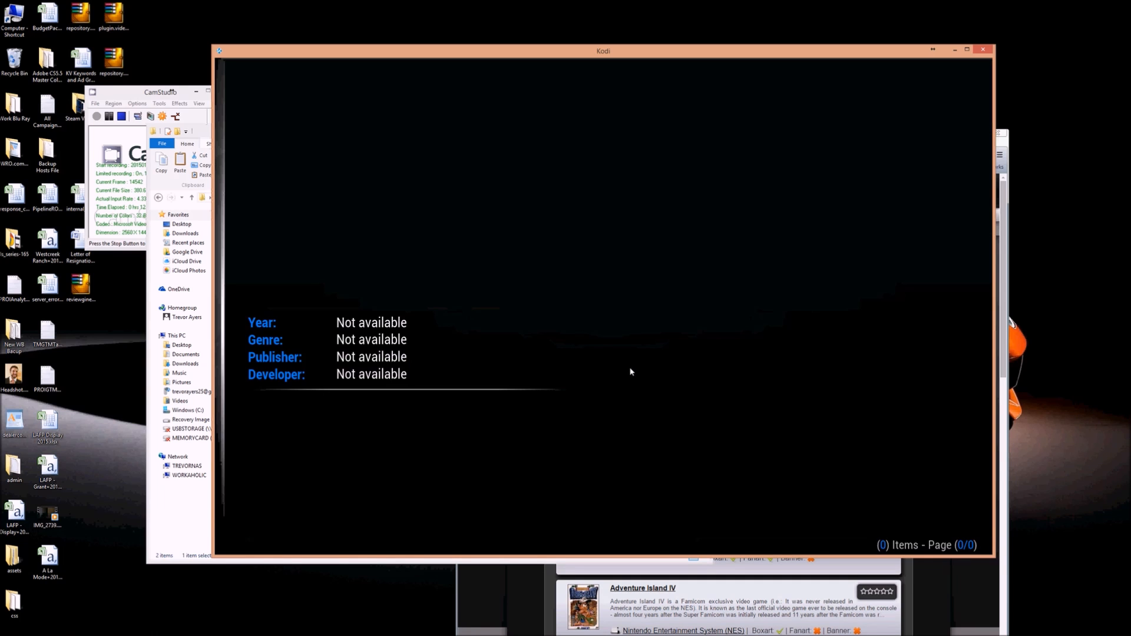
pyautogui.click(643, 312)
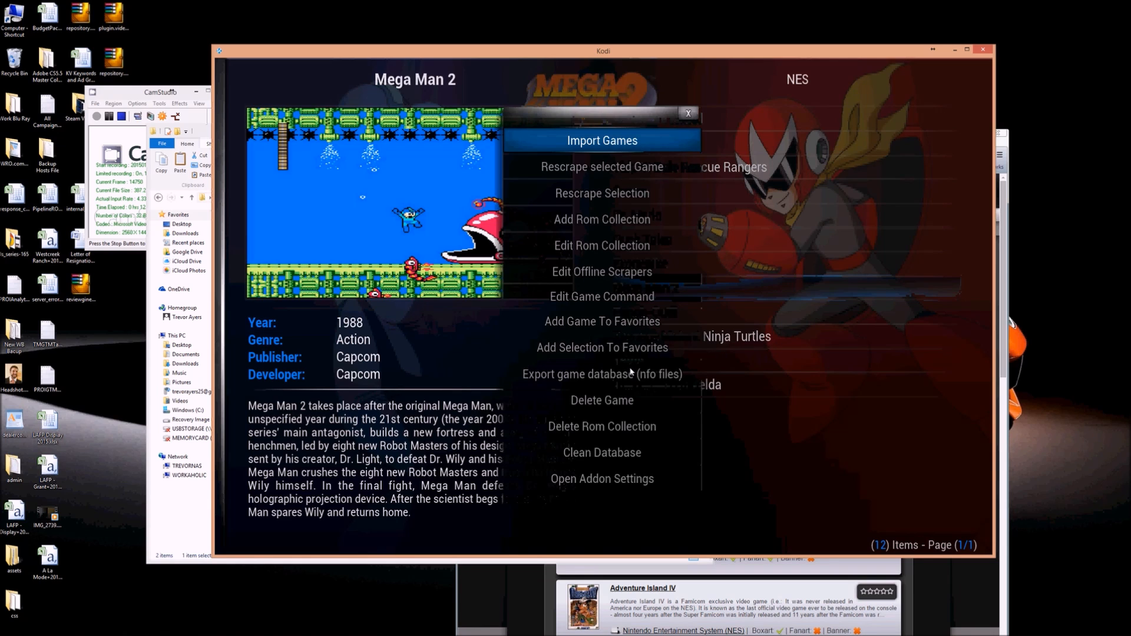
pyautogui.moveTo(601, 193)
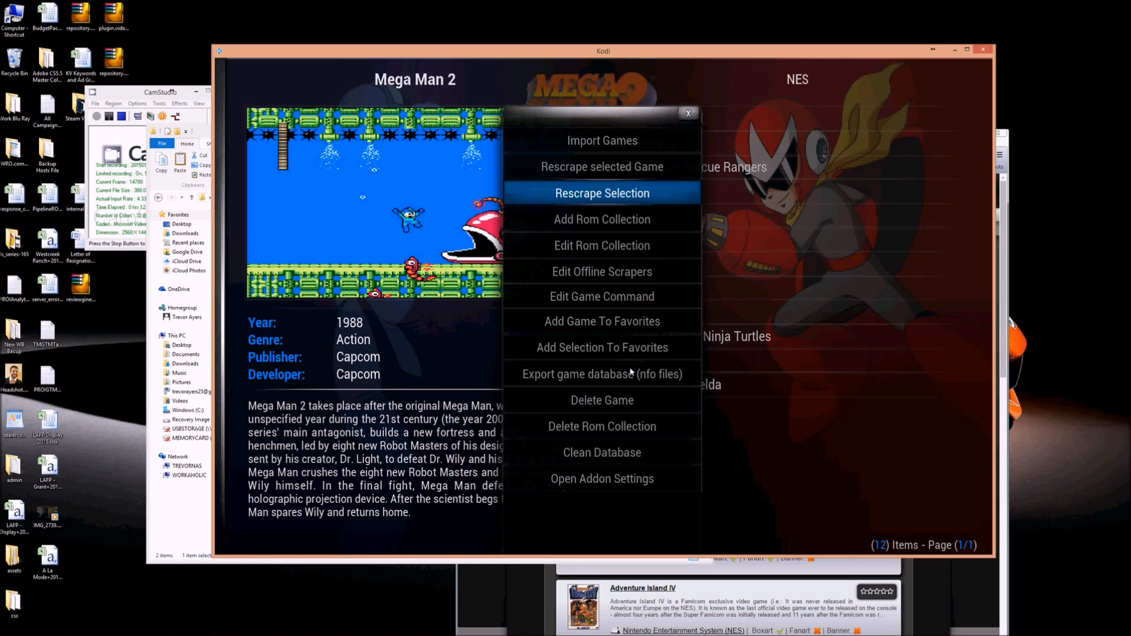
pyautogui.moveTo(602, 246)
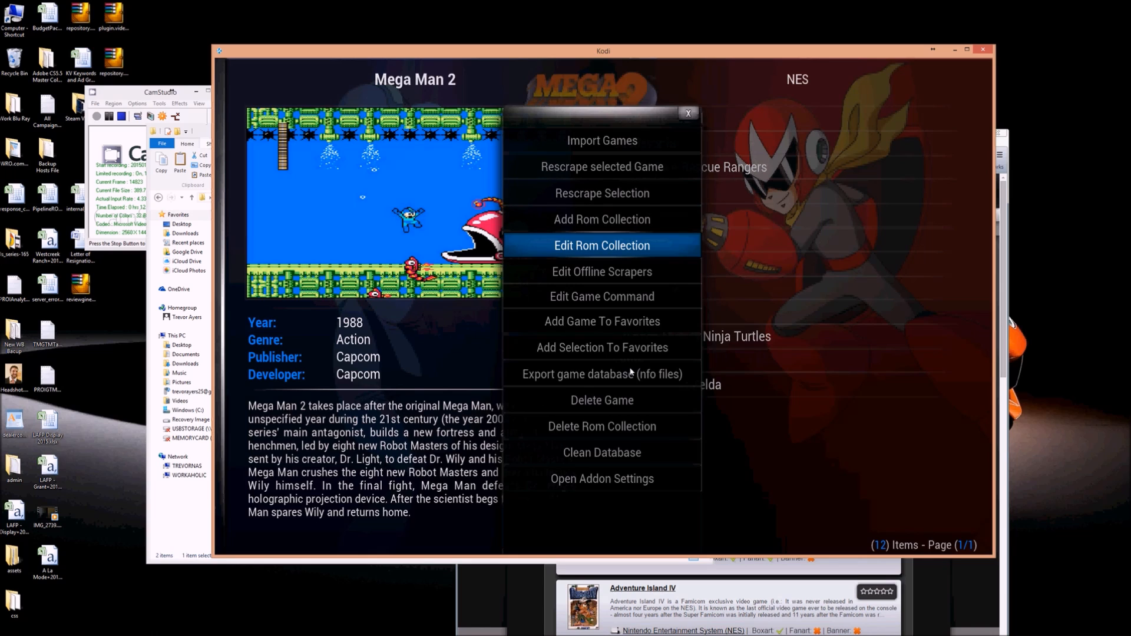
pyautogui.moveTo(602, 219)
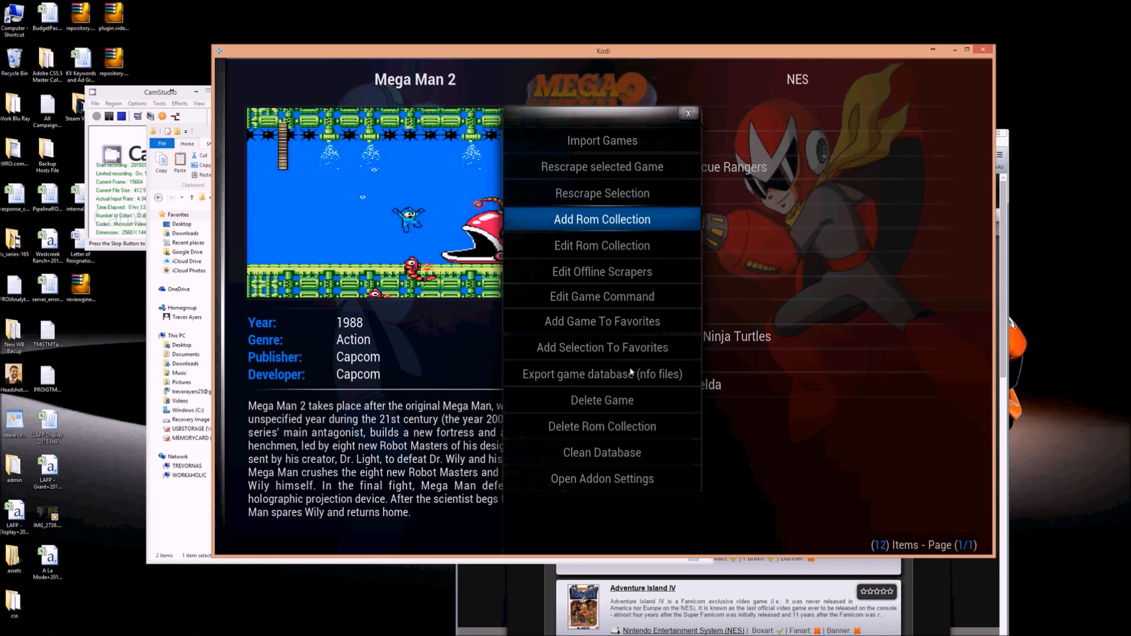
pyautogui.moveTo(679, 167)
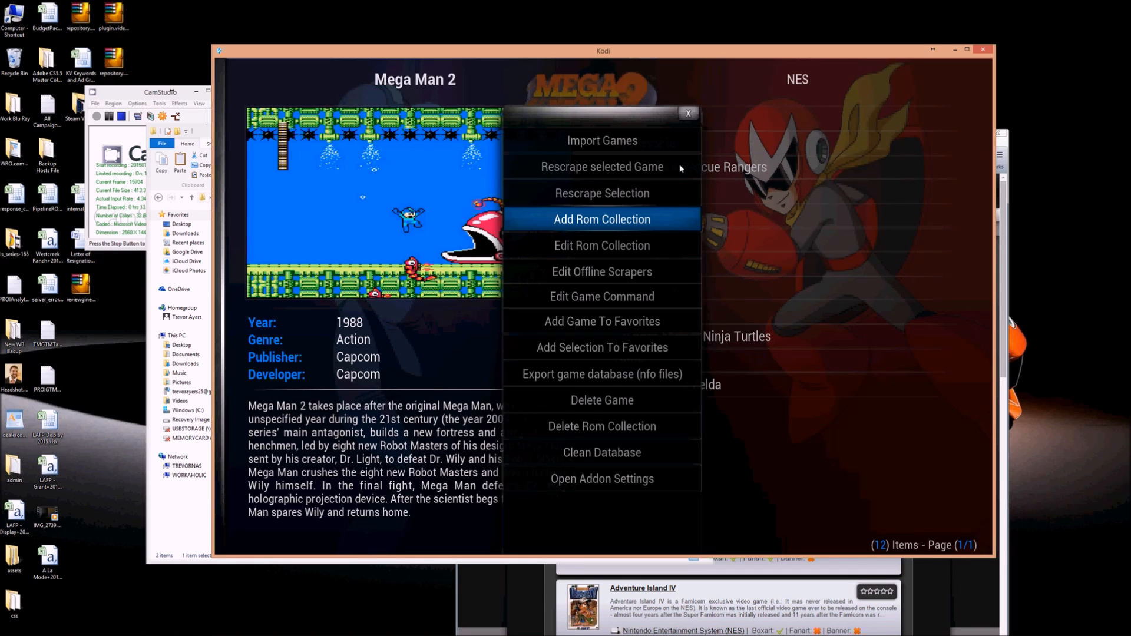